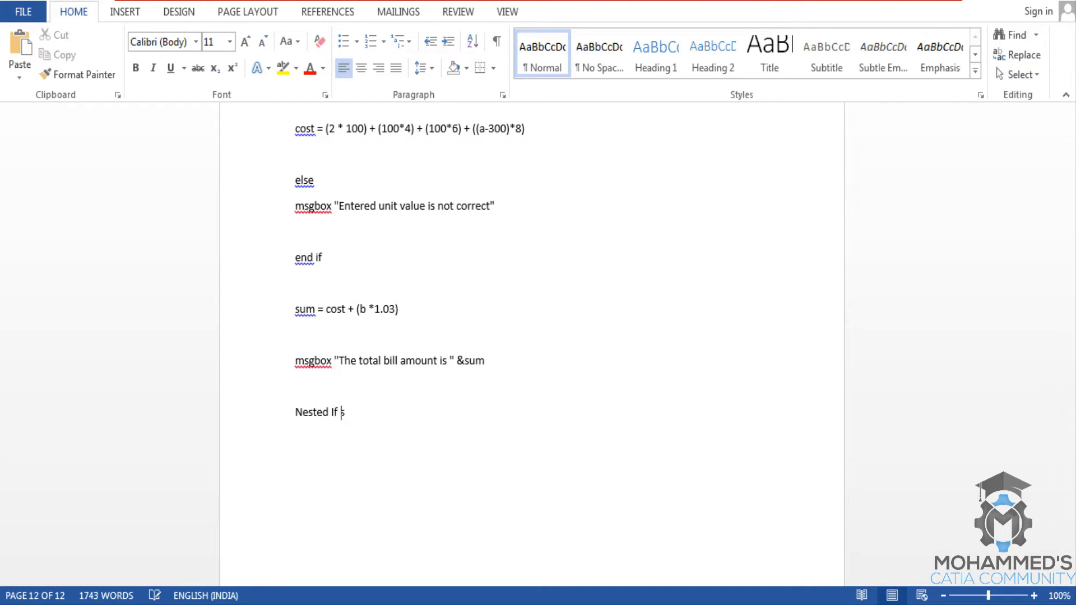
Step: Finish the Word heading as 'Nested If statement'
{"action": "type", "text": "statement"}
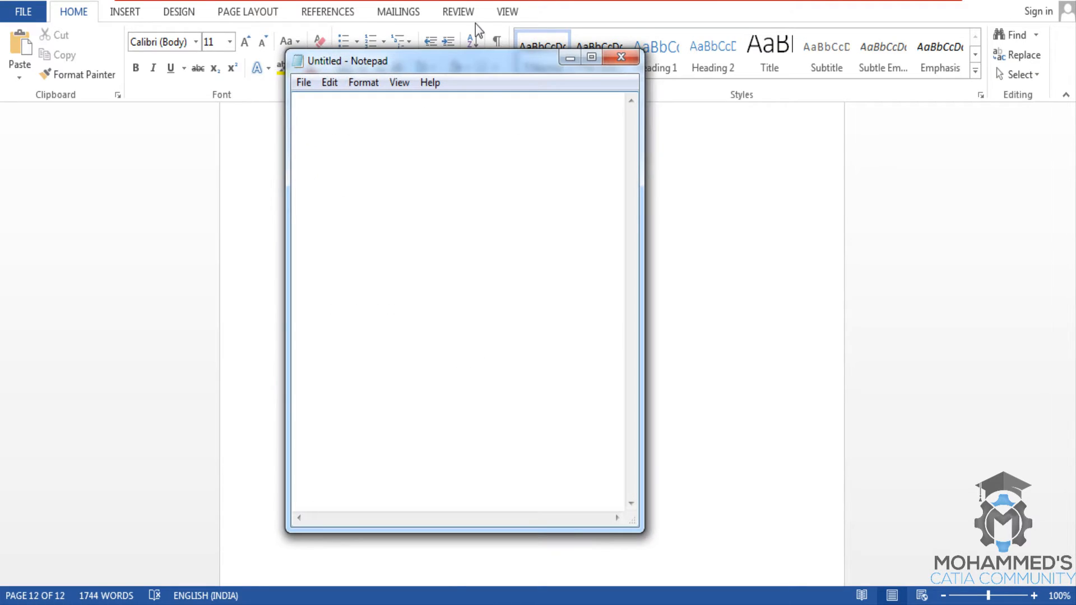
Step: Maximize Notepad and write the comment about finding the greater of three numbers using nested if
{"action": "left_click", "coordinate": [589, 56]}
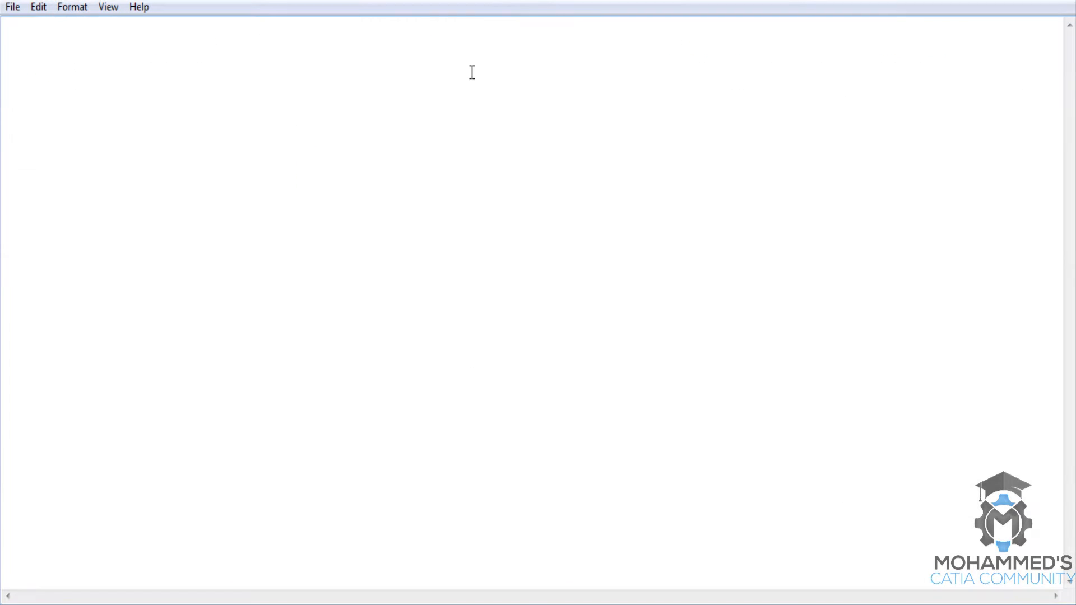
{"action": "mouse_move", "coordinate": [359, 173]}
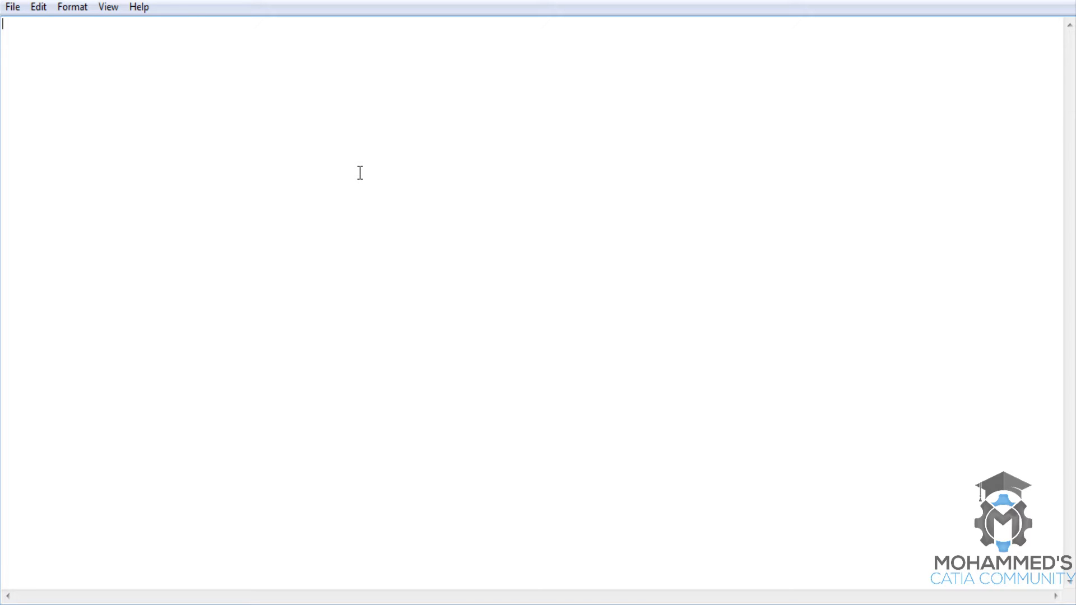
{"action": "type", "text": "'w"}
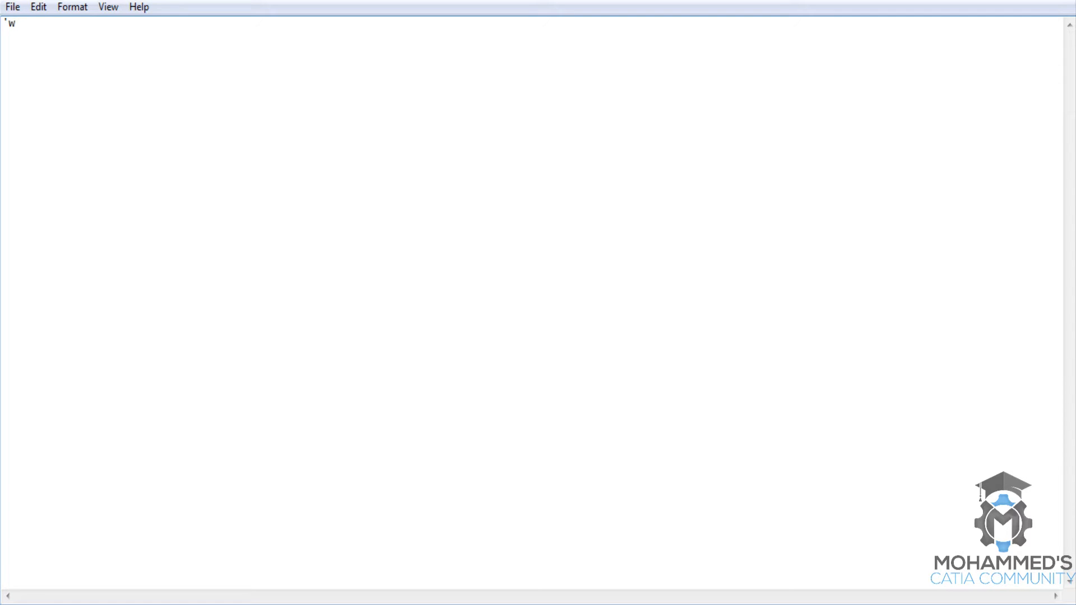
{"action": "type", "text": "rite a p"}
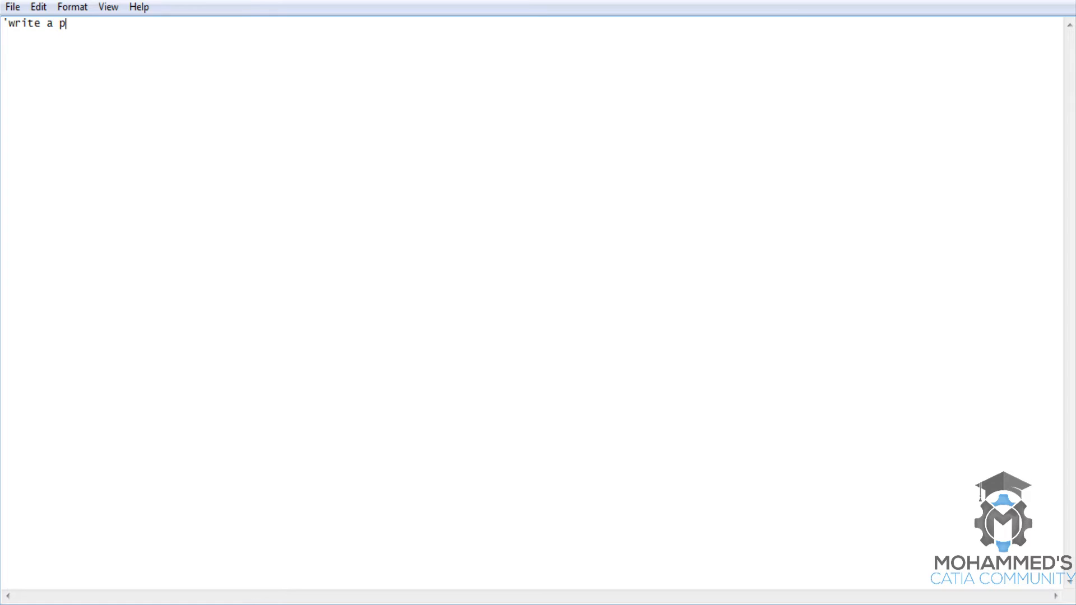
{"action": "type", "text": "rogram to f"}
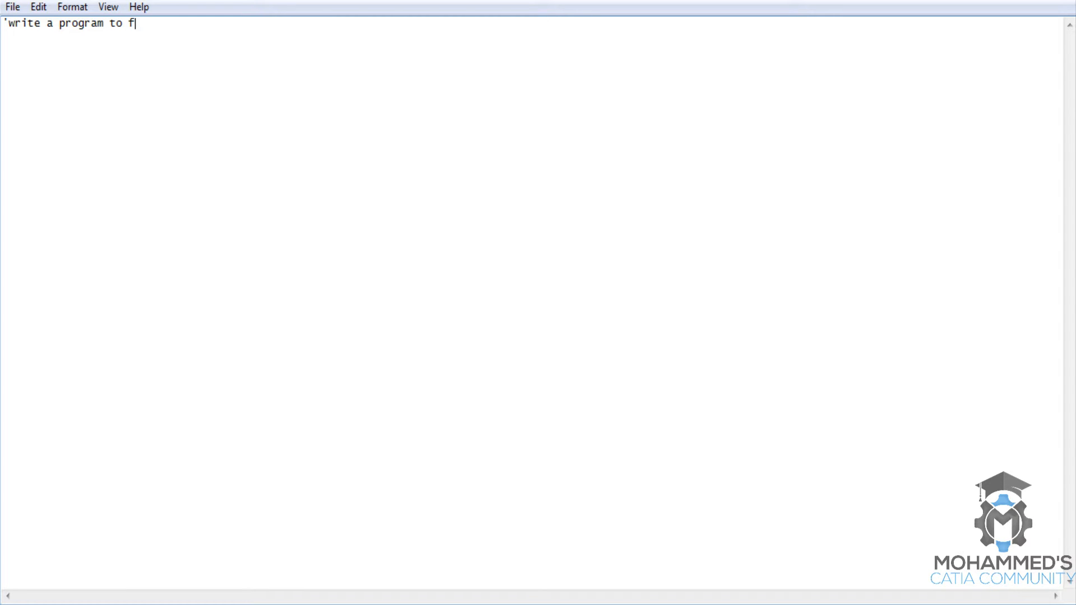
{"action": "type", "text": "ind the great"}
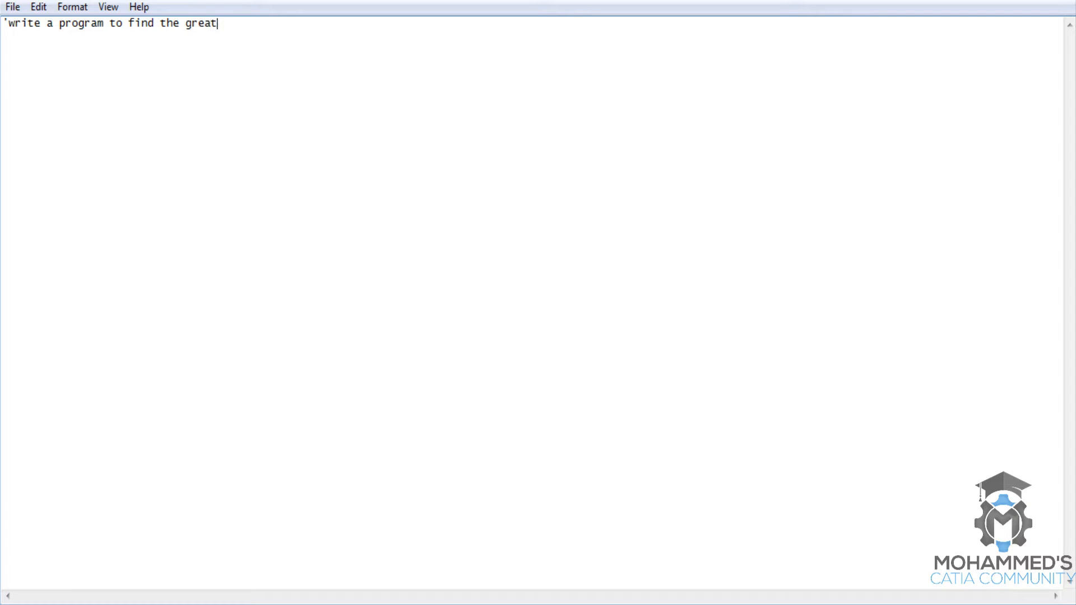
{"action": "type", "text": "er number o"}
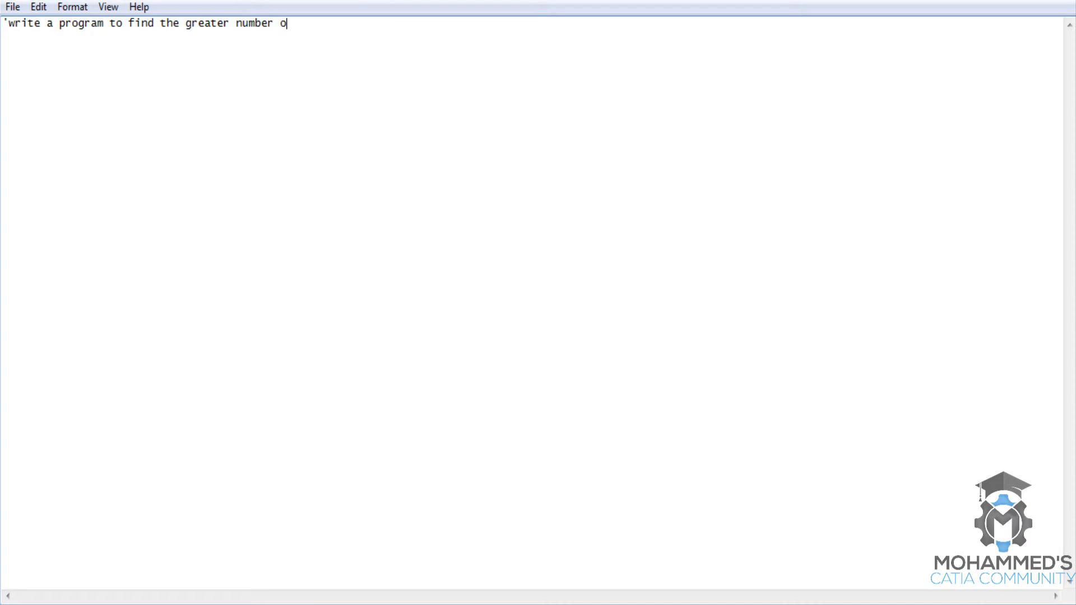
{"action": "type", "text": "mong the given three numbers"}
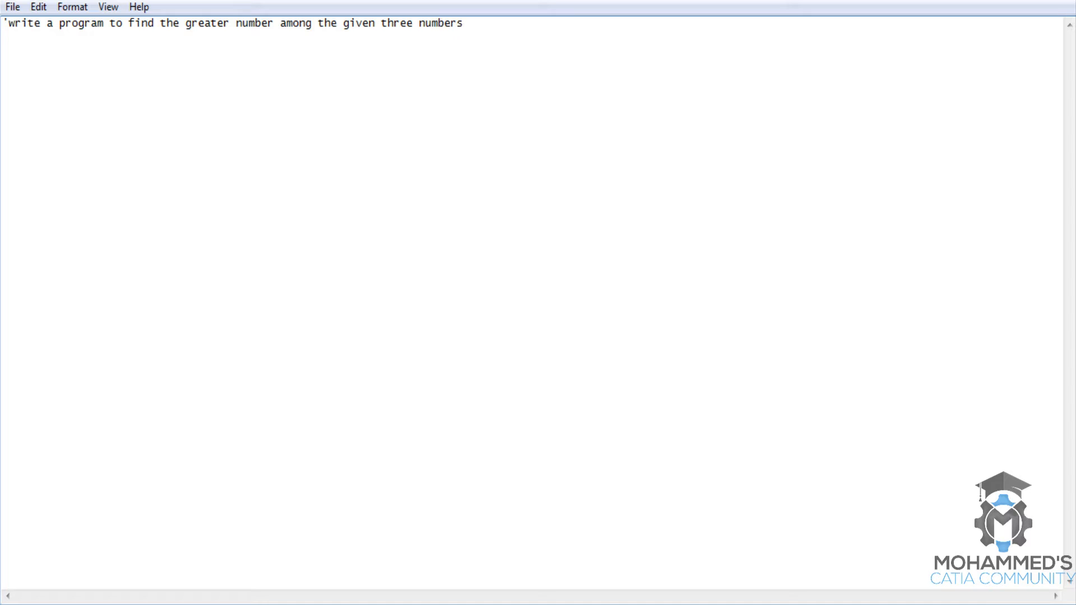
{"action": "type", "text": "using nested"}
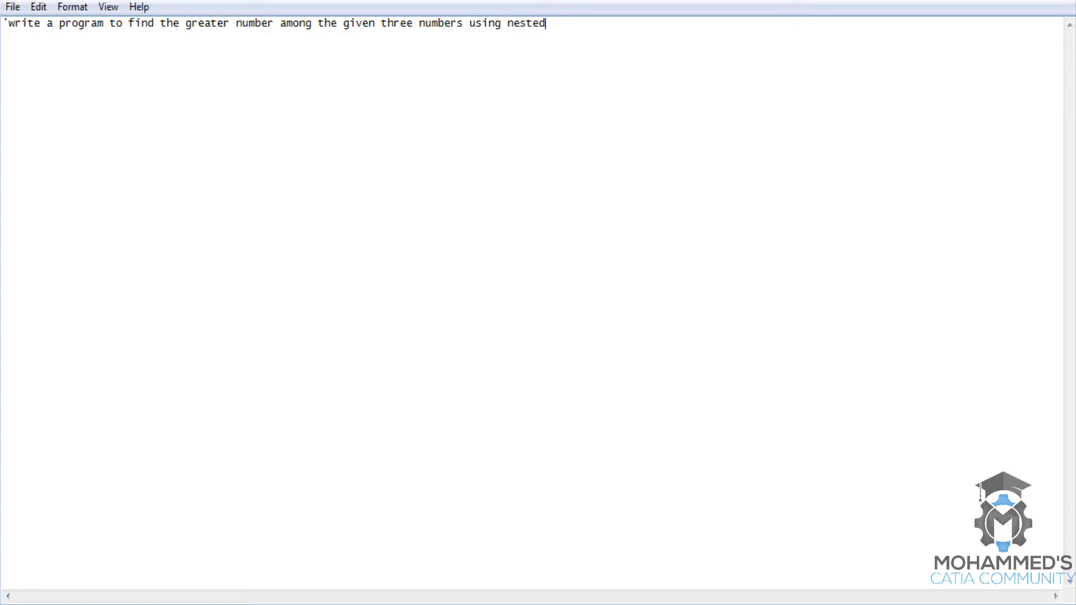
{"action": "type", "text": "if"}
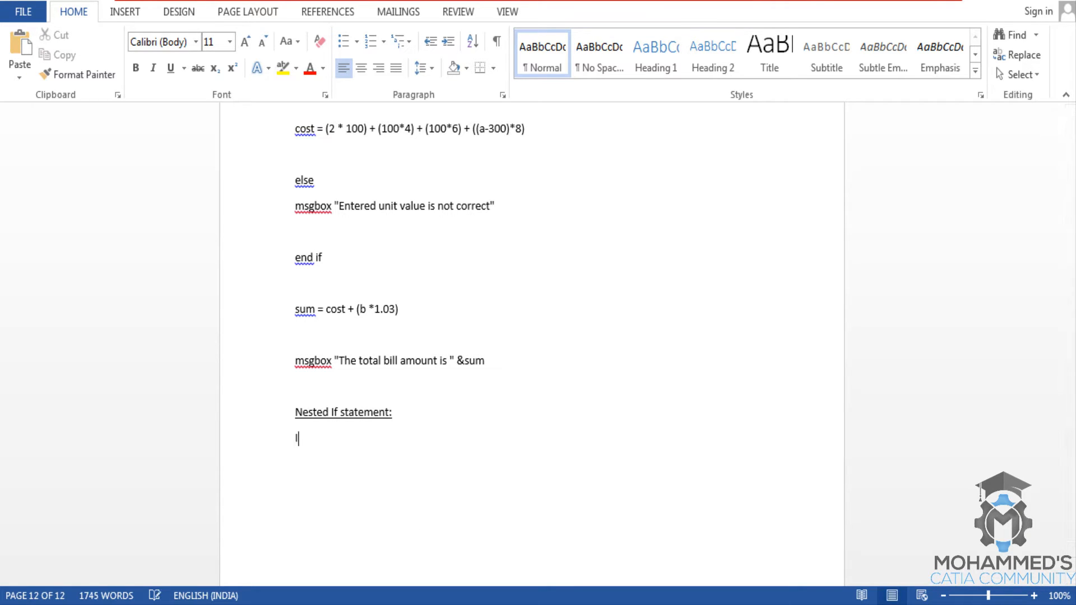
Step: Define a nested If in Word as an if statement inside another if statement
{"action": "type", "text": "Is"}
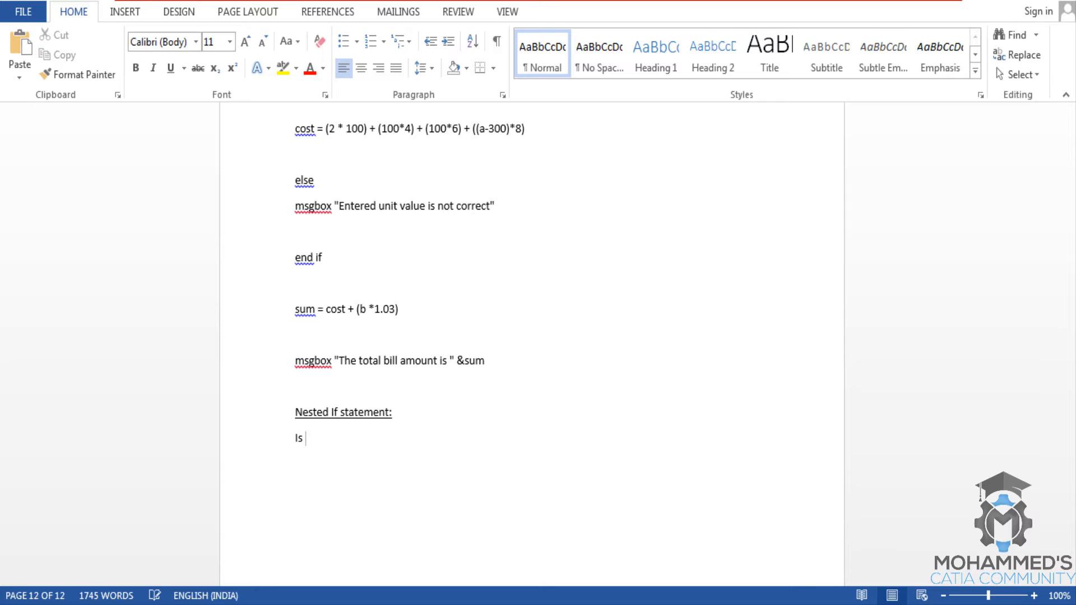
{"action": "type", "text": "an if sta"}
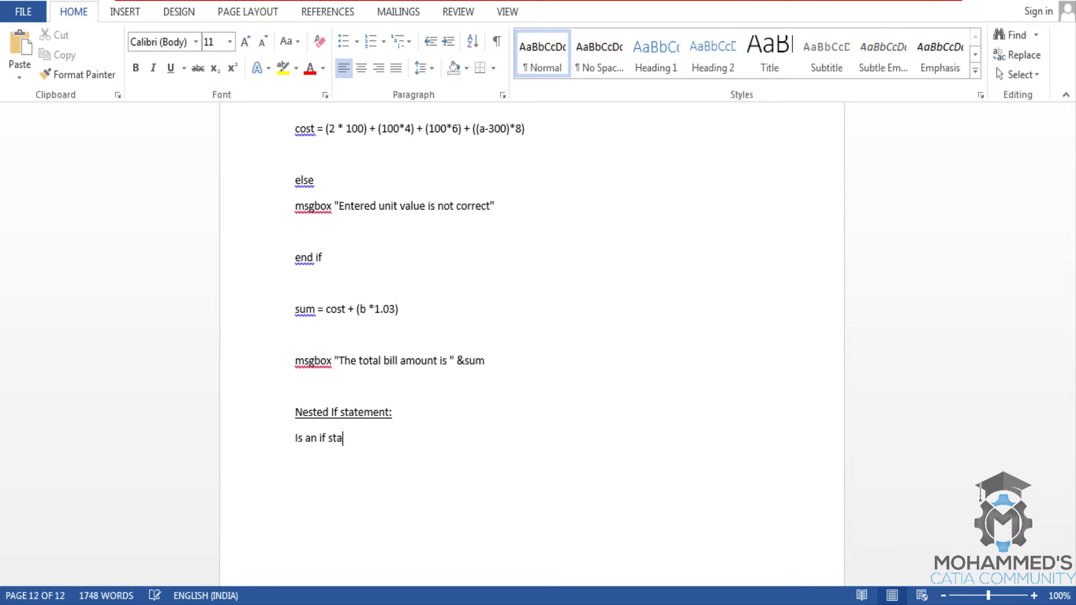
{"action": "type", "text": "tement inside"}
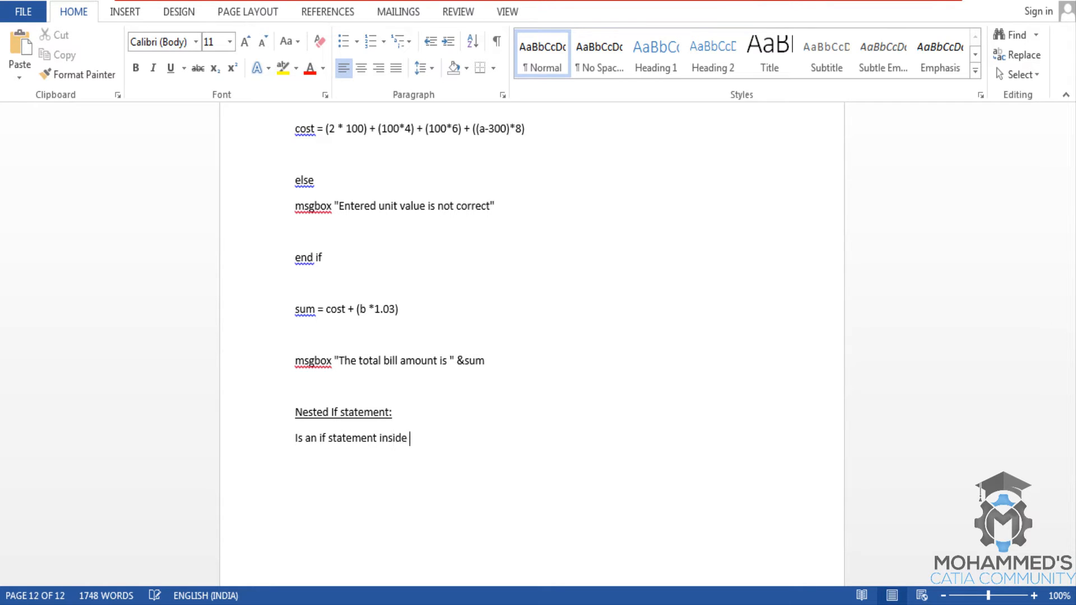
{"action": "type", "text": "another if"}
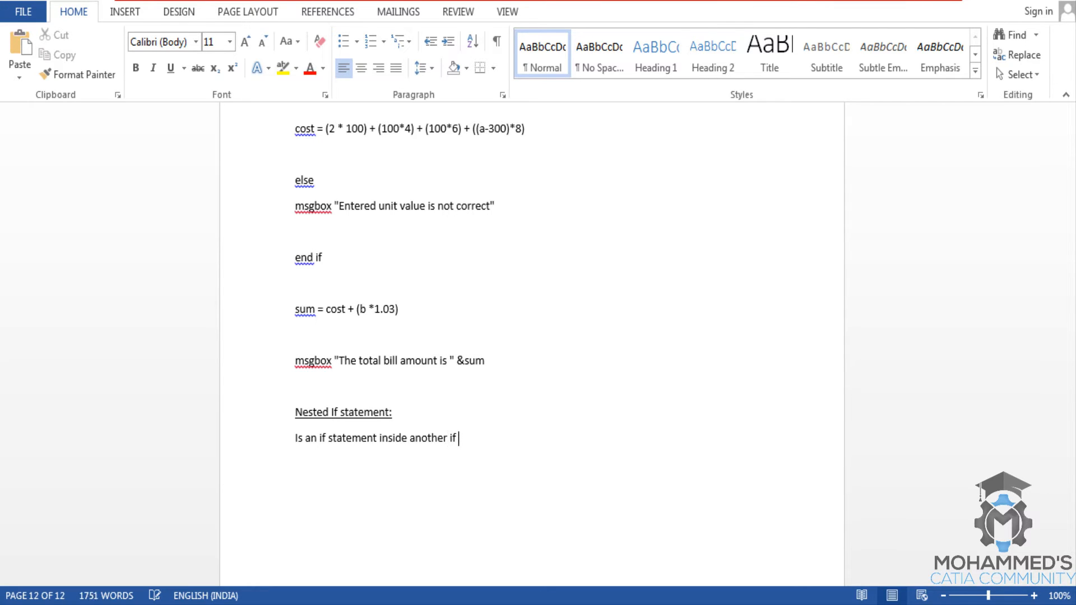
{"action": "type", "text": "statment."}
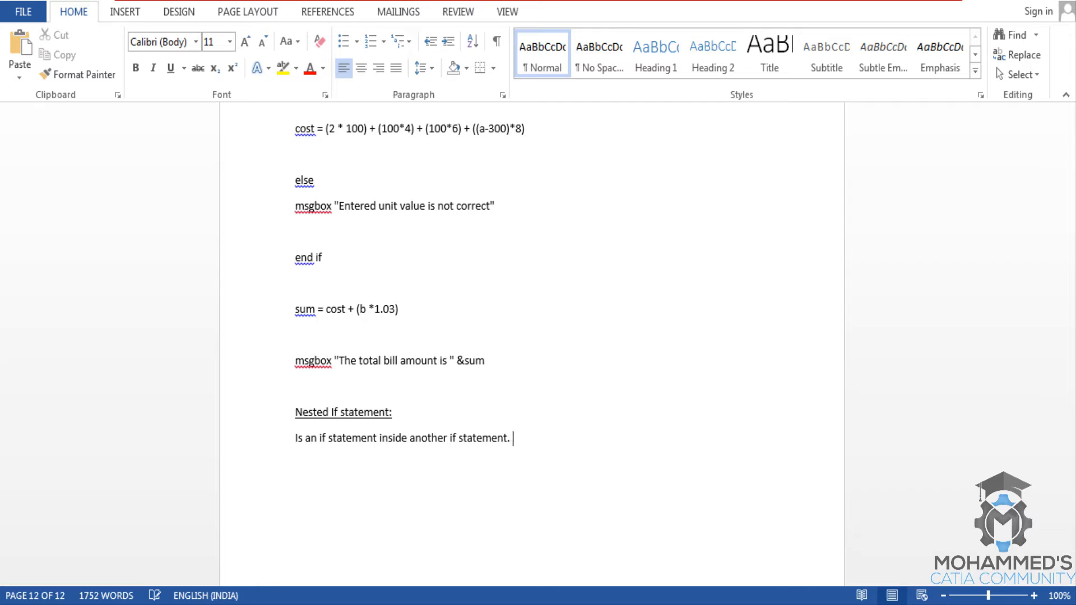
Step: Add that it must be closed with end if except when finished in one single line, then return to Notepad
{"action": "type", "text": "You need to be careful"}
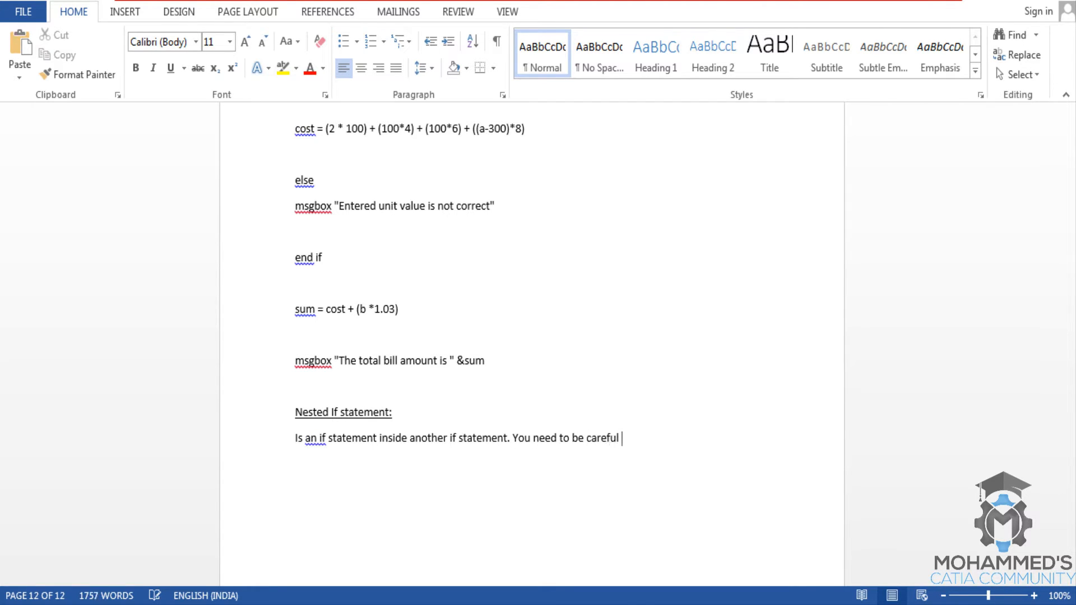
{"action": "type", "text": "to"}
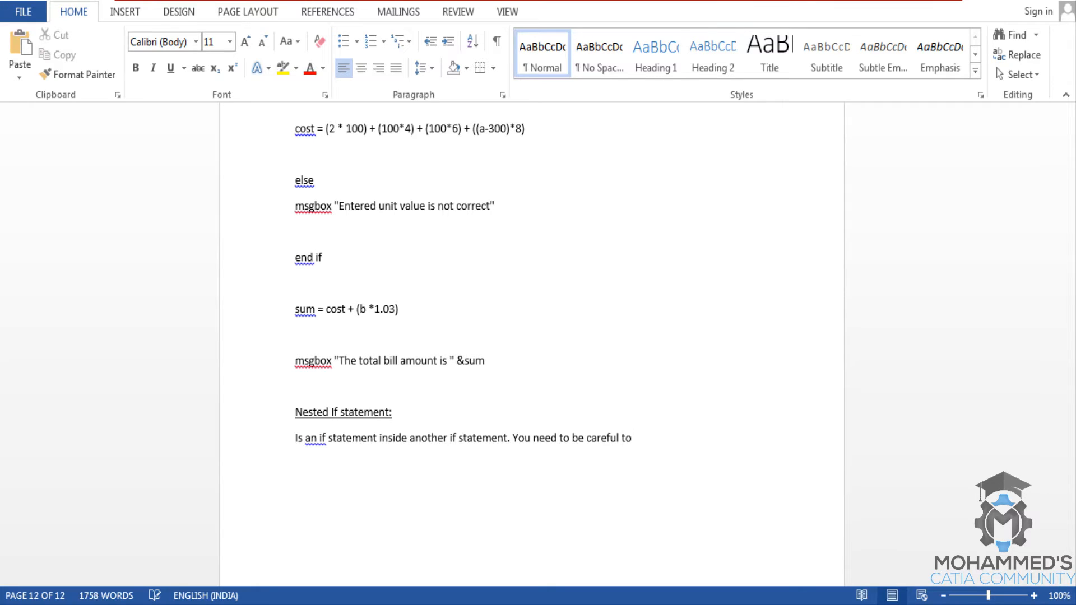
{"action": "type", "text": "close the if using en"}
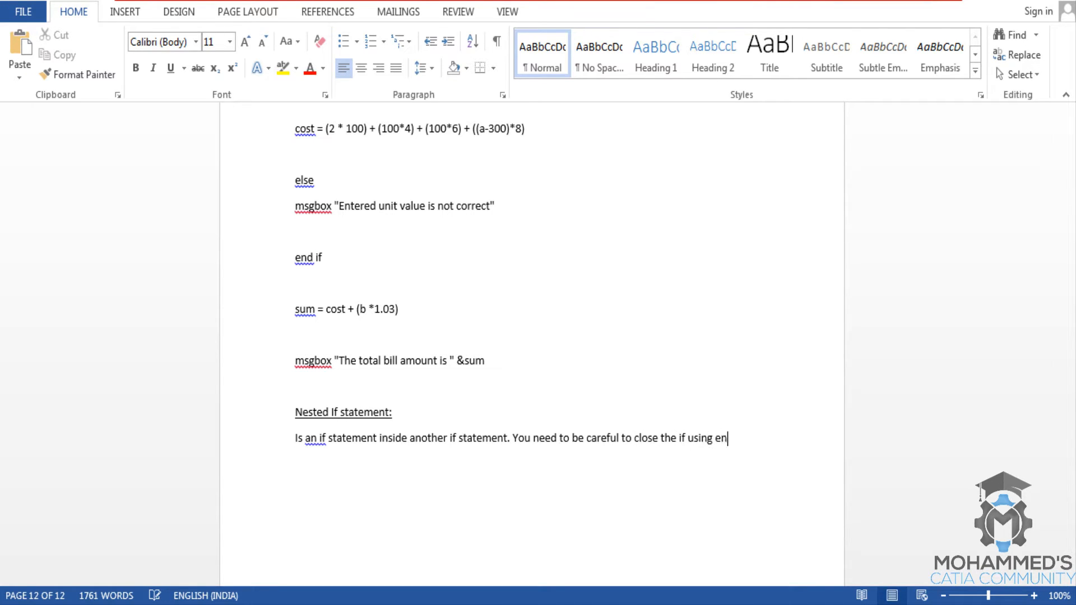
{"action": "type", "text": "d if"}
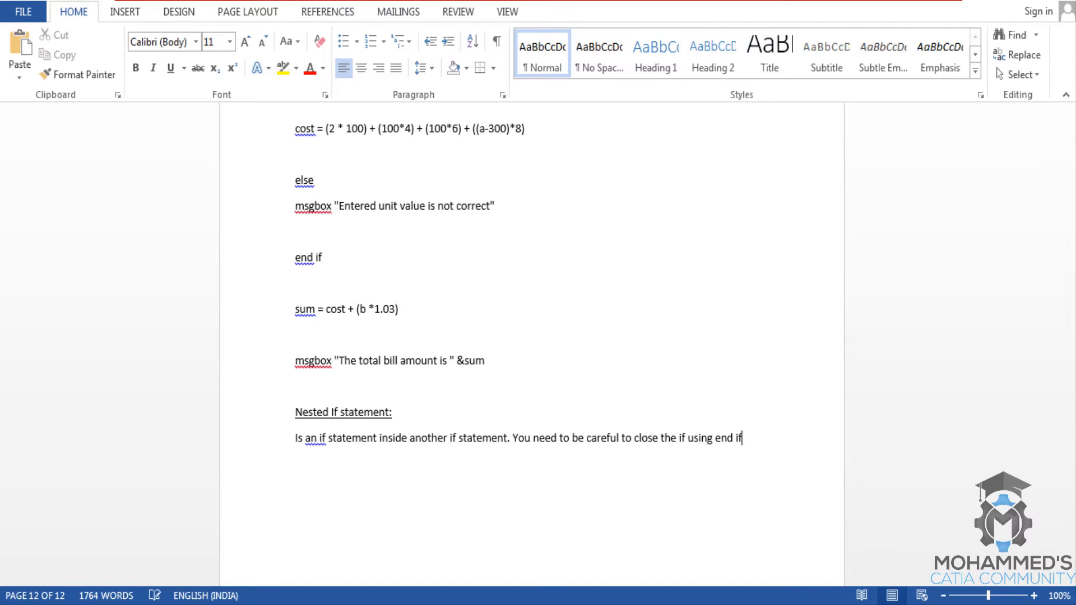
{"action": "type", "text": "except in"}
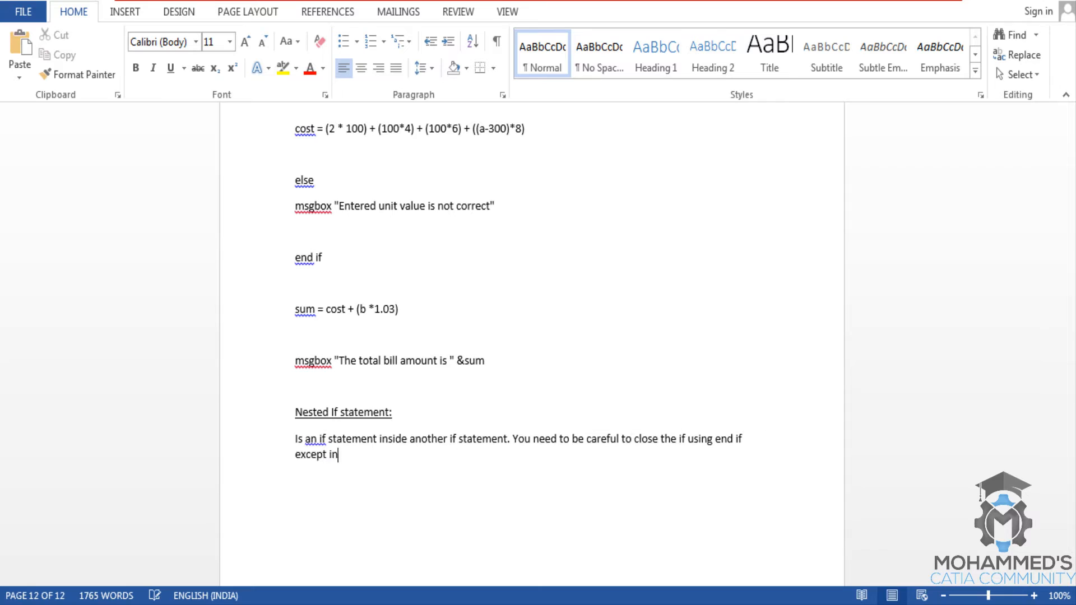
{"action": "type", "text": "cases where"}
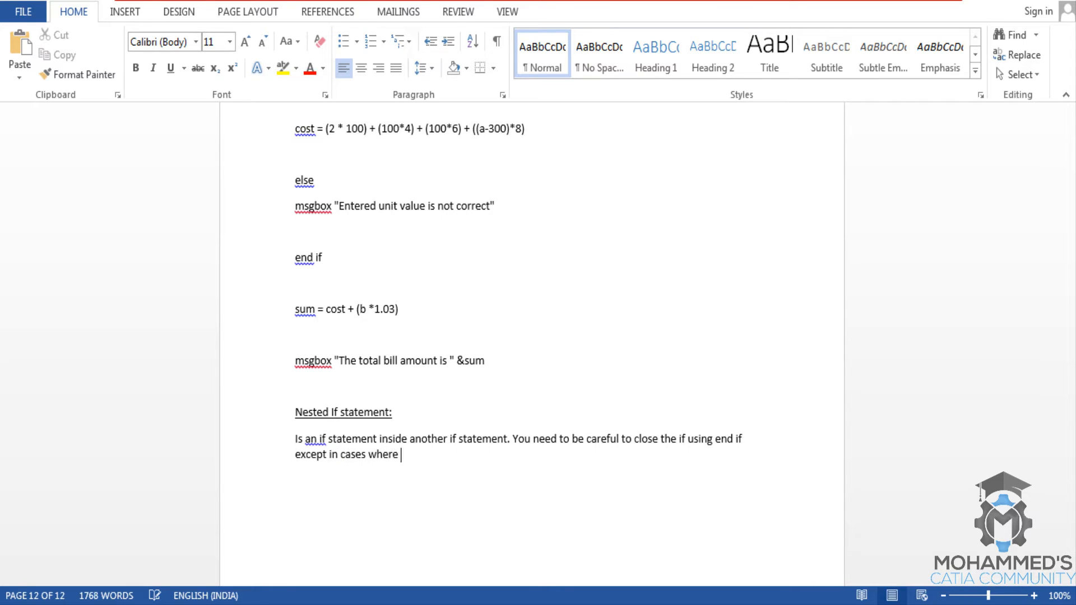
{"action": "type", "text": "you finish the if stat"}
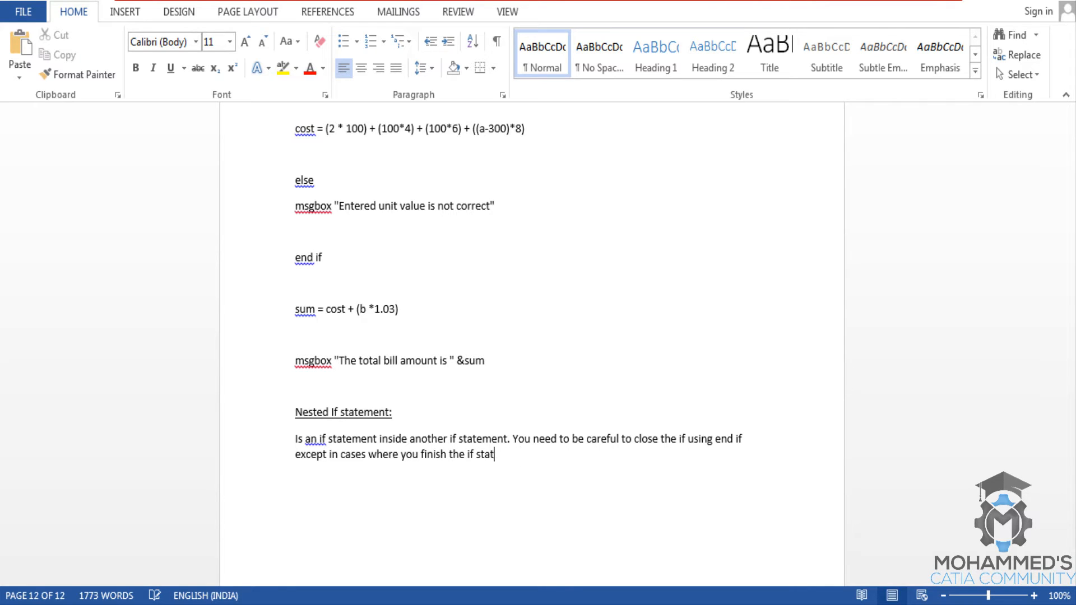
{"action": "type", "text": "ement in"}
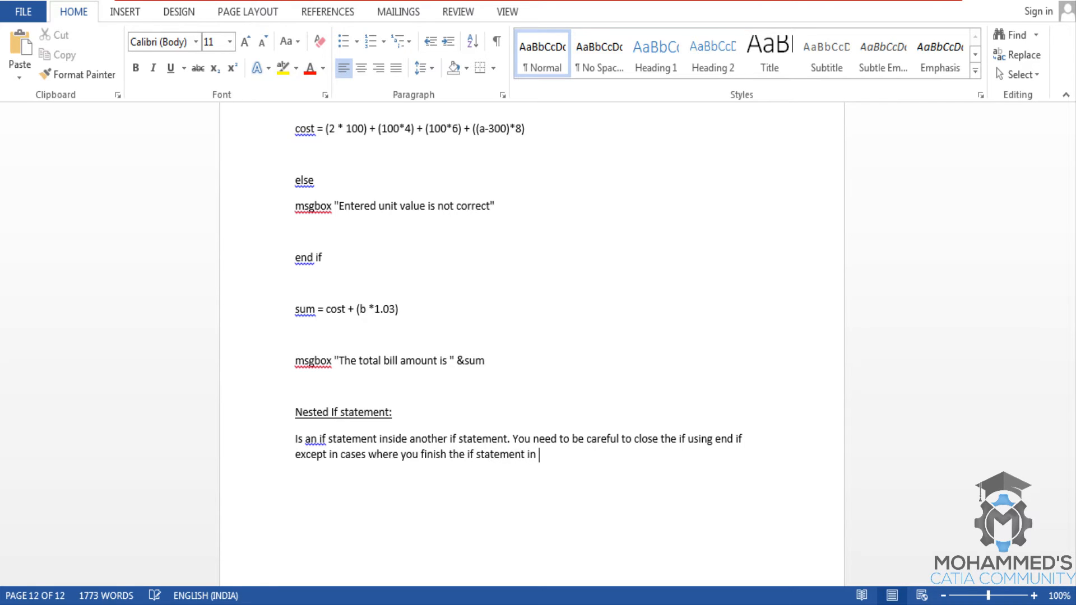
{"action": "type", "text": "one single linke."}
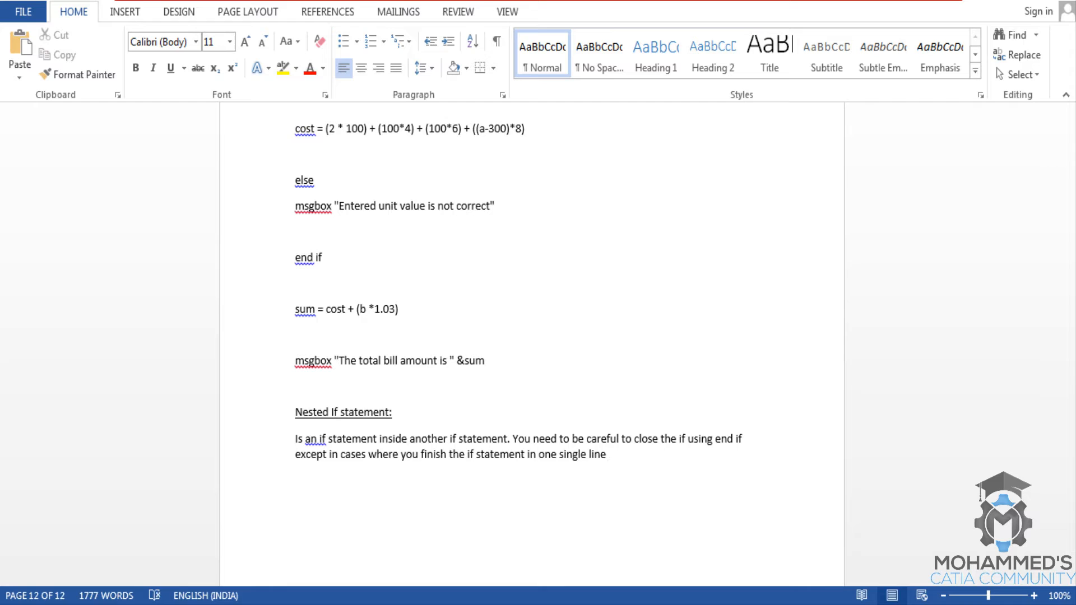
{"action": "type", "text": "."}
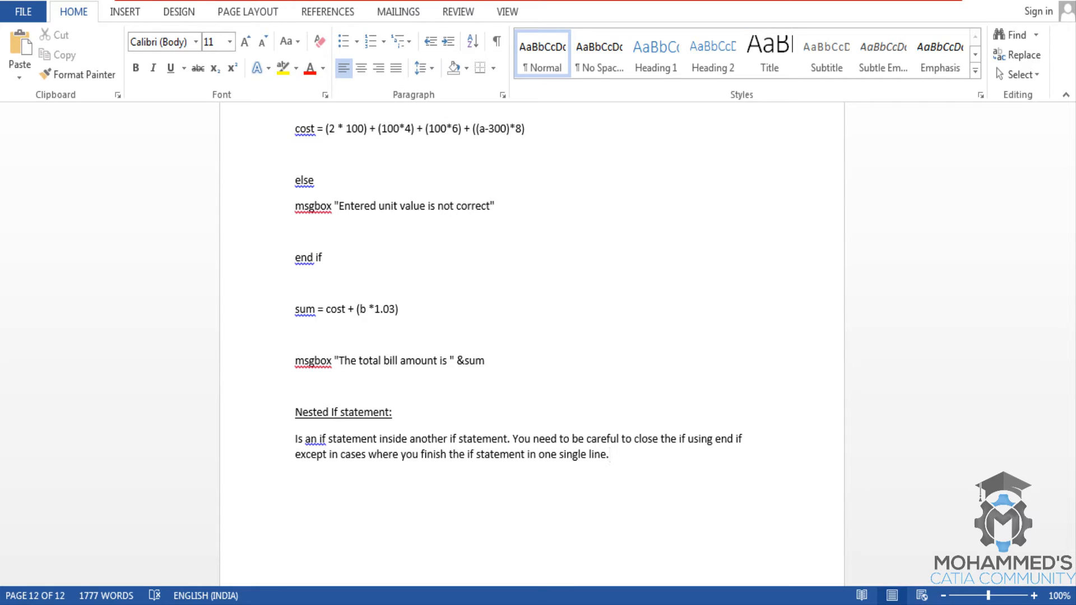
{"action": "left_click", "coordinate": [612, 455]}
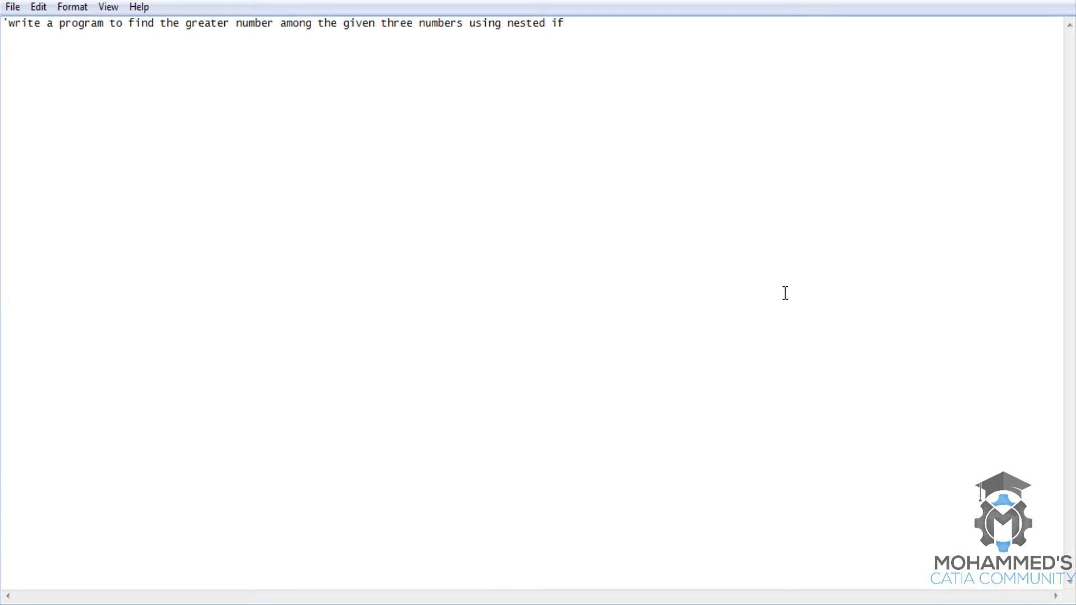
Step: Write a = cint(inputbox("Enter the value of a")) to read the first number
{"action": "type", "text": "a ="}
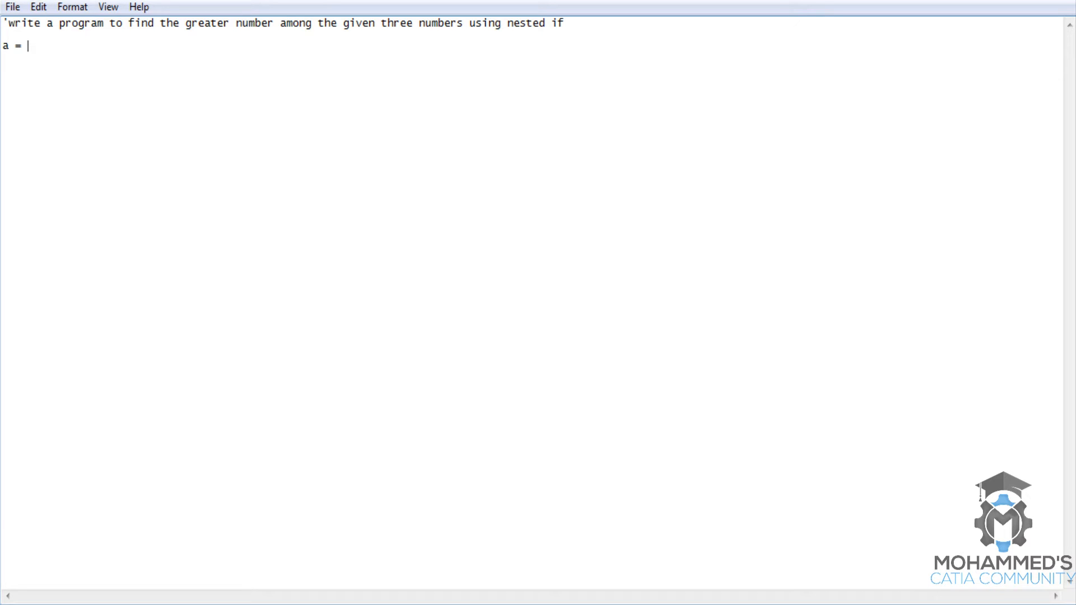
{"action": "type", "text": "cint("}
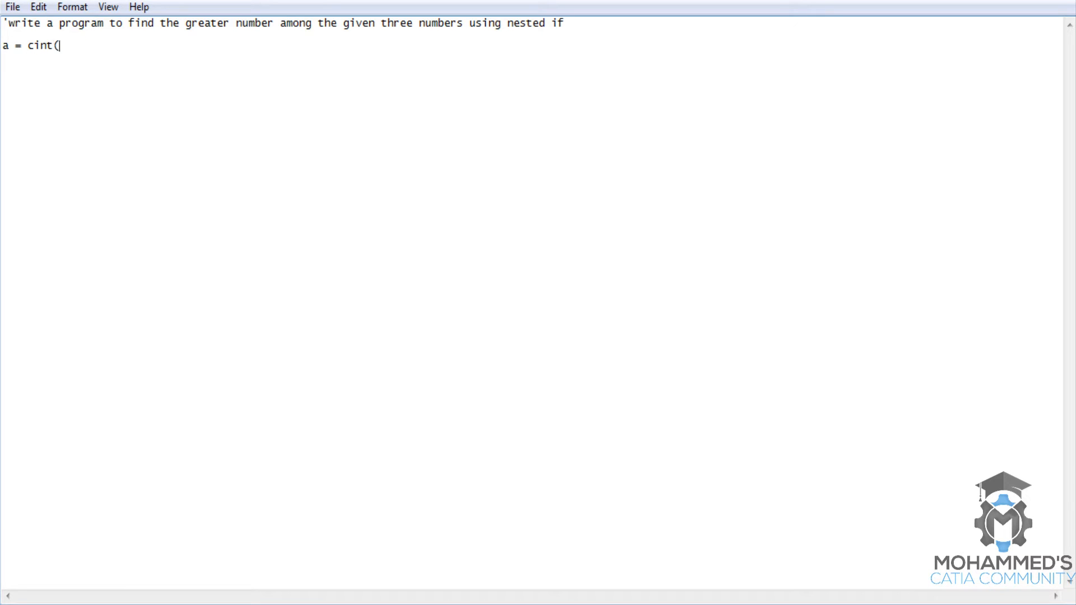
{"action": "type", "text": "inputbo"}
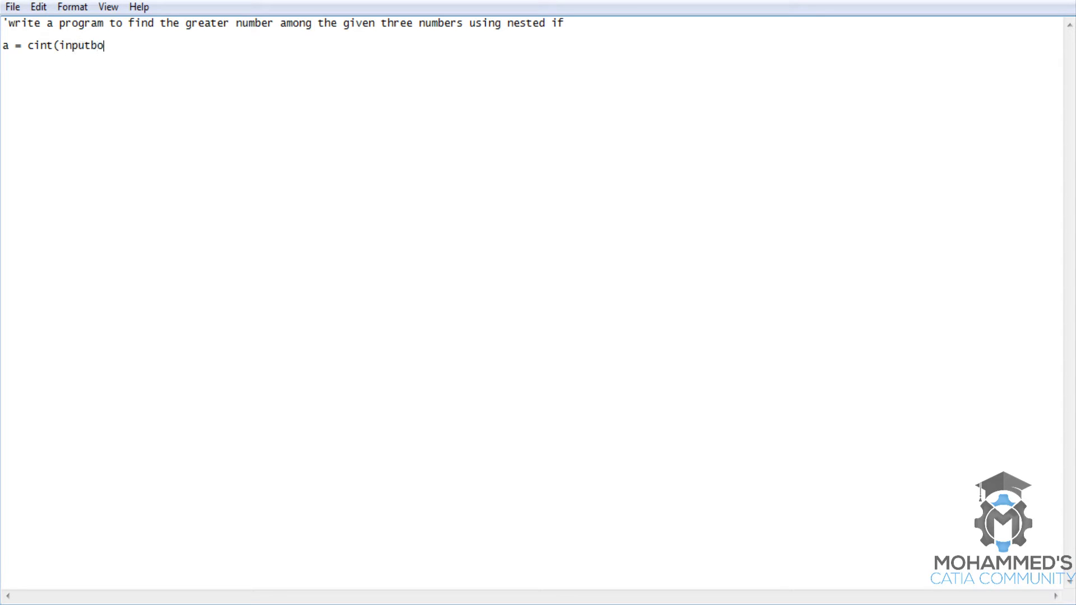
{"action": "type", "text": "x"}
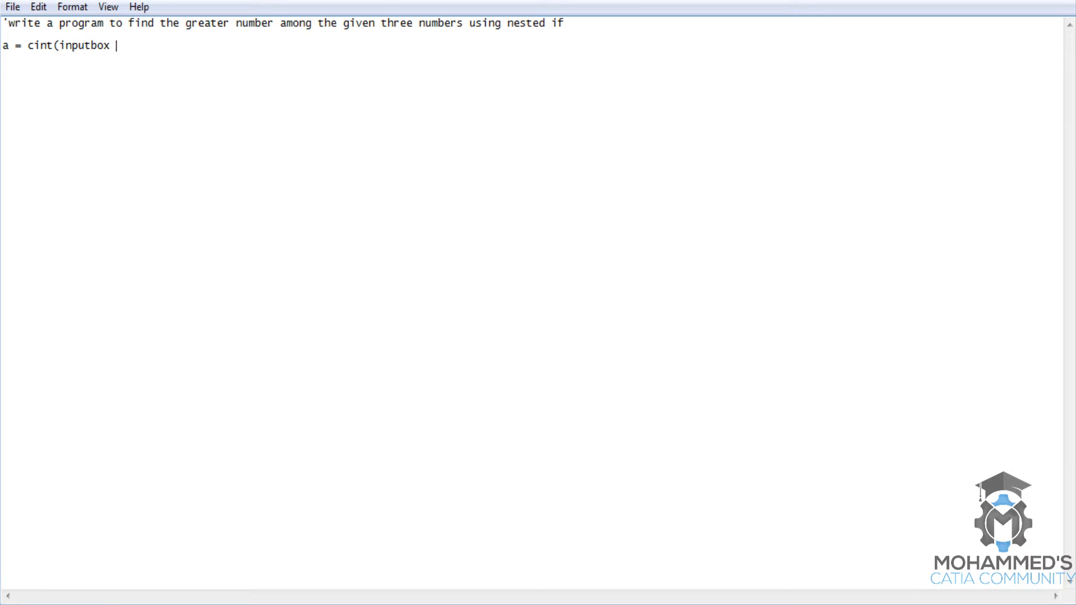
{"action": "type", "text": "(\"Enter th"}
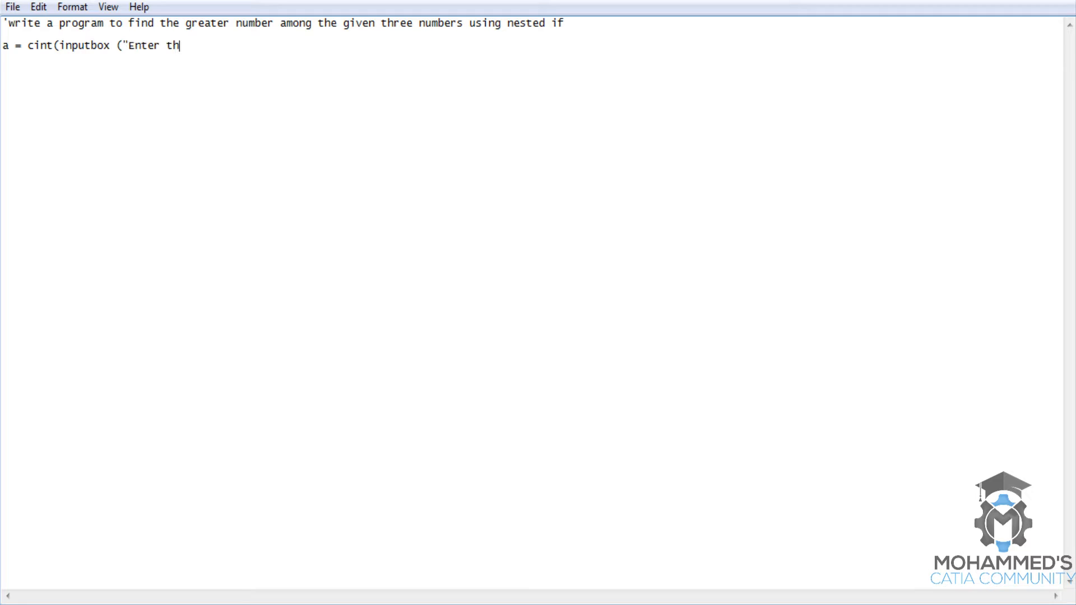
{"action": "type", "text": "e vale"}
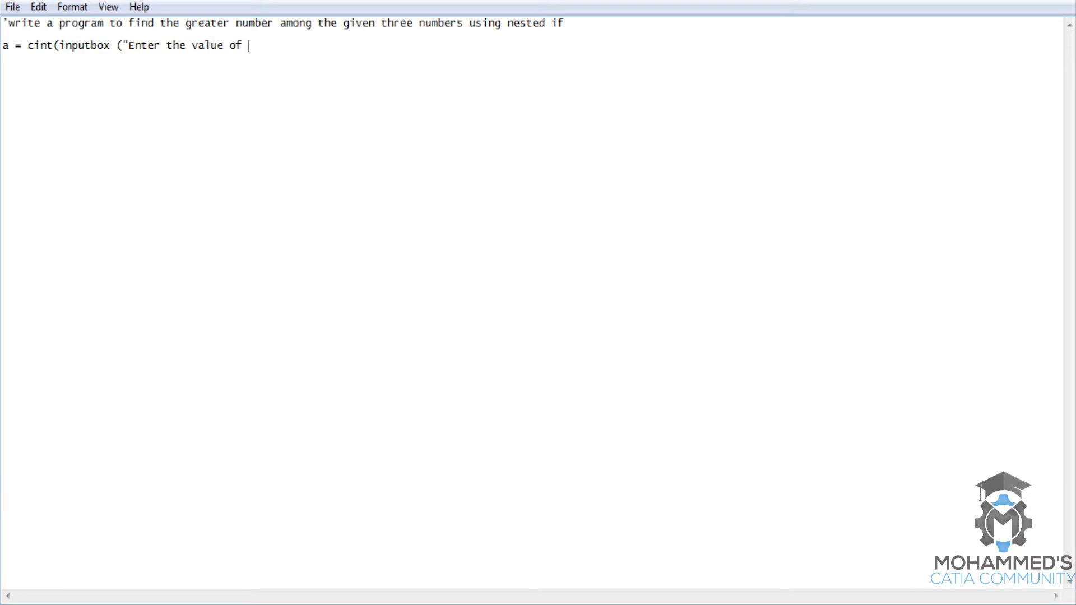
{"action": "type", "text": "a\")"}
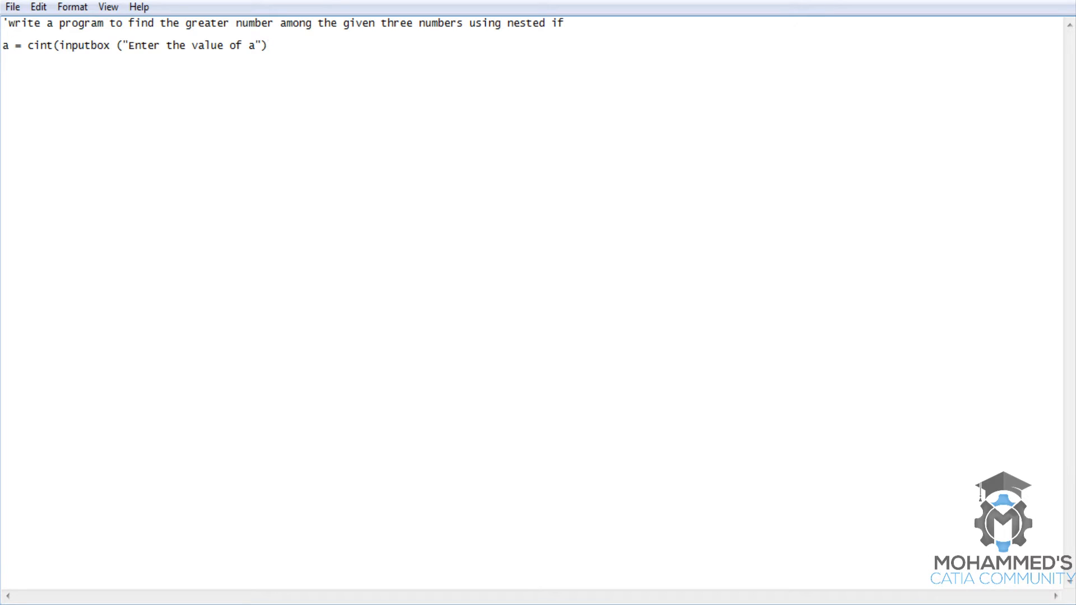
Step: Add the b and c input lines by reusing the same cint(inputbox(...)) expression
{"action": "type", "text": "b ="}
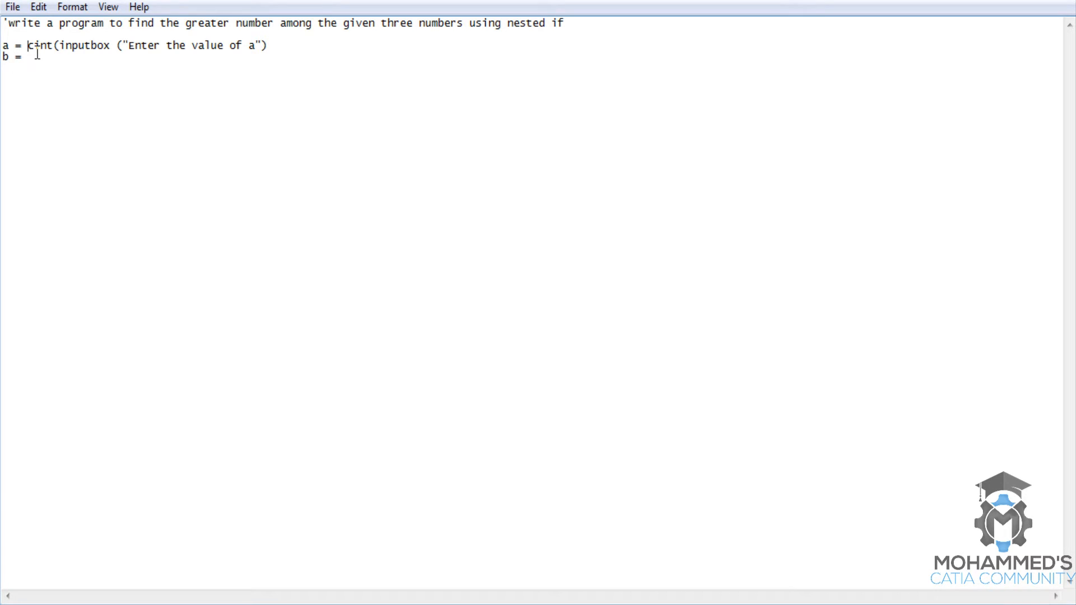
{"action": "left_click_drag", "start_coordinate": [27, 45], "coordinate": [271, 45]}
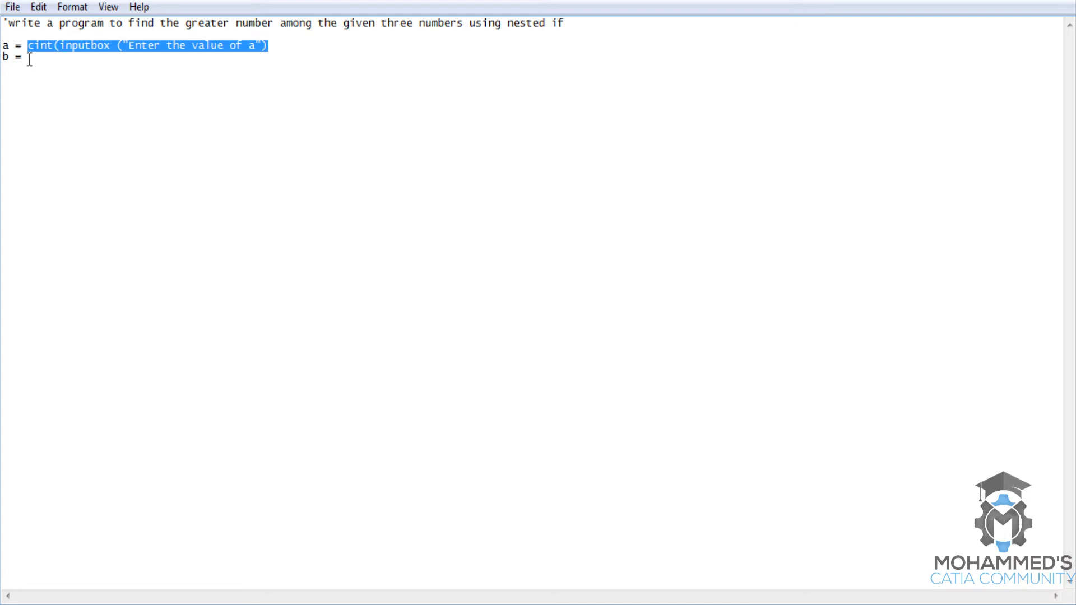
{"action": "type", "text": "cint(inputbox (\"Enter the value of a\"))"}
{"action": "type", "text": "c = cint(inputbox (\"Enter the value of c\")"}
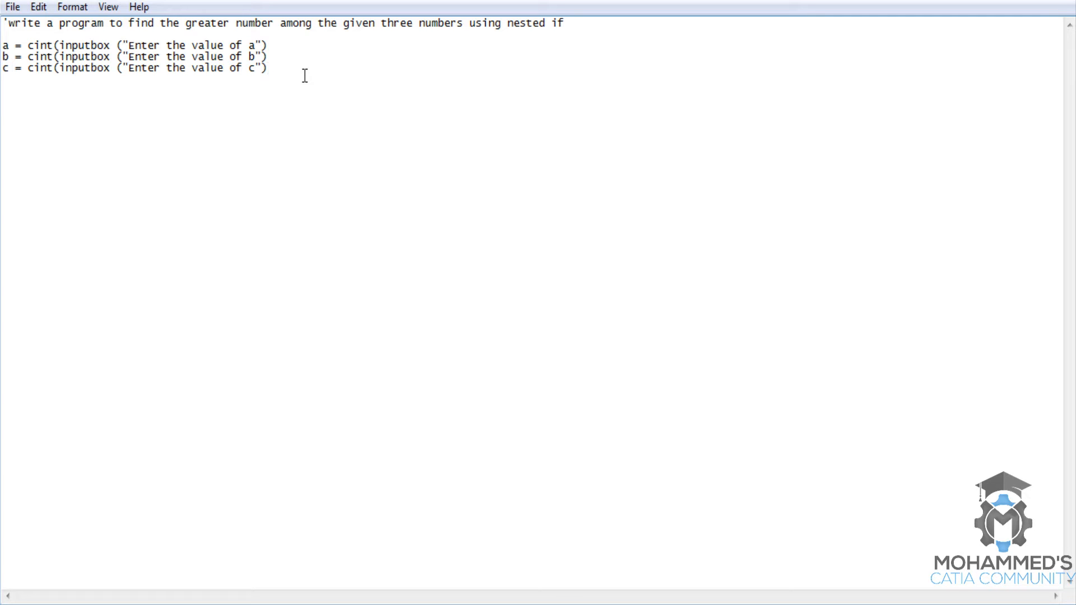
{"action": "key", "text": "Enter"}
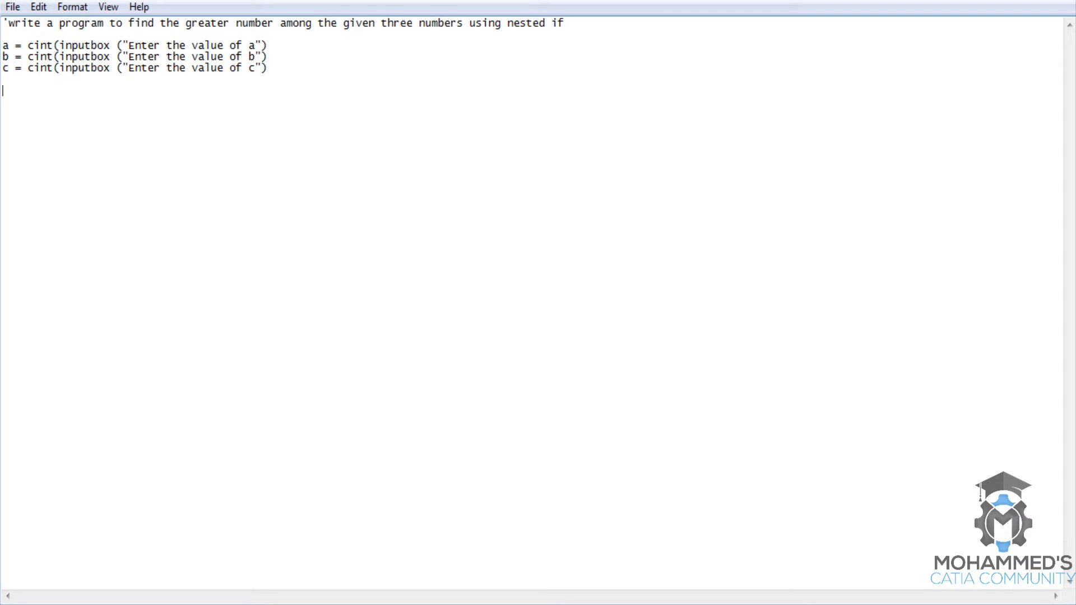
Step: Write if (a>b) then with an inner if (a>c) showing msgbox "A is greater"
{"action": "type", "text": "if ("}
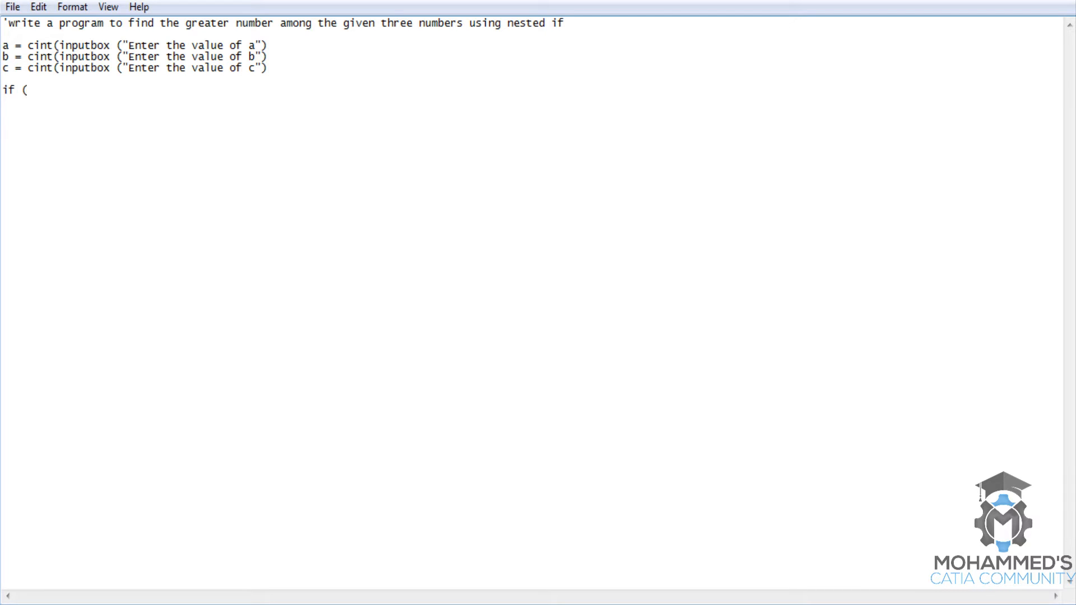
{"action": "type", "text": "a>"}
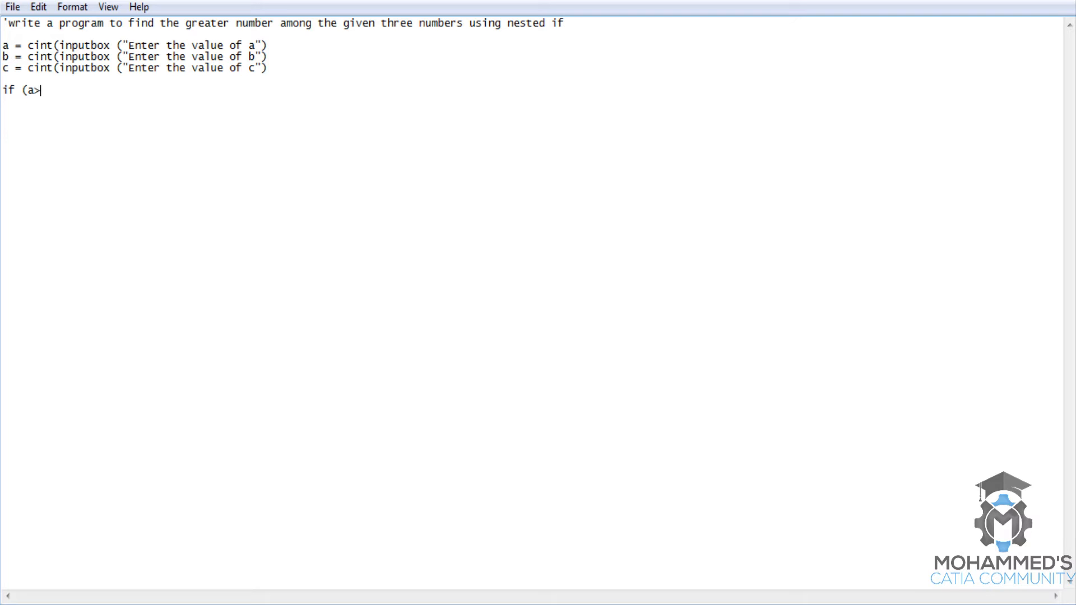
{"action": "type", "text": "b) then"}
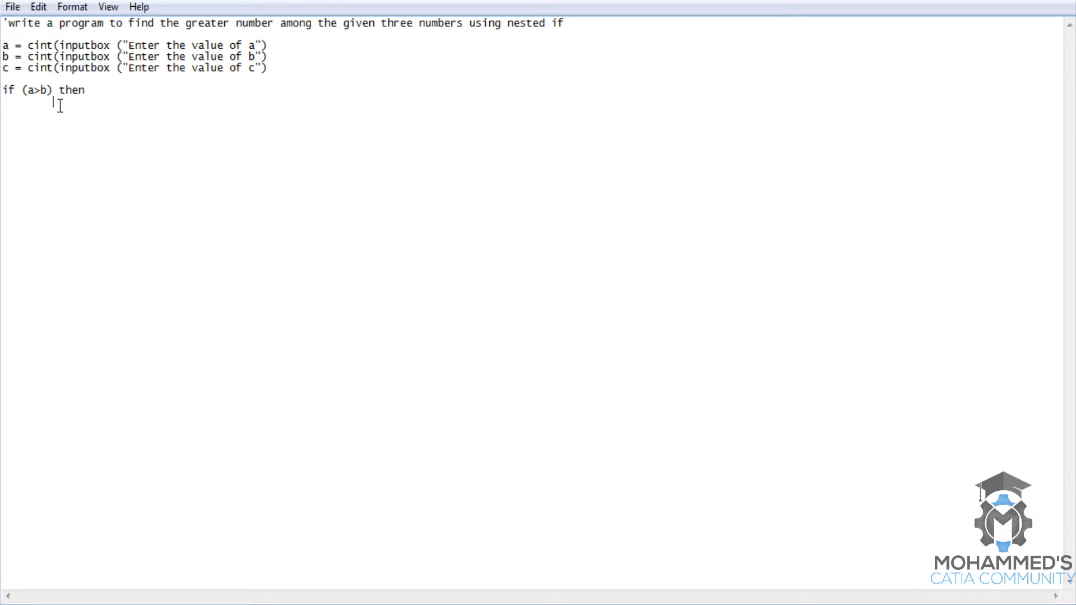
{"action": "type", "text": "i"}
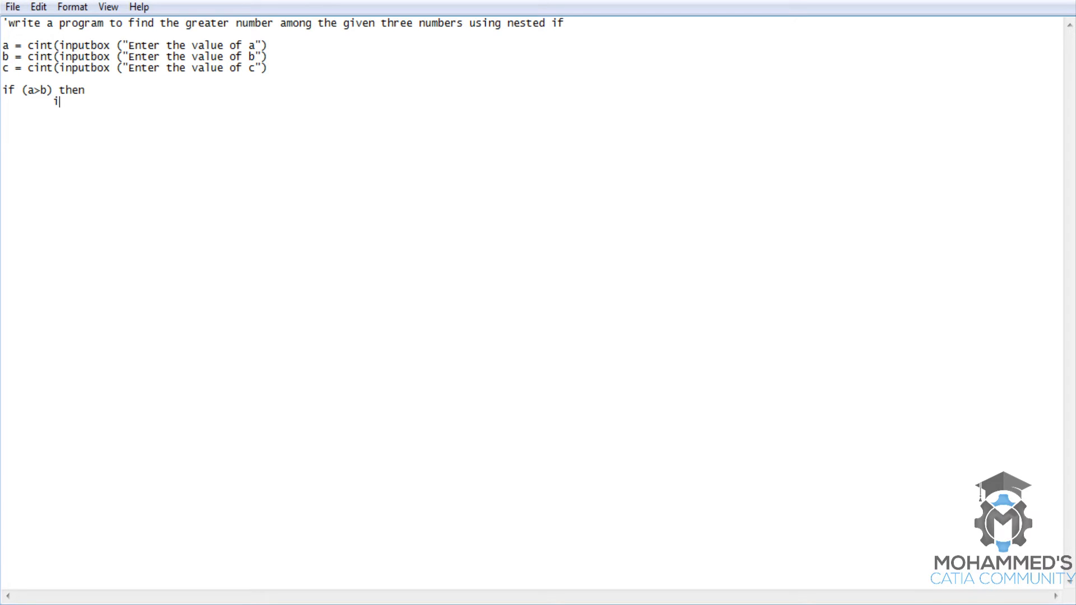
{"action": "type", "text": "f (a"}
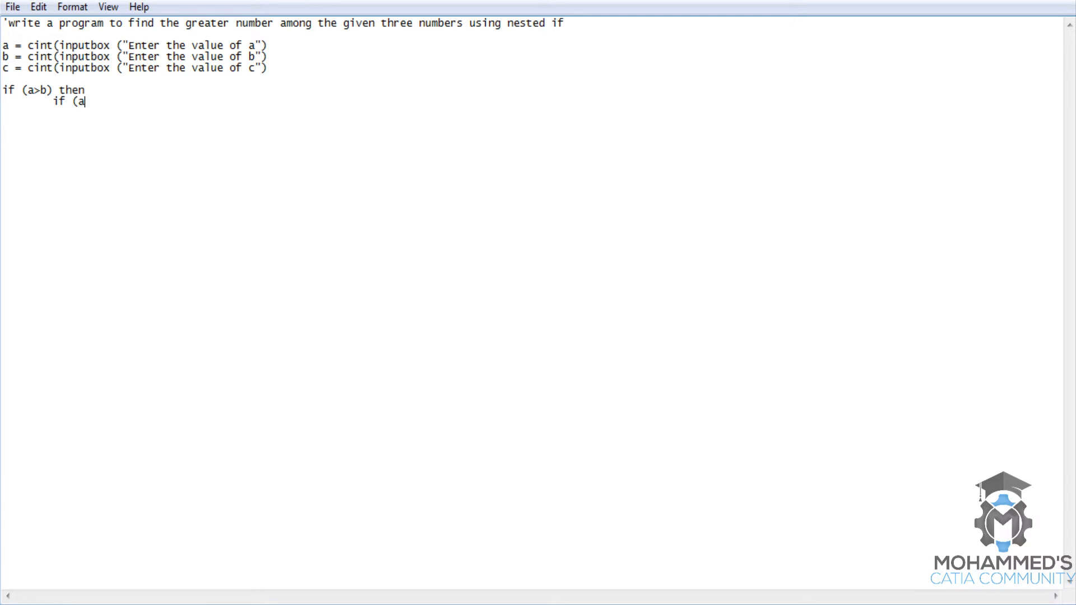
{"action": "type", "text": ">c) then"}
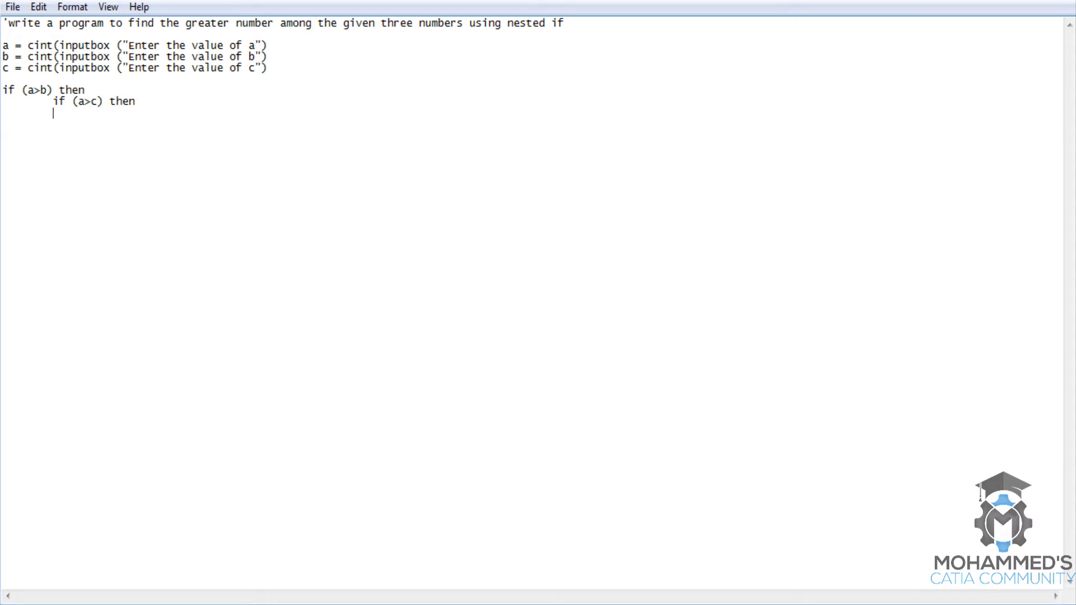
{"action": "type", "text": "msgbo"}
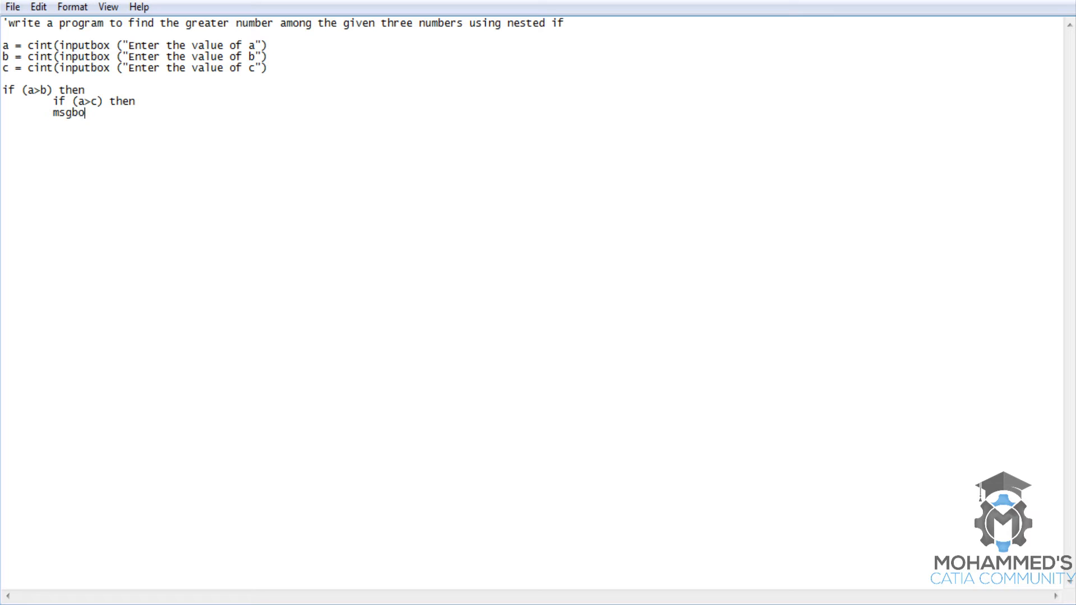
{"action": "type", "text": "x \"A"}
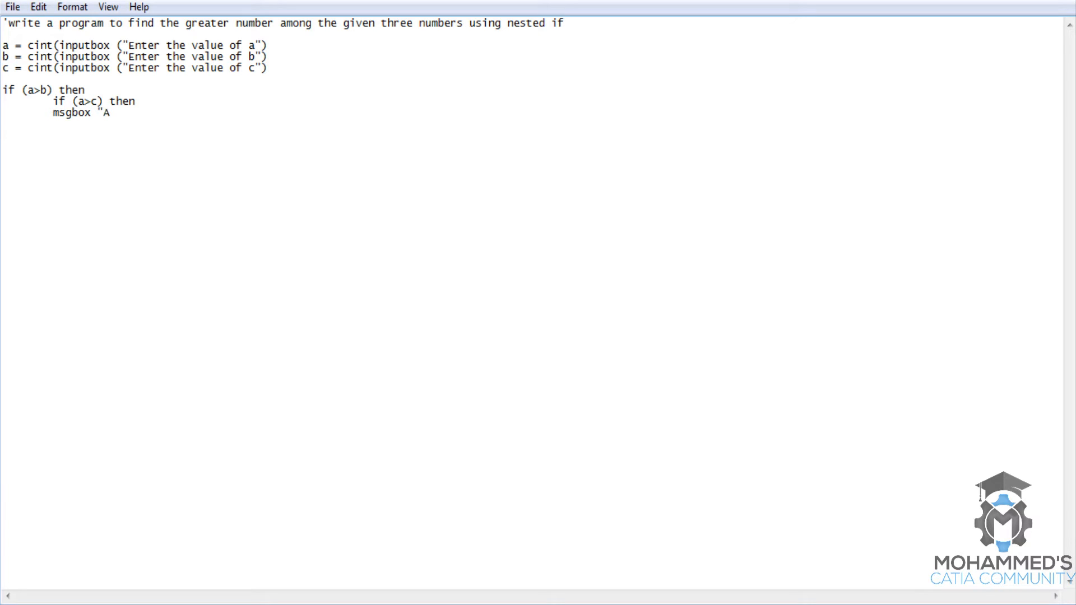
{"action": "type", "text": "is greater\""}
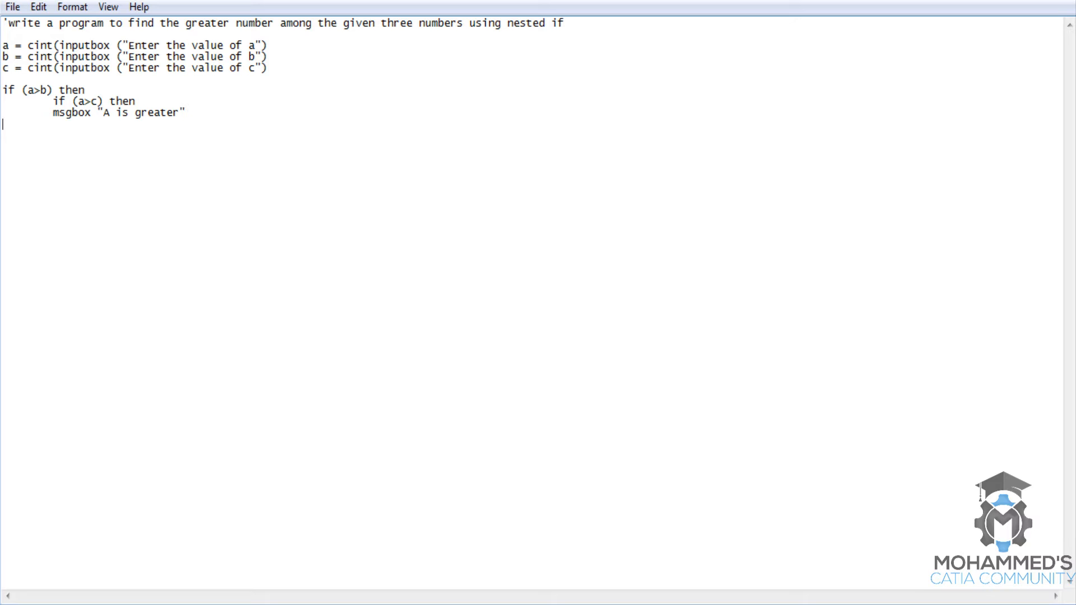
Step: Add the else branch with msgbox "C is greater" and close both levels with end if
{"action": "type", "text": "els"}
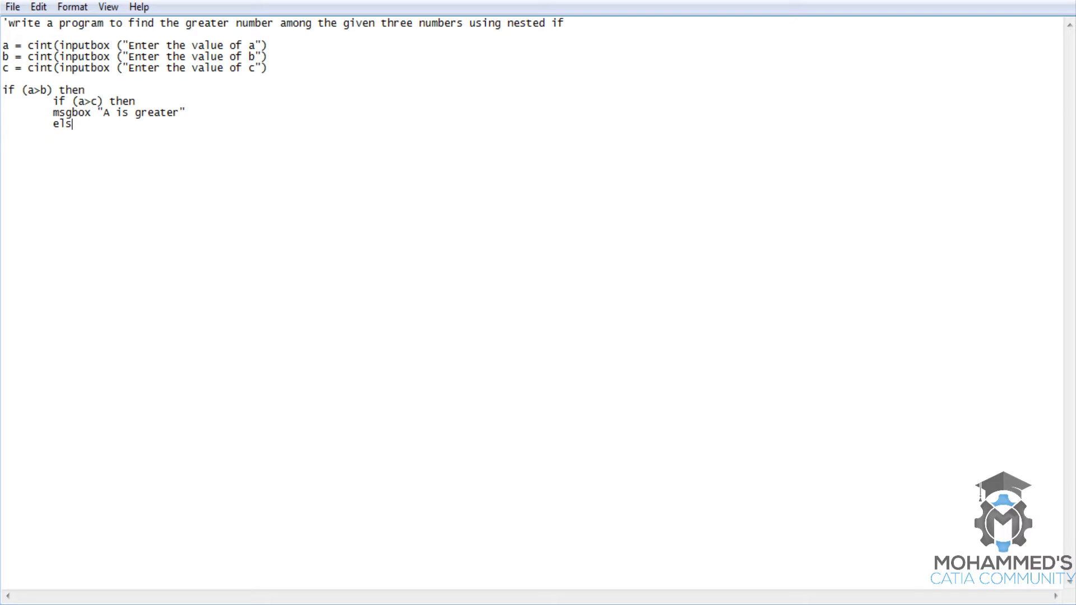
{"action": "type", "text": "eif"}
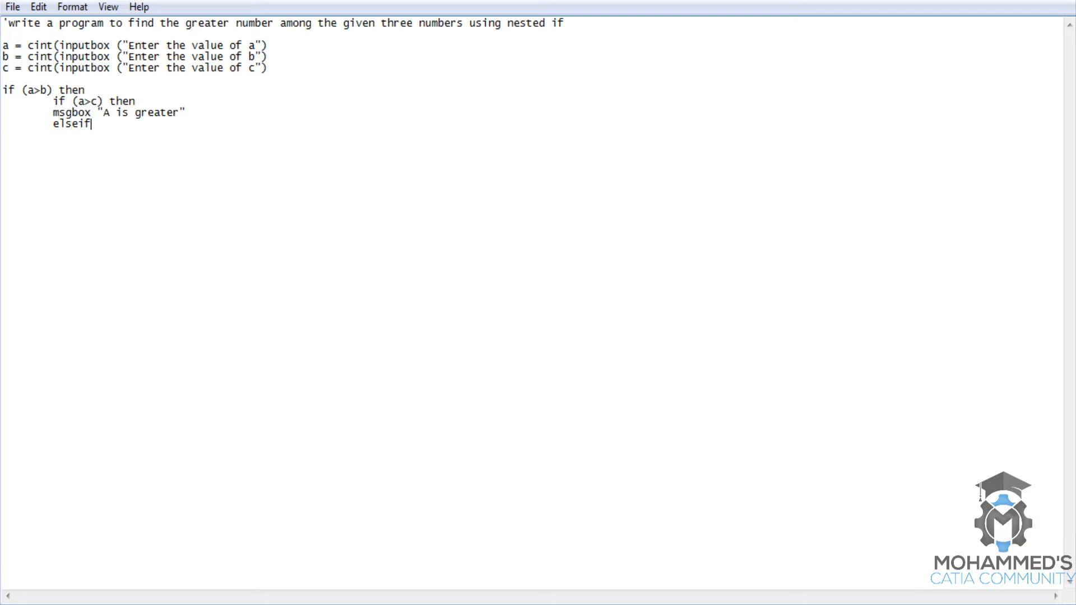
{"action": "type", "text": "(a"}
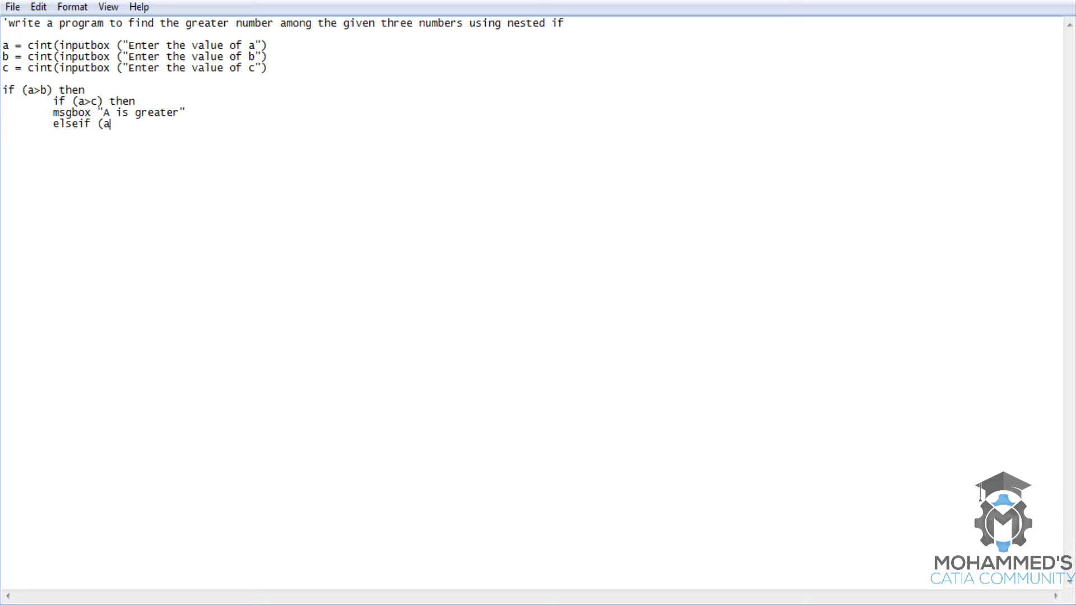
{"action": "key", "text": "BackSpace"}
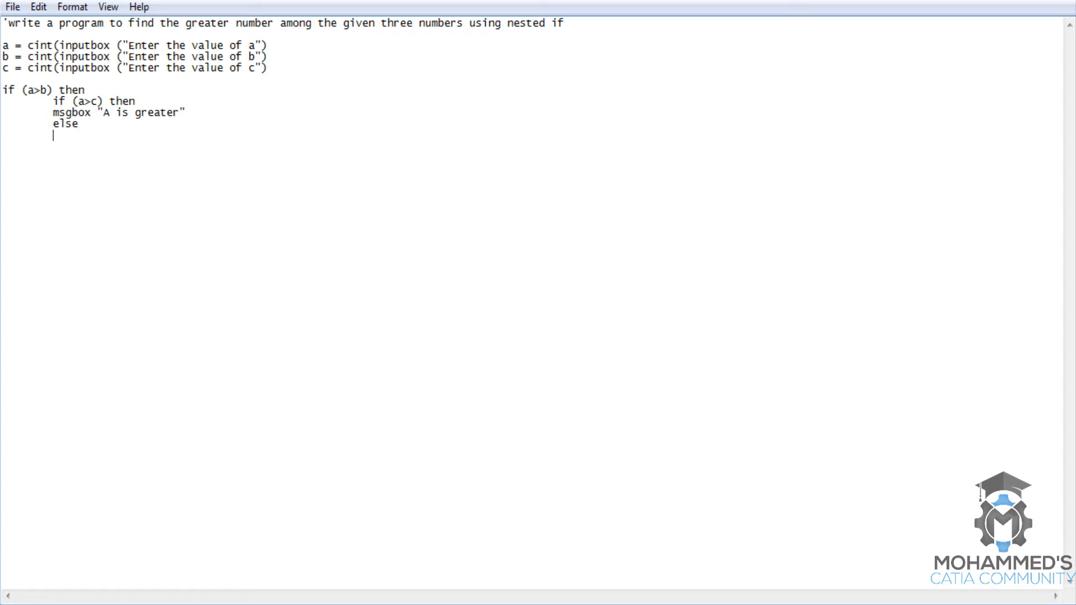
{"action": "type", "text": "msgbox"}
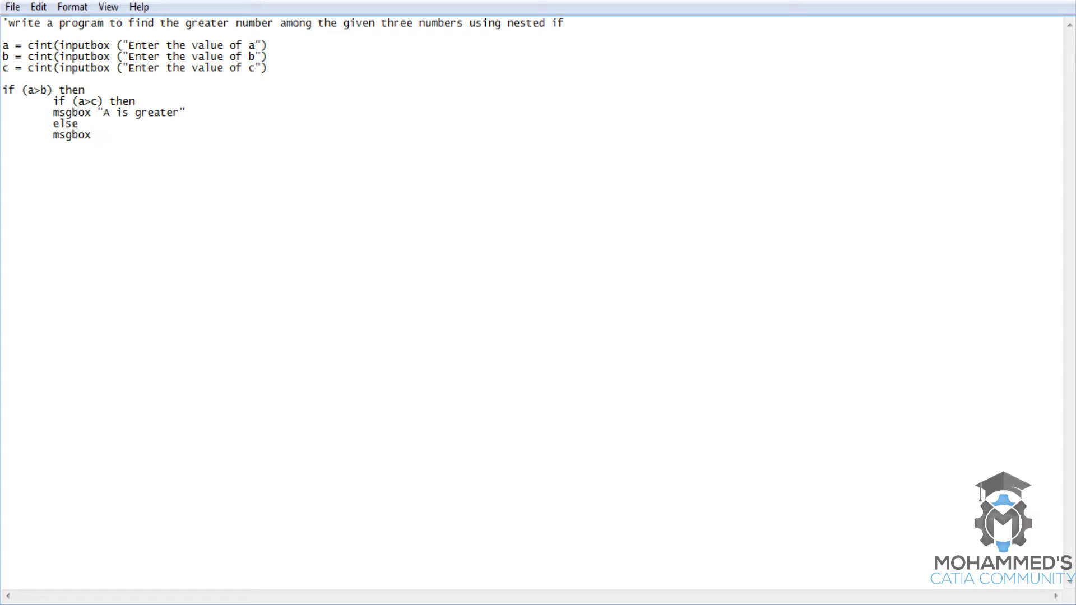
{"action": "type", "text": "\""}
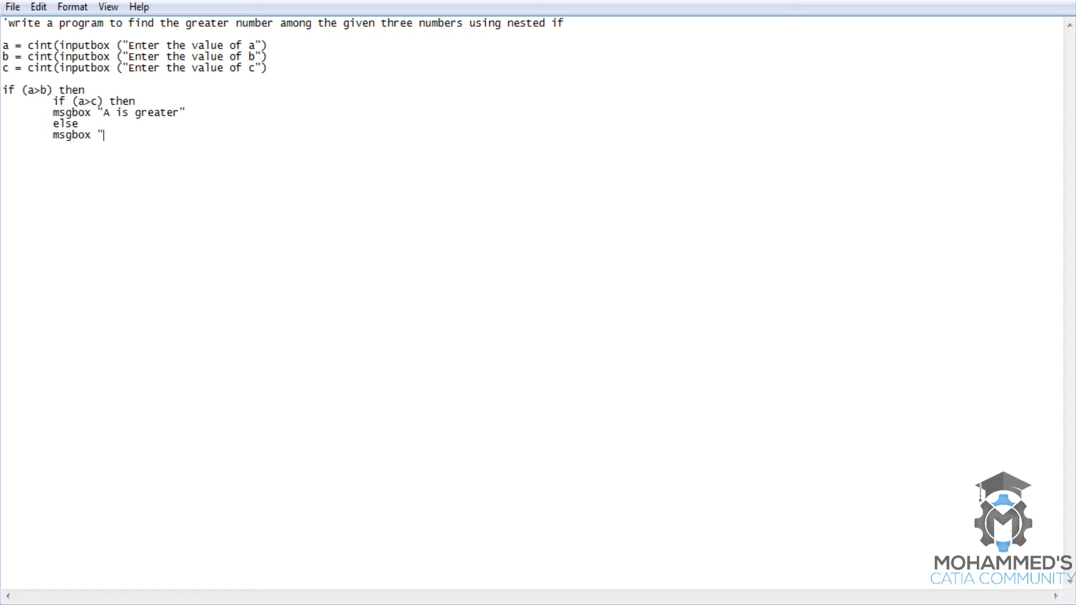
{"action": "type", "text": "C is"}
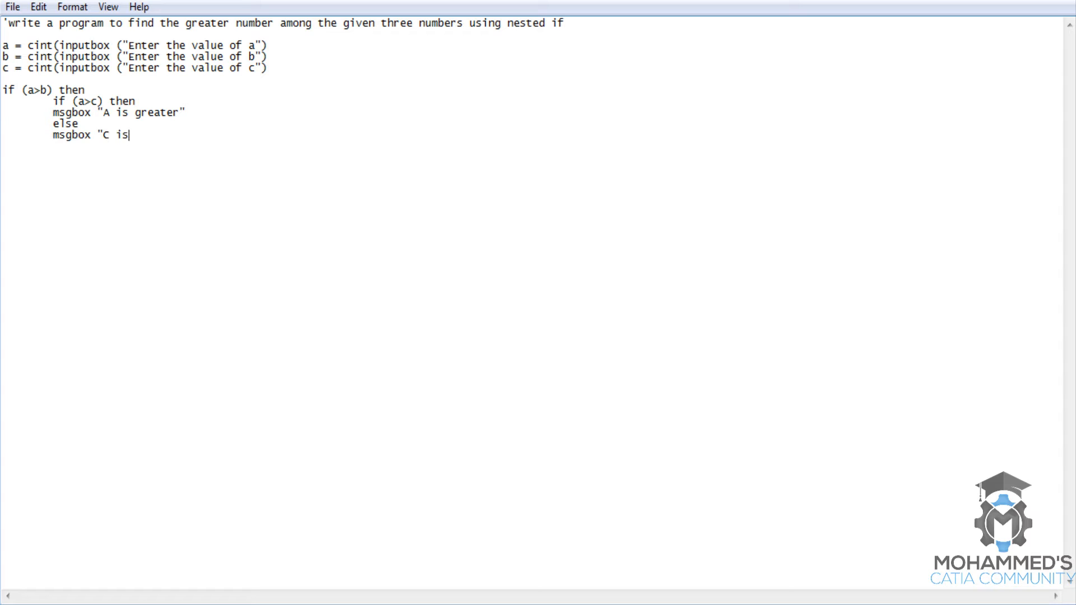
{"action": "type", "text": "greater\""}
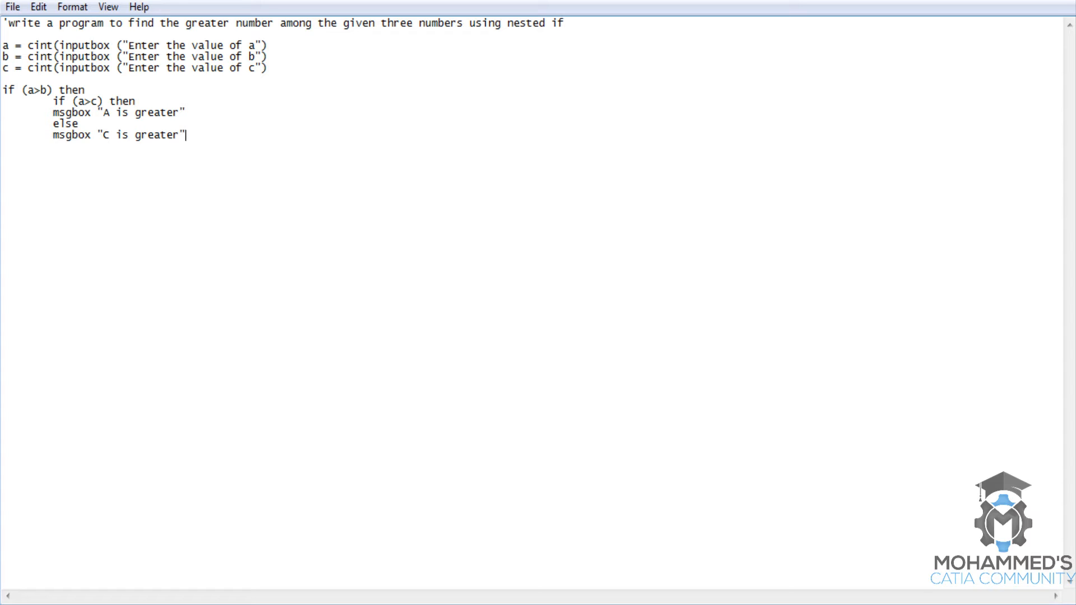
{"action": "mouse_move", "coordinate": [131, 137]}
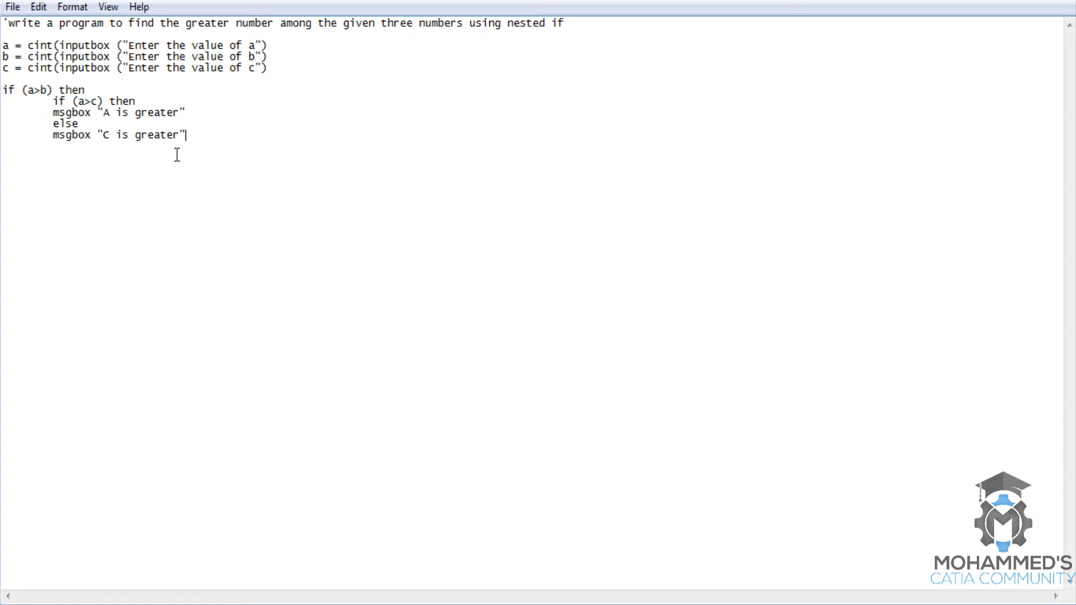
{"action": "mouse_move", "coordinate": [235, 168]}
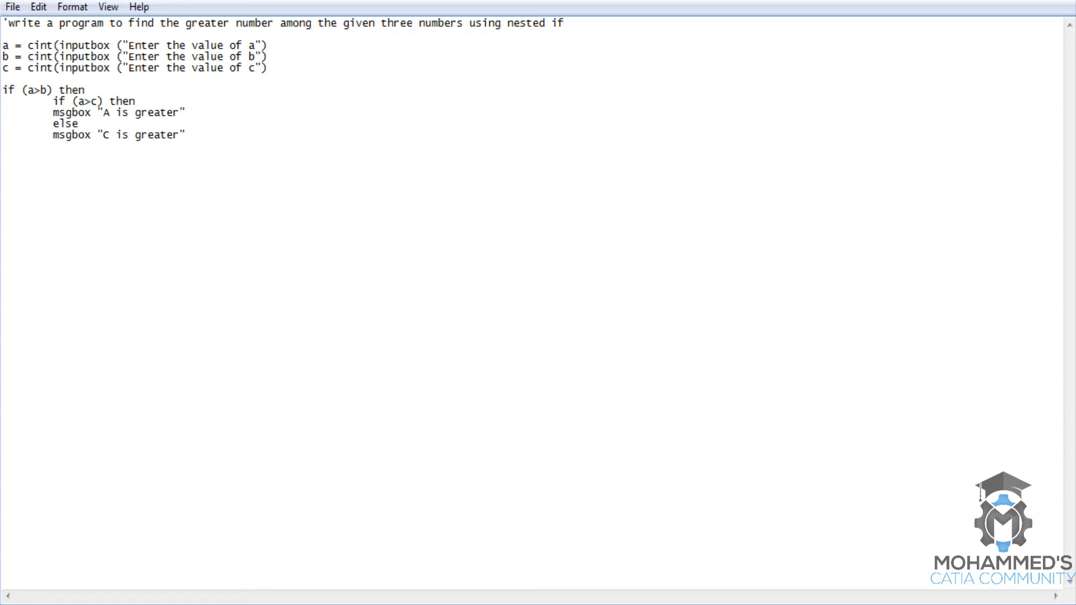
{"action": "type", "text": "end if"}
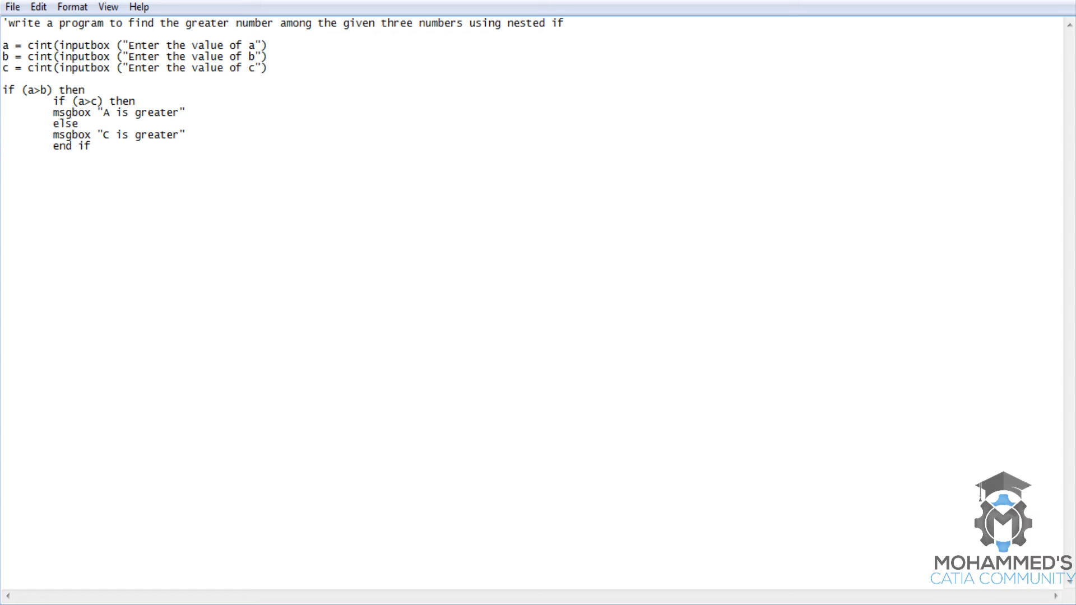
{"action": "type", "text": "end if"}
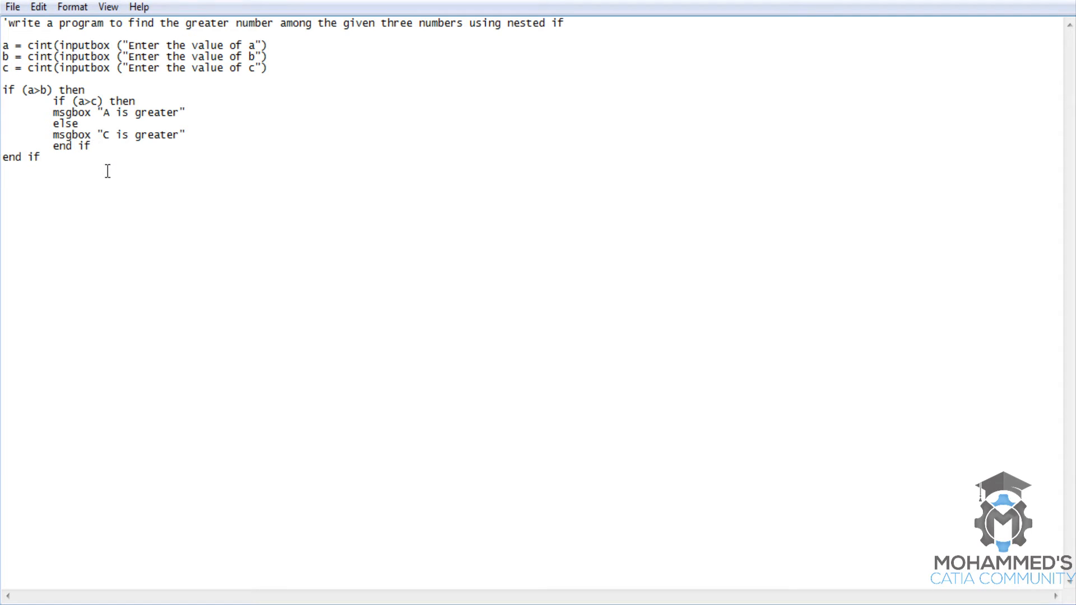
Step: Start the second block if (b>a) then with an inner if (b>c) then
{"action": "type", "text": "if"}
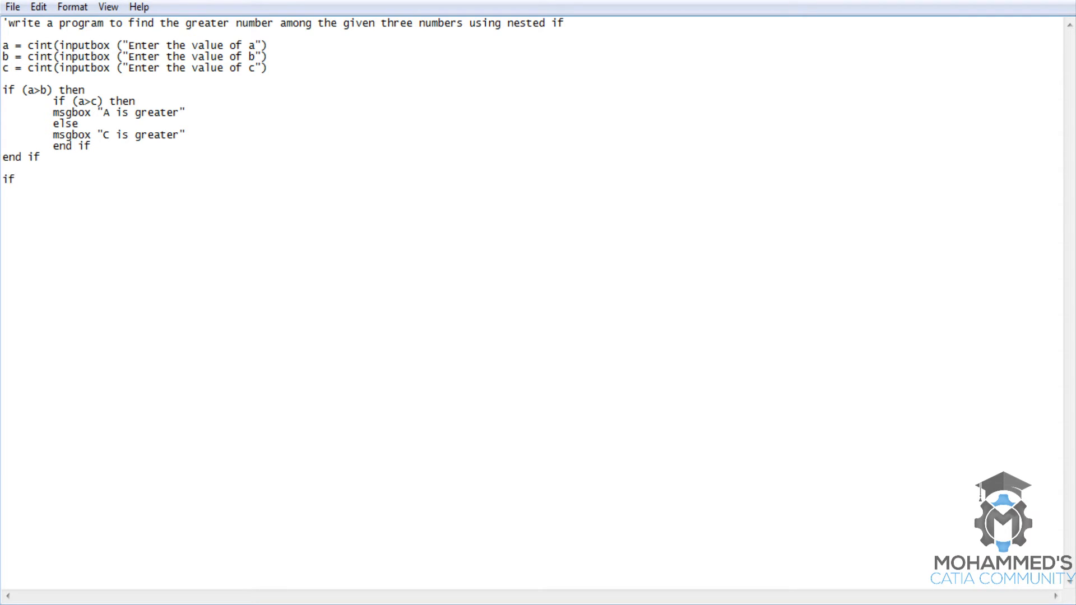
{"action": "type", "text": "("}
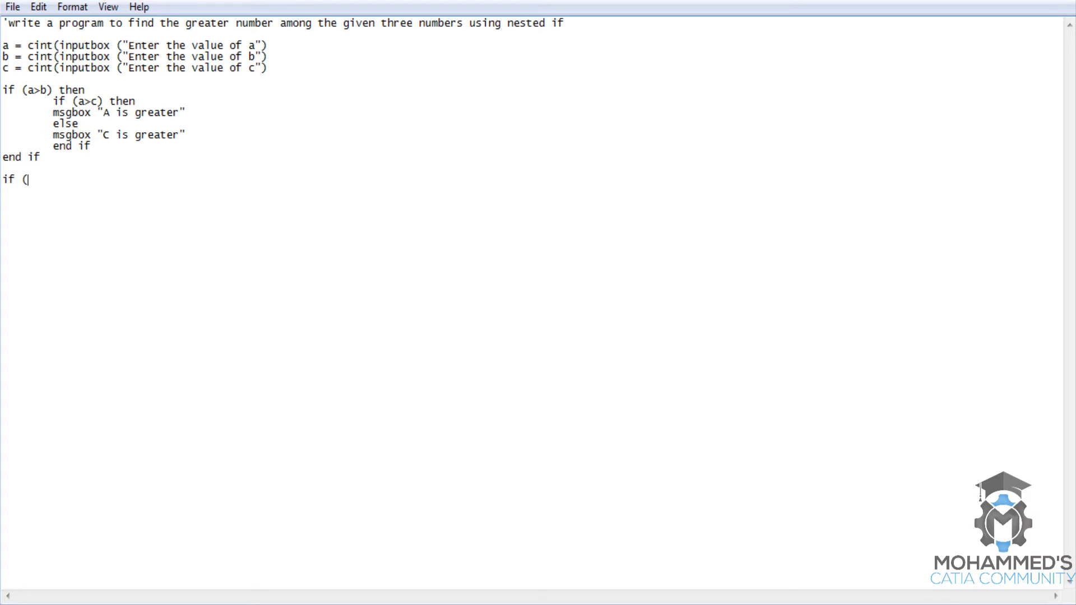
{"action": "mouse_move", "coordinate": [115, 136]}
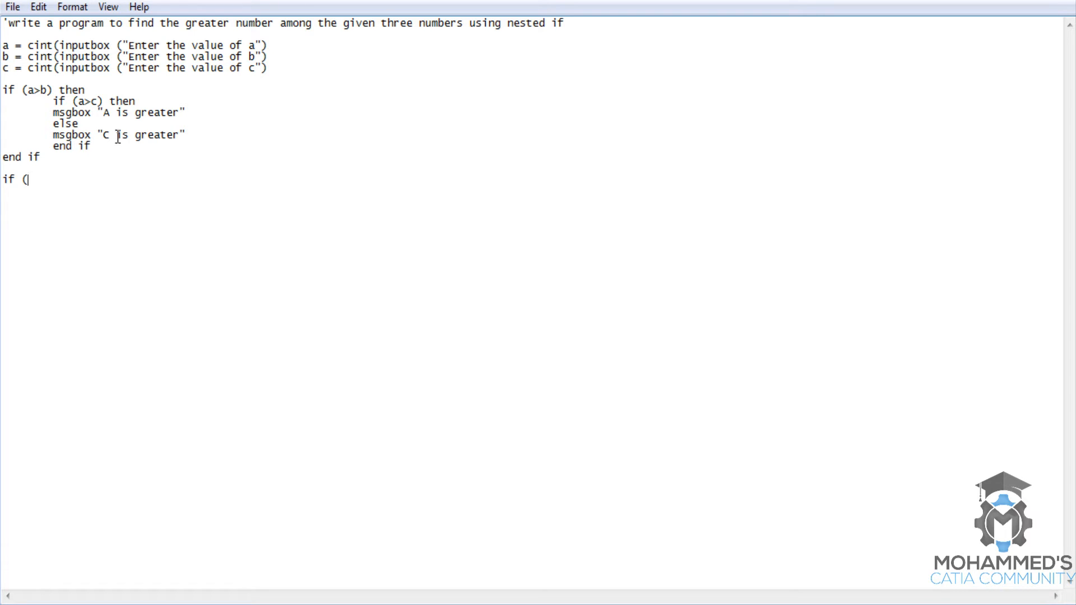
{"action": "mouse_move", "coordinate": [56, 184]}
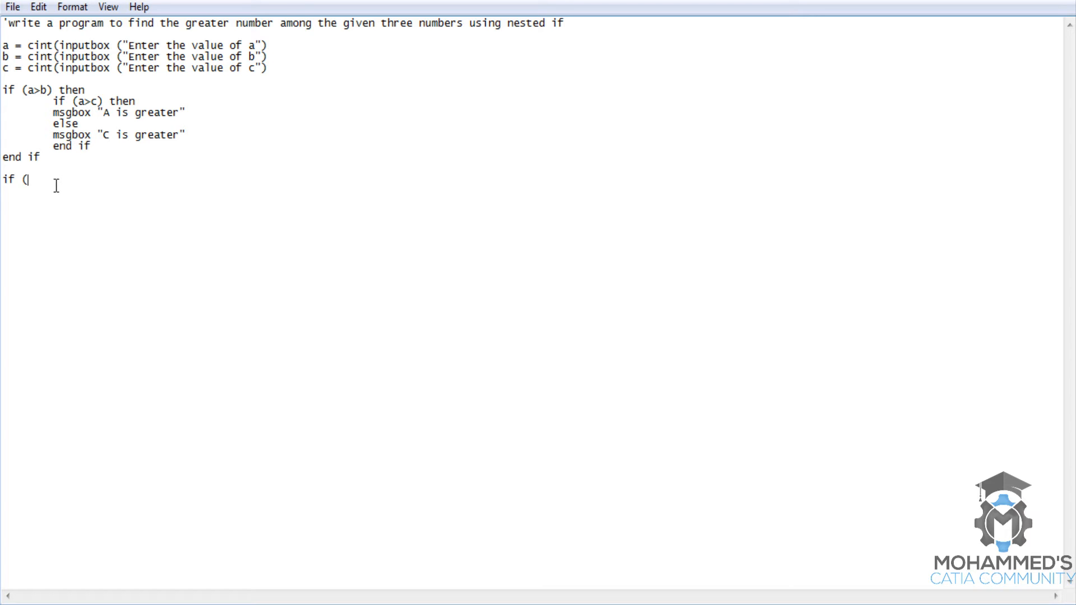
{"action": "type", "text": "b"}
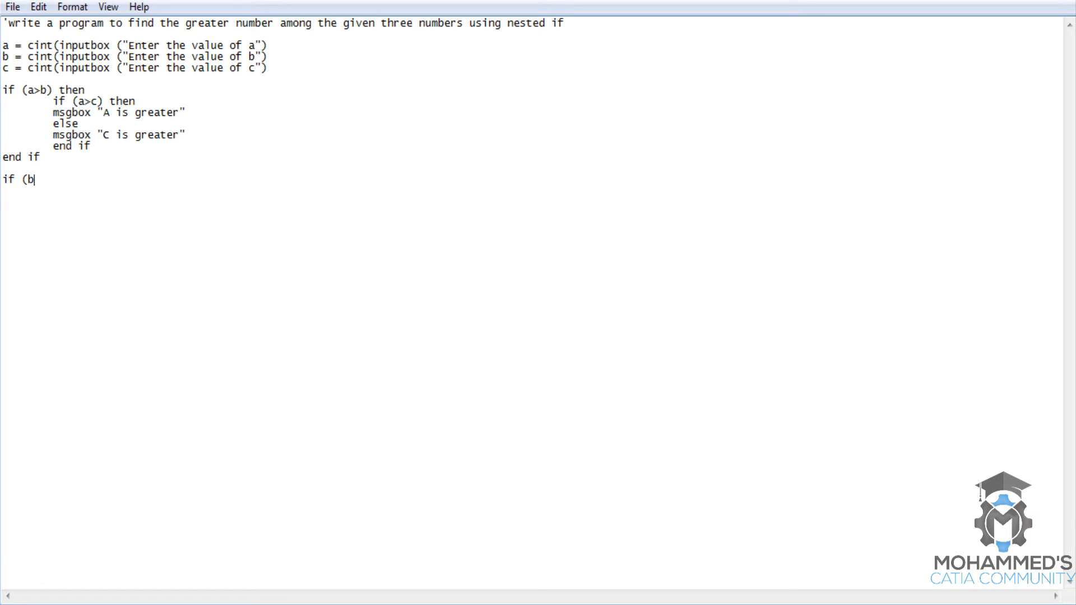
{"action": "type", "text": ">"}
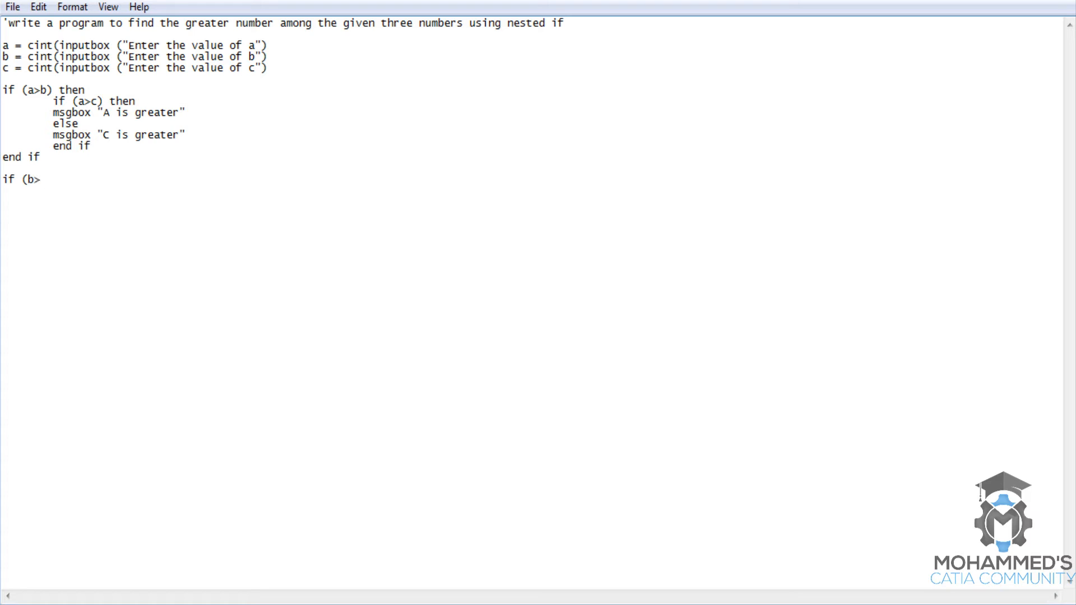
{"action": "type", "text": "a) then"}
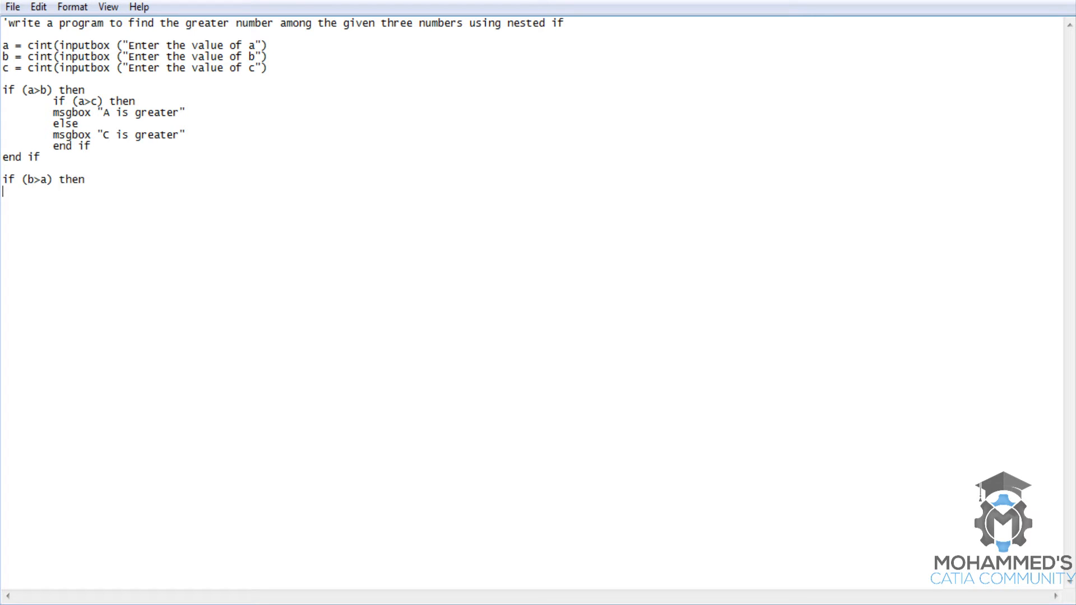
{"action": "type", "text": "if"}
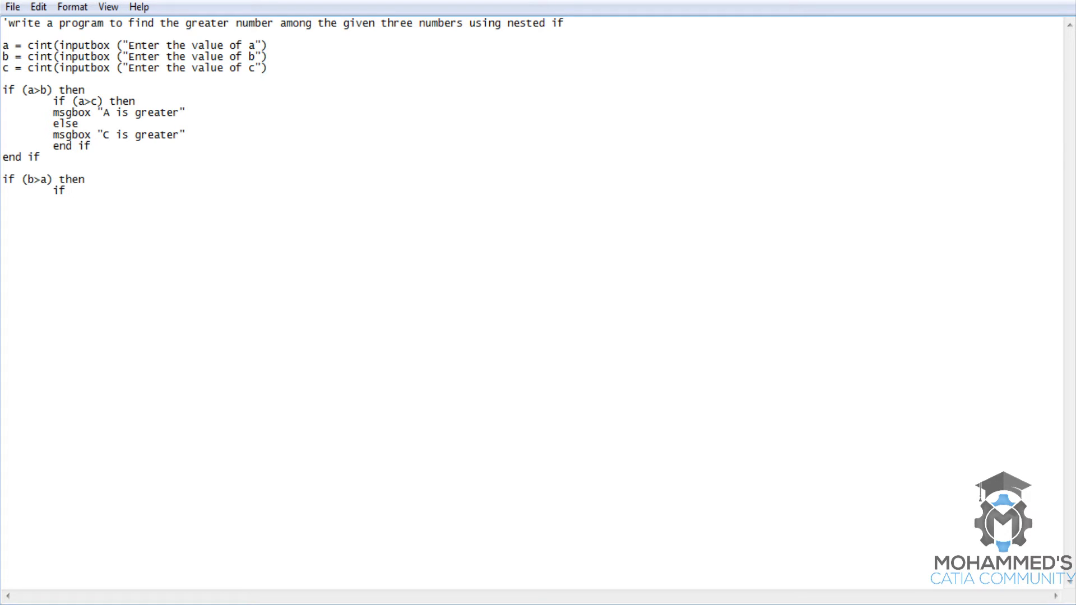
{"action": "type", "text": "(b>"}
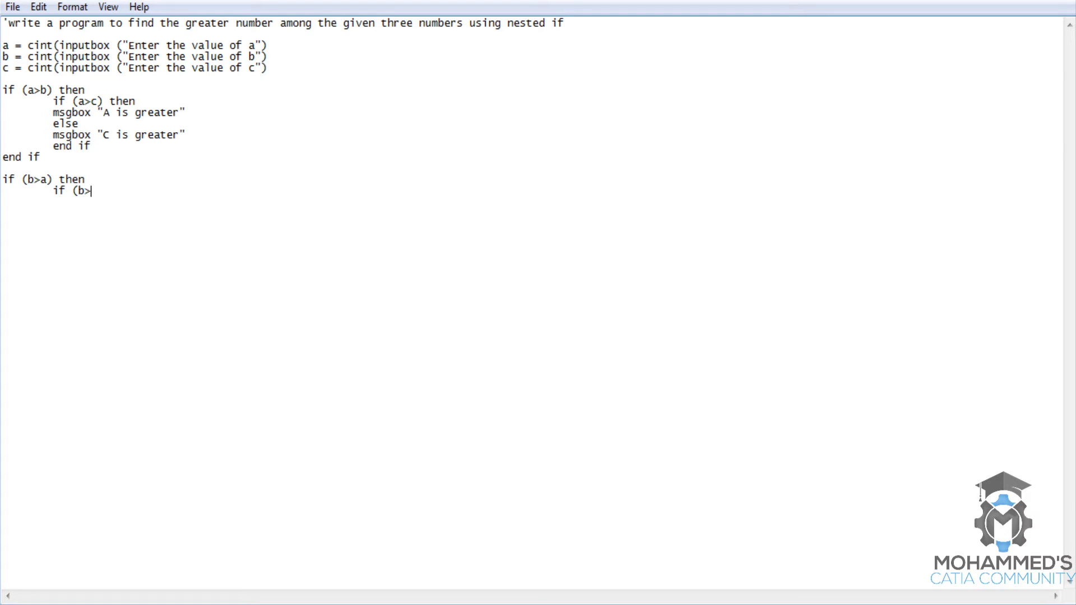
{"action": "type", "text": "c)"}
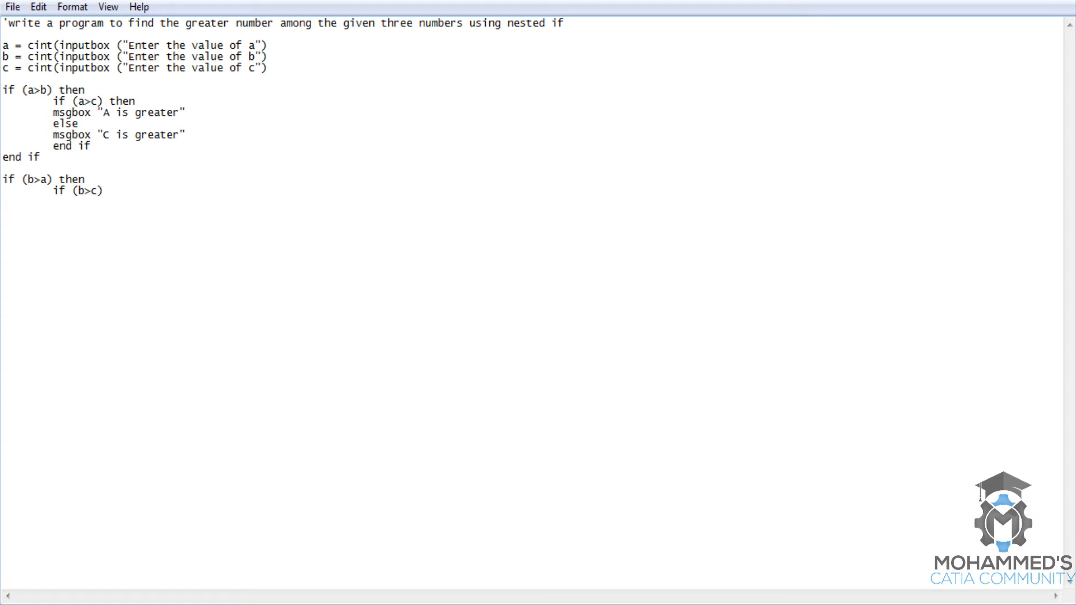
{"action": "type", "text": "?"}
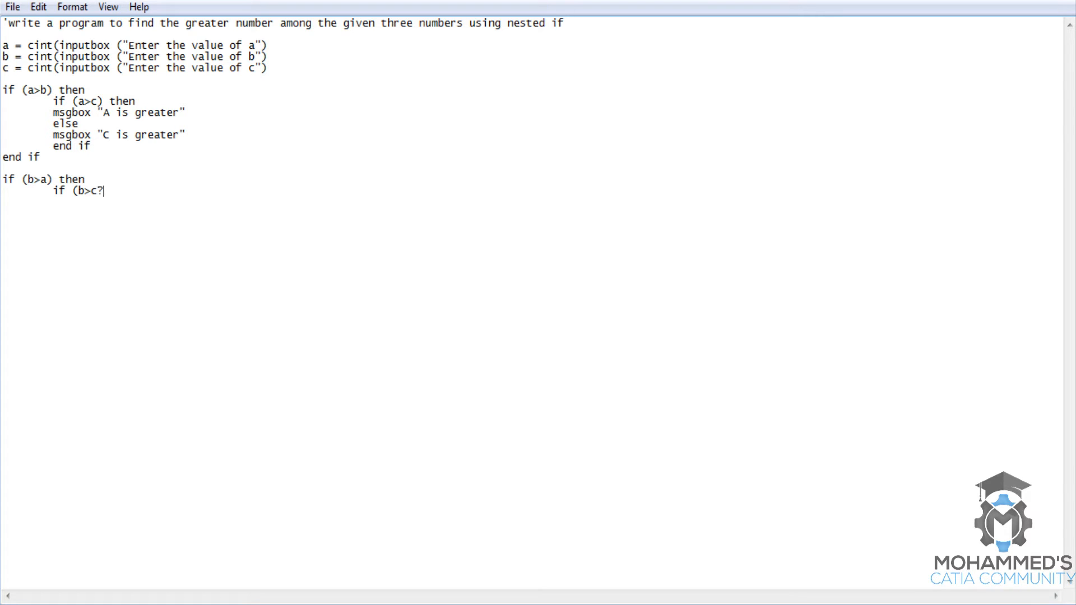
{"action": "key", "text": "Backspace"}
{"action": "type", "text": ") then"}
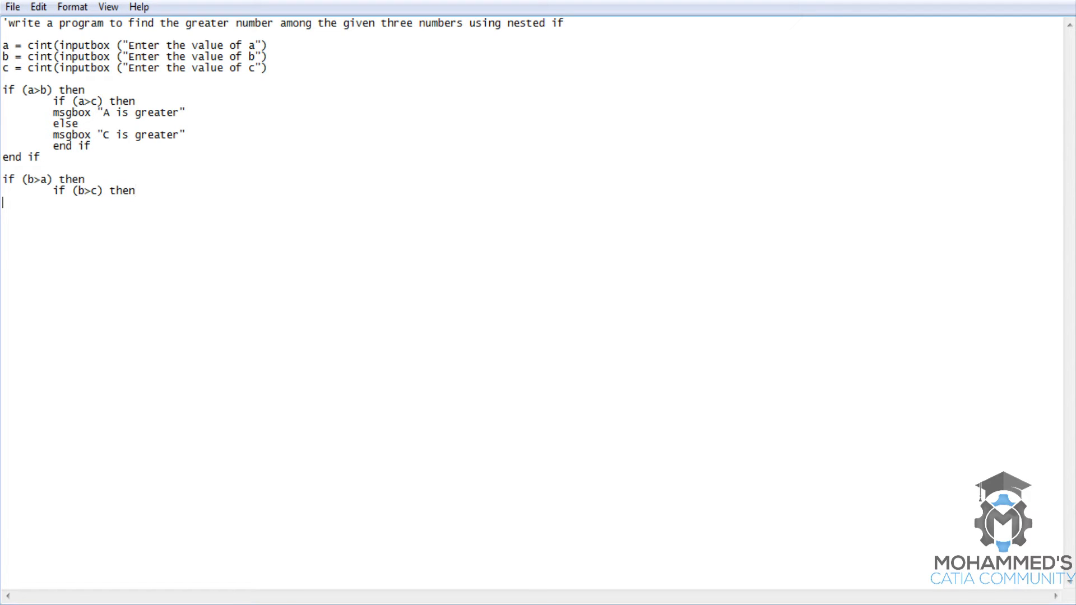
Step: Show msgbox "B is greater", then else with msgbox "C is greater"
{"action": "type", "text": "msgbox"}
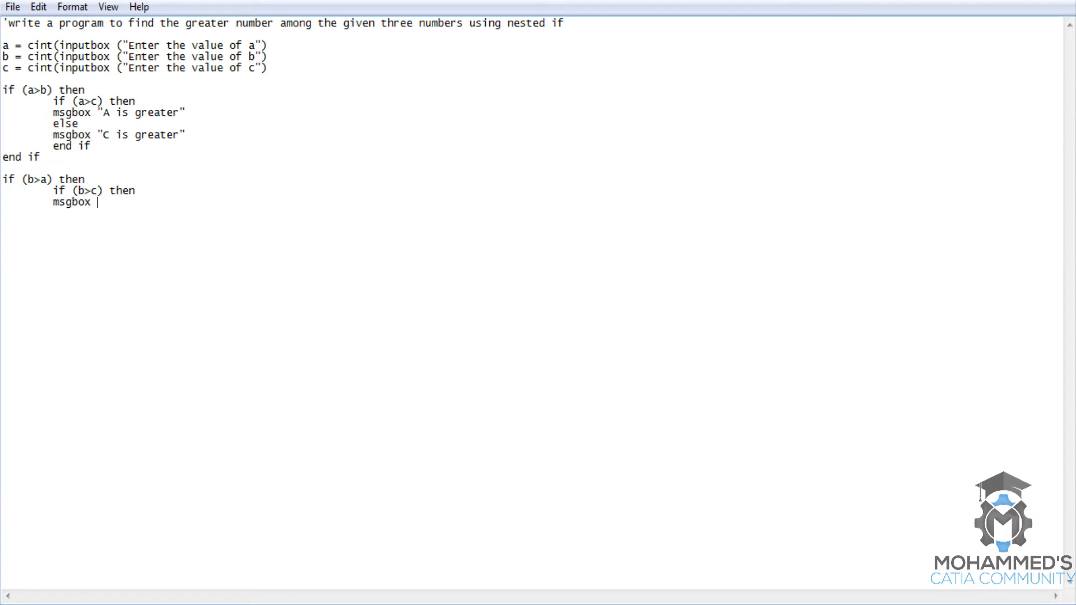
{"action": "type", "text": "\""}
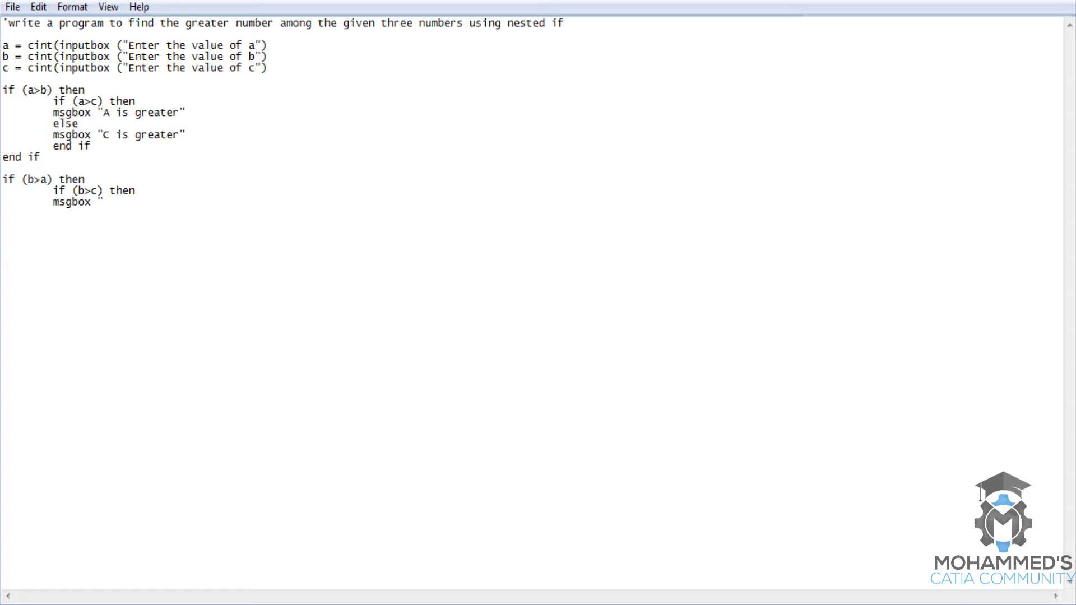
{"action": "type", "text": "C is greater"}
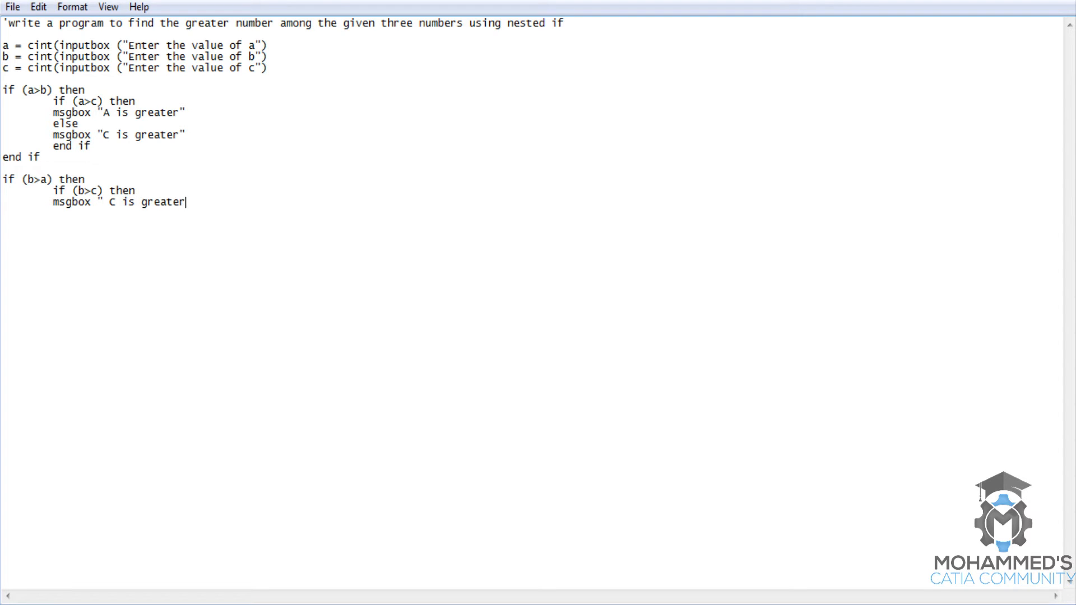
{"action": "key", "text": "Backspace"}
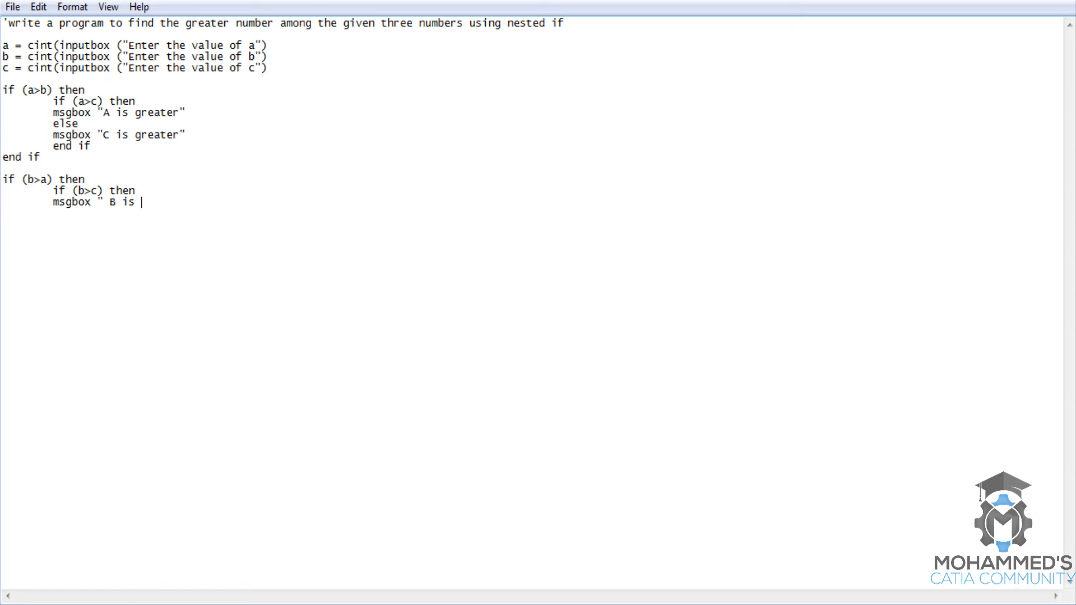
{"action": "type", "text": "greater\""}
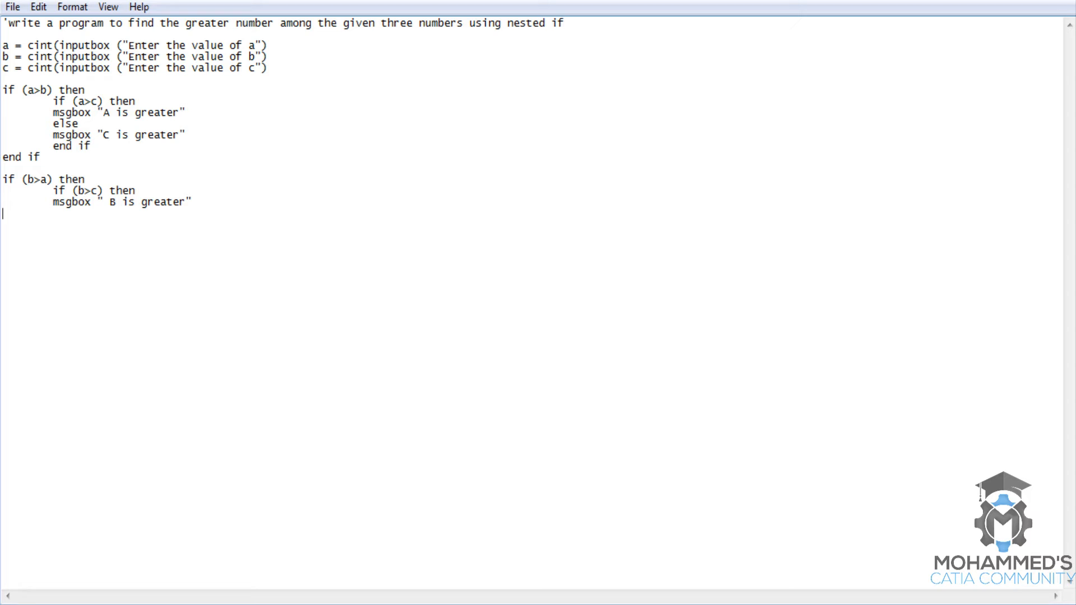
{"action": "type", "text": "else"}
{"action": "type", "text": "msg"}
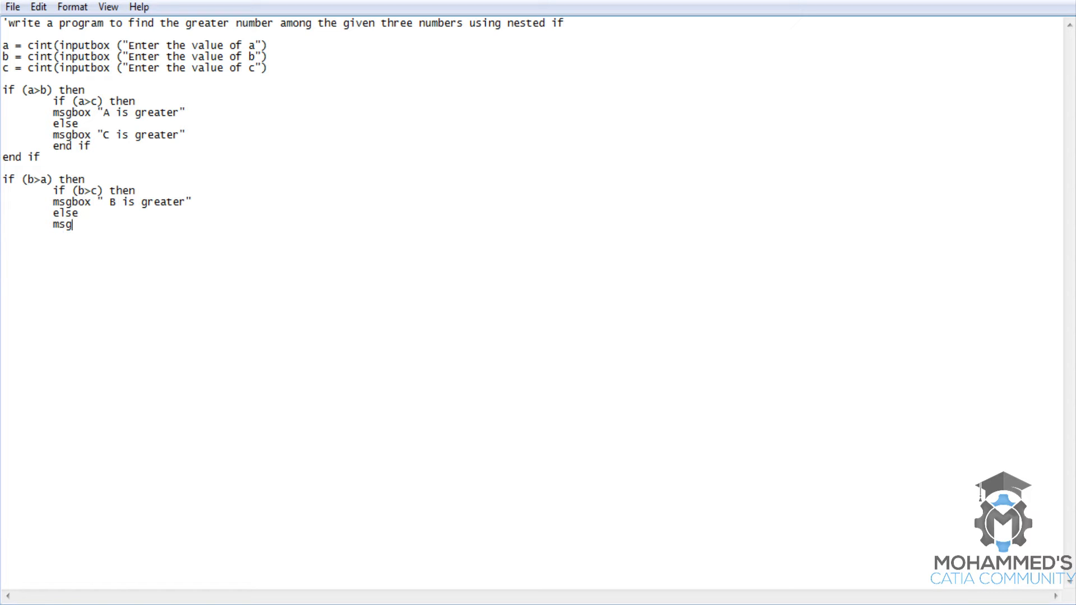
{"action": "type", "text": "box"}
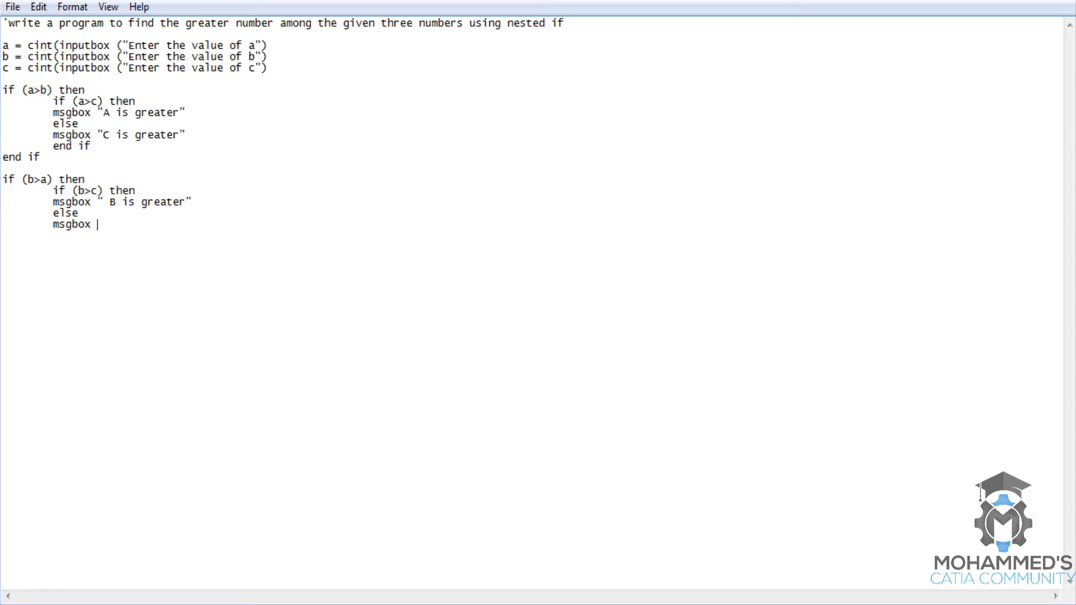
{"action": "type", "text": "\""}
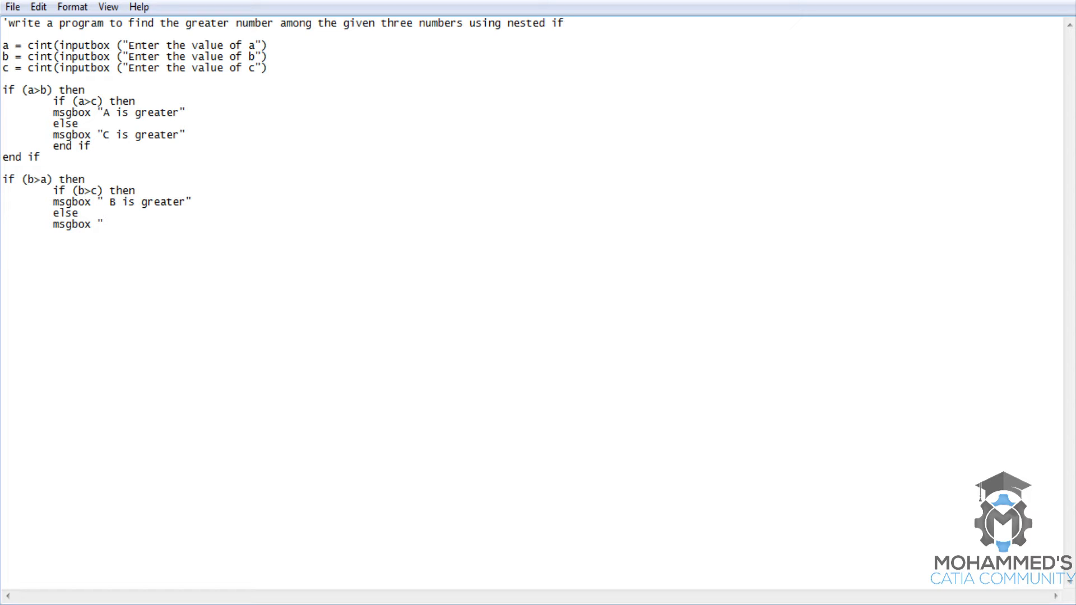
{"action": "type", "text": "C"}
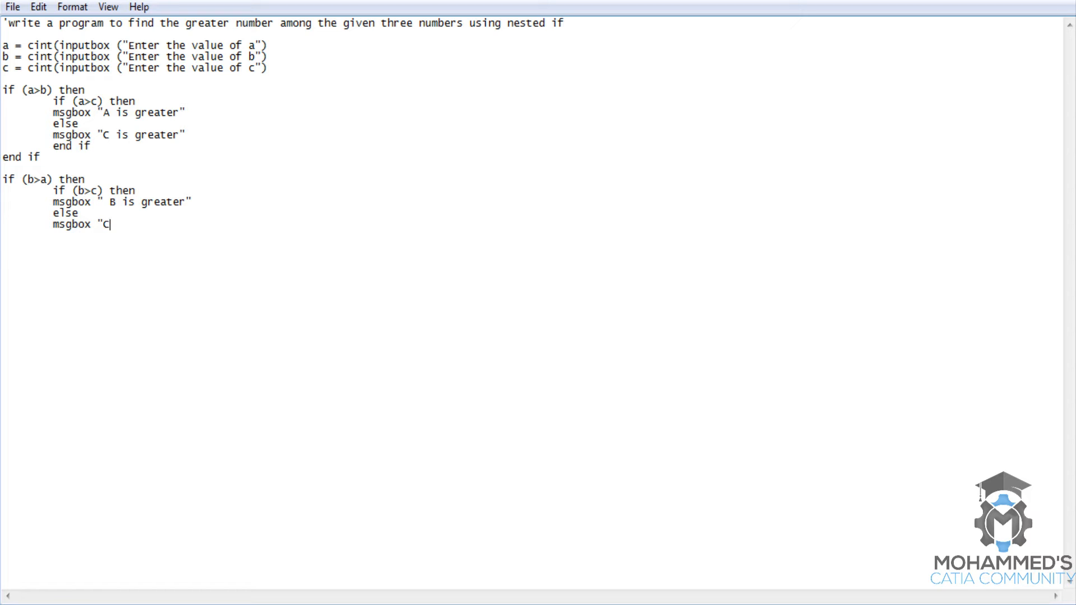
{"action": "type", "text": "is greater"}
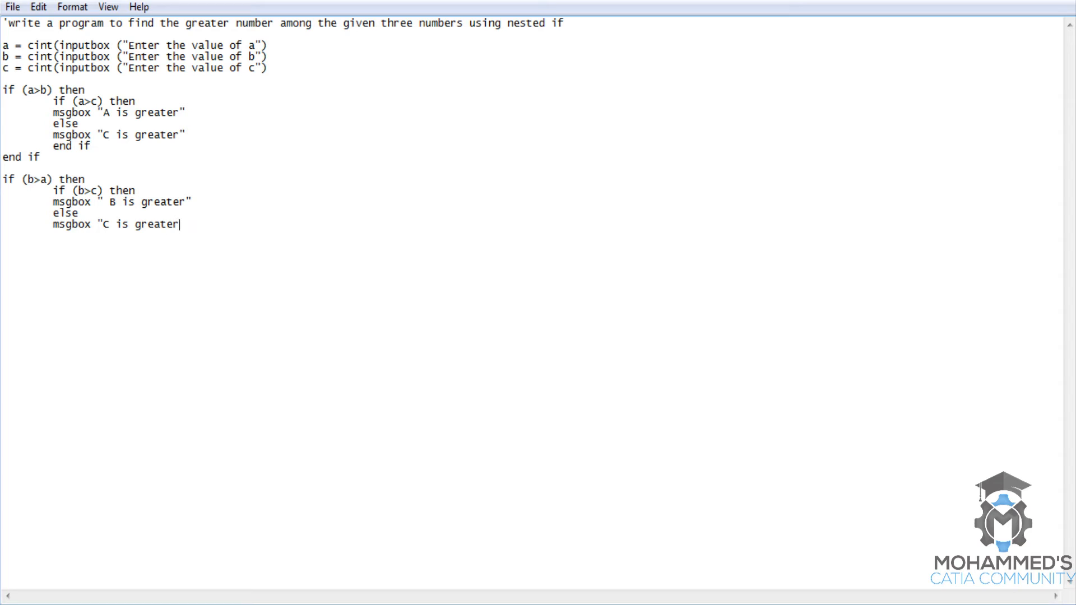
{"action": "type", "text": "\""}
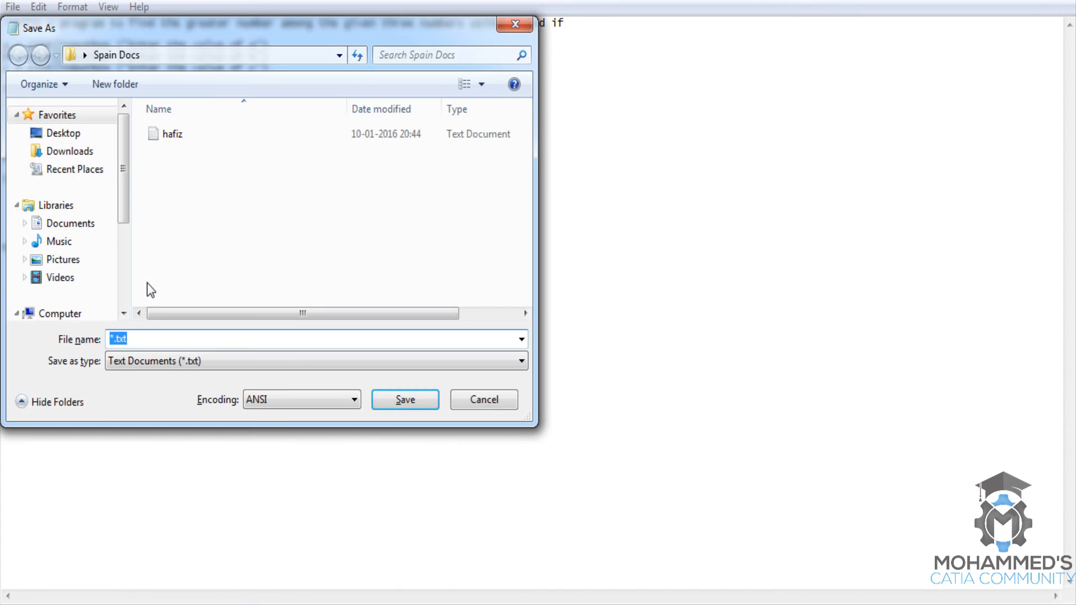
Step: Save the script in the vbs files folder as '22nested if.vbs'
{"action": "left_click", "coordinate": [63, 133]}
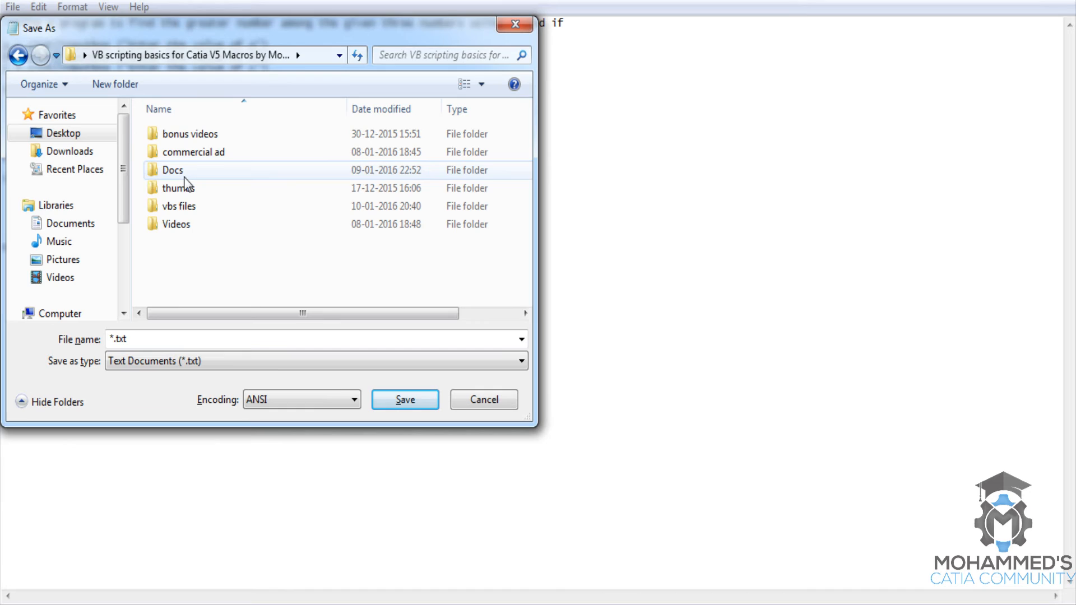
{"action": "double_click", "coordinate": [178, 206]}
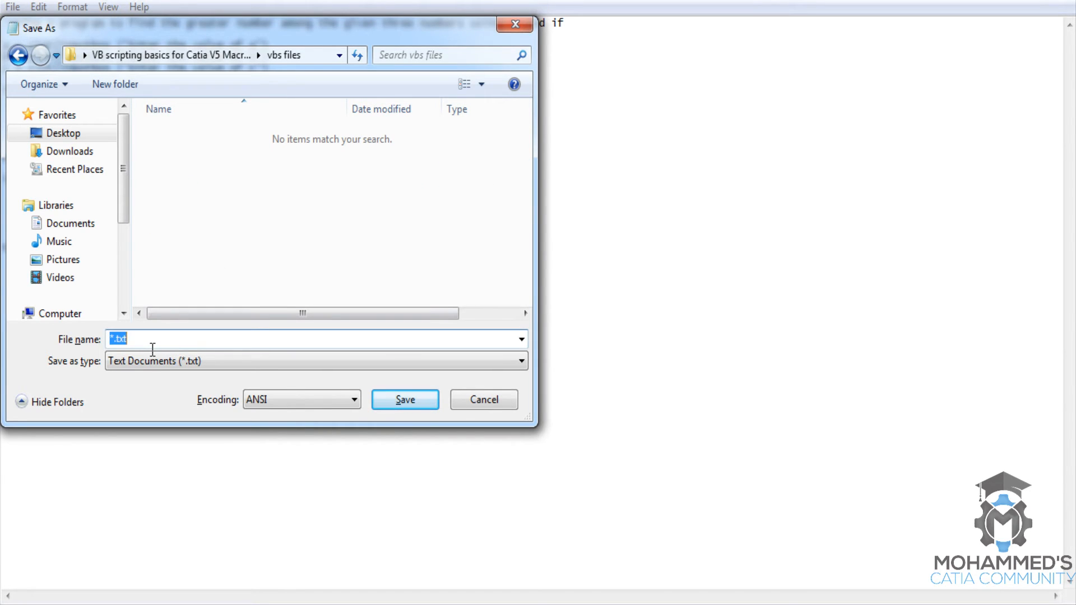
{"action": "type", "text": "22"}
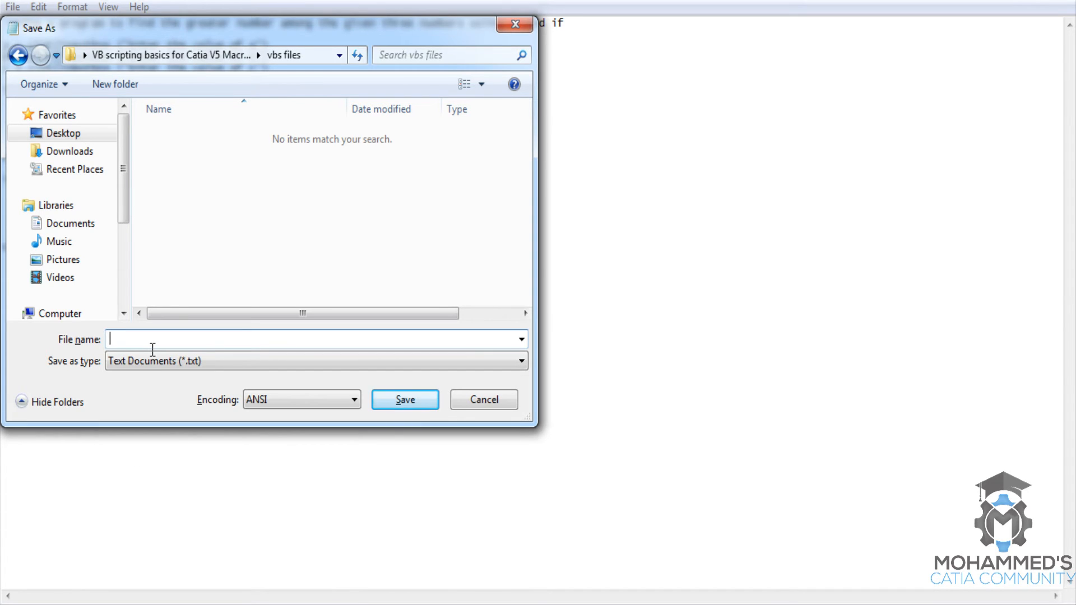
{"action": "type", "text": "22"}
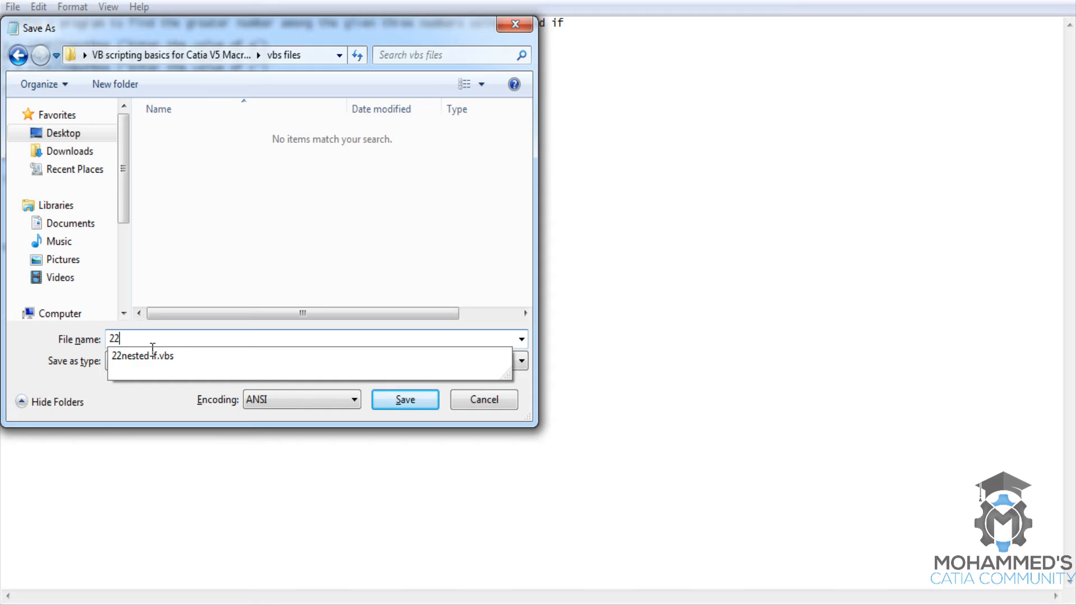
{"action": "left_click", "coordinate": [141, 357]}
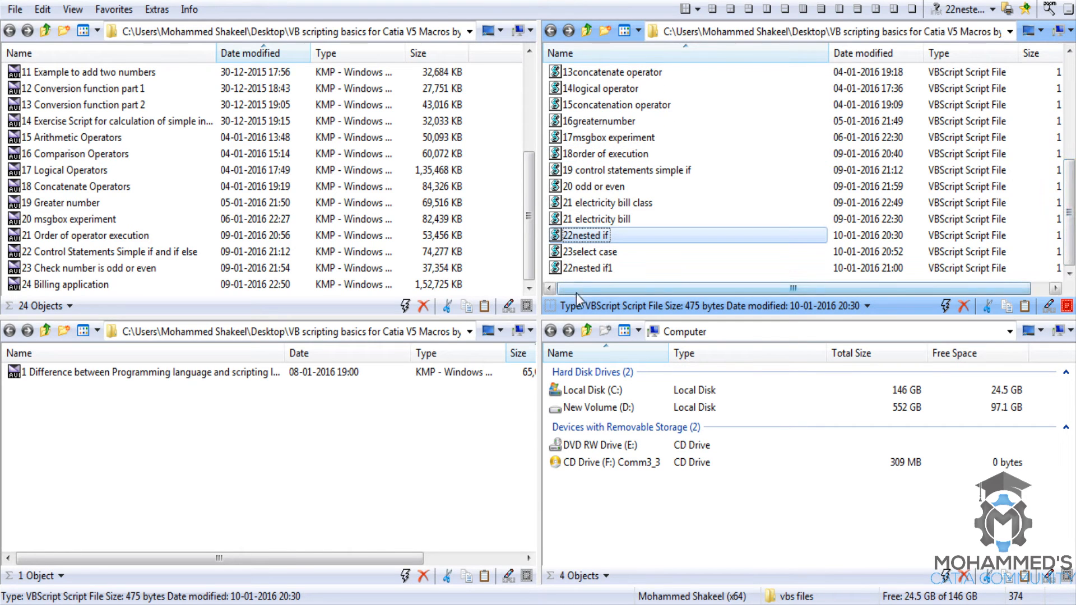
{"action": "double_click", "coordinate": [588, 268]}
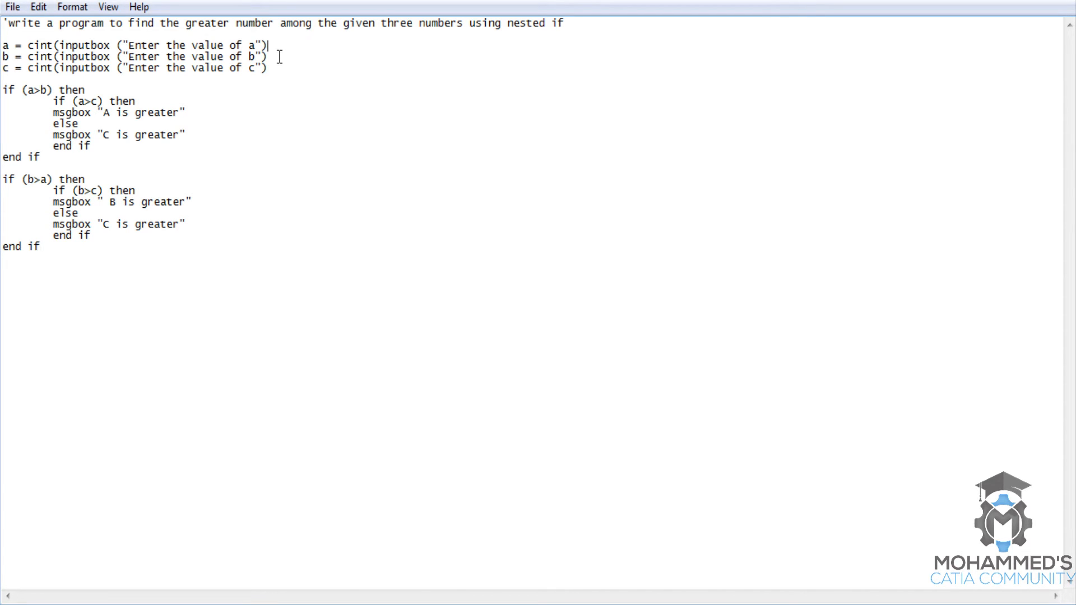
Step: Add the missing closing parentheses to the cint input lines
{"action": "type", "text": ")"}
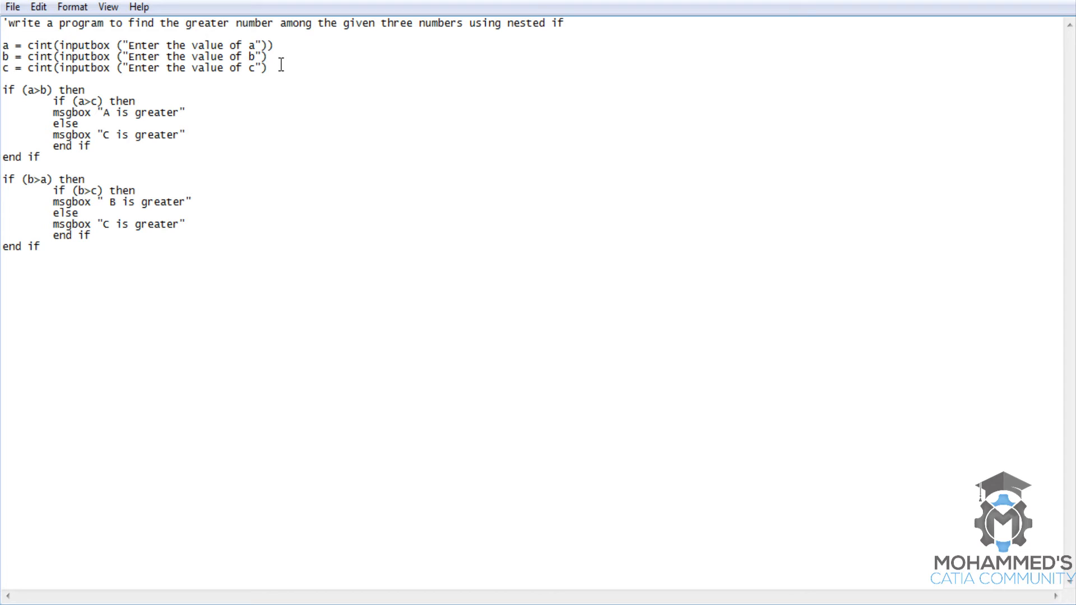
{"action": "type", "text": ")"}
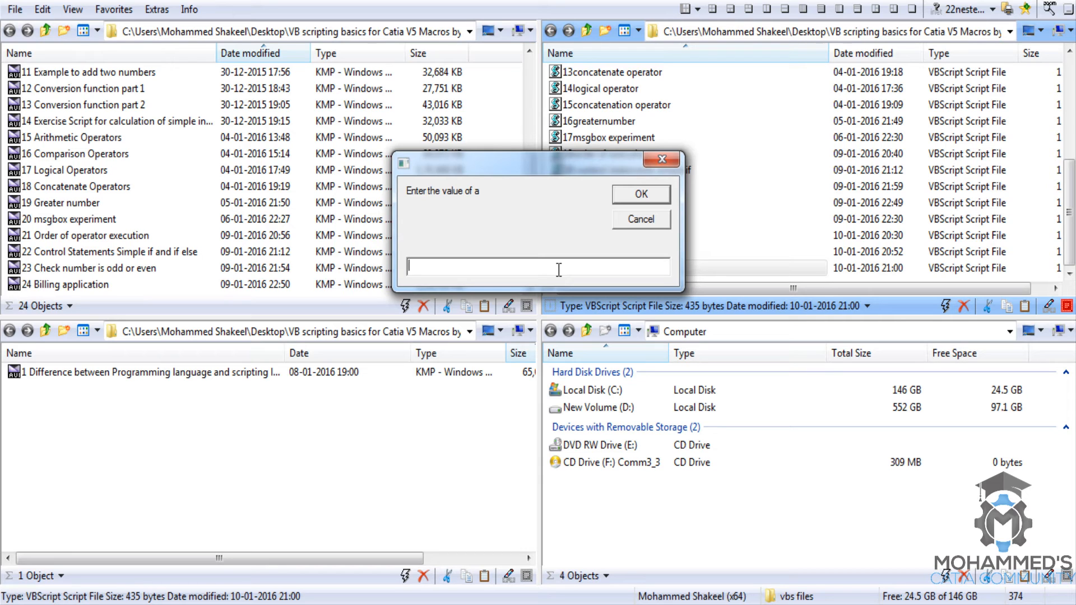
{"action": "type", "text": "1"}
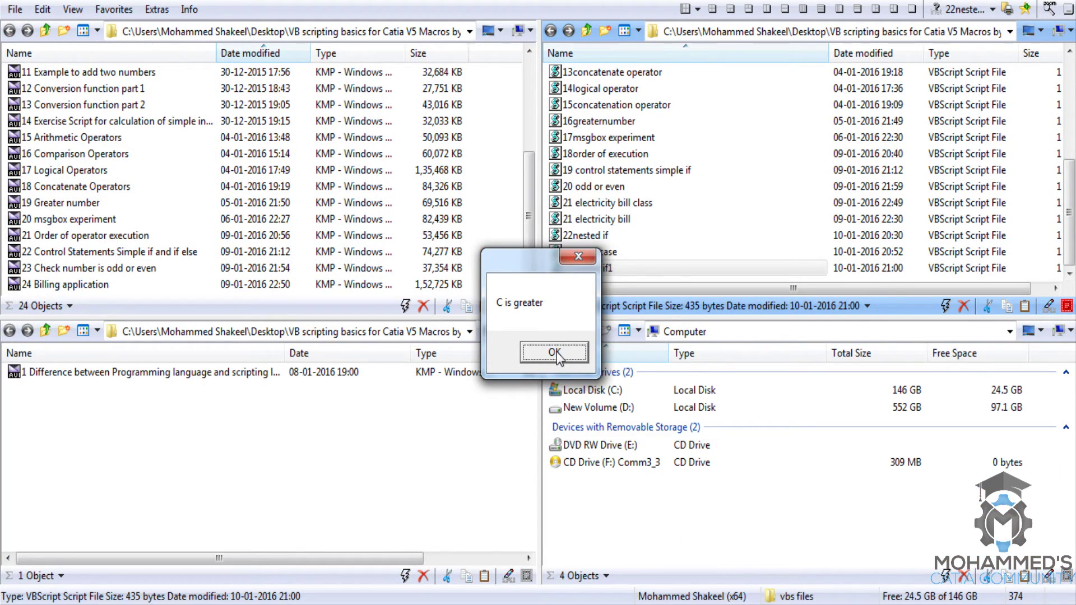
{"action": "left_click", "coordinate": [554, 352]}
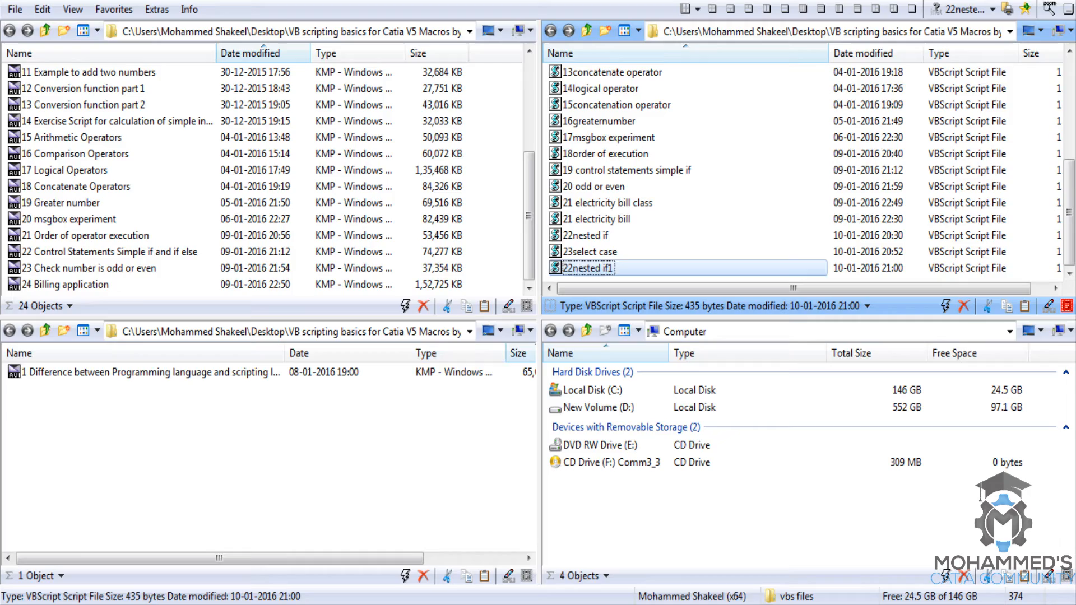
Step: Change the messages to a & " is greater" and b & " is greater" instead of fixed letters
{"action": "double_click", "coordinate": [587, 268]}
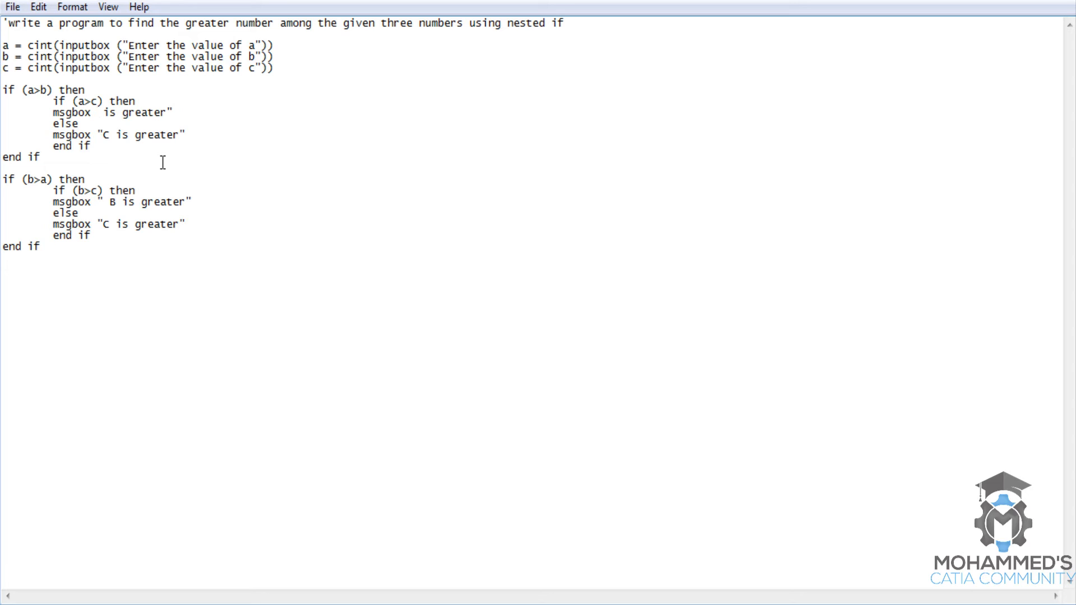
{"action": "type", "text": "a &"}
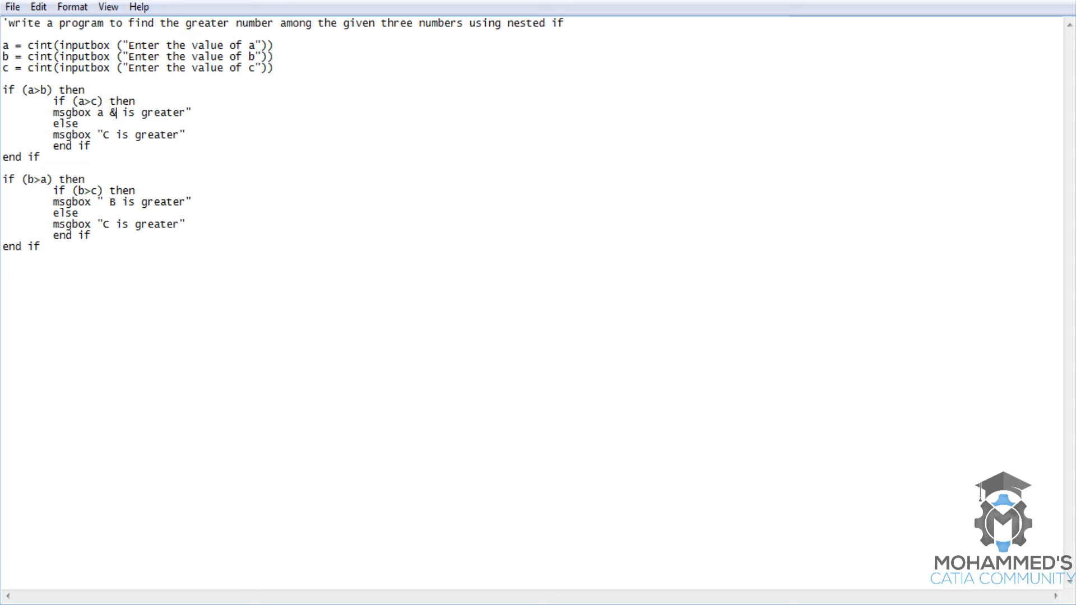
{"action": "type", "text": "\""}
{"action": "left_click", "coordinate": [120, 134]}
{"action": "type", "text": "c & "}
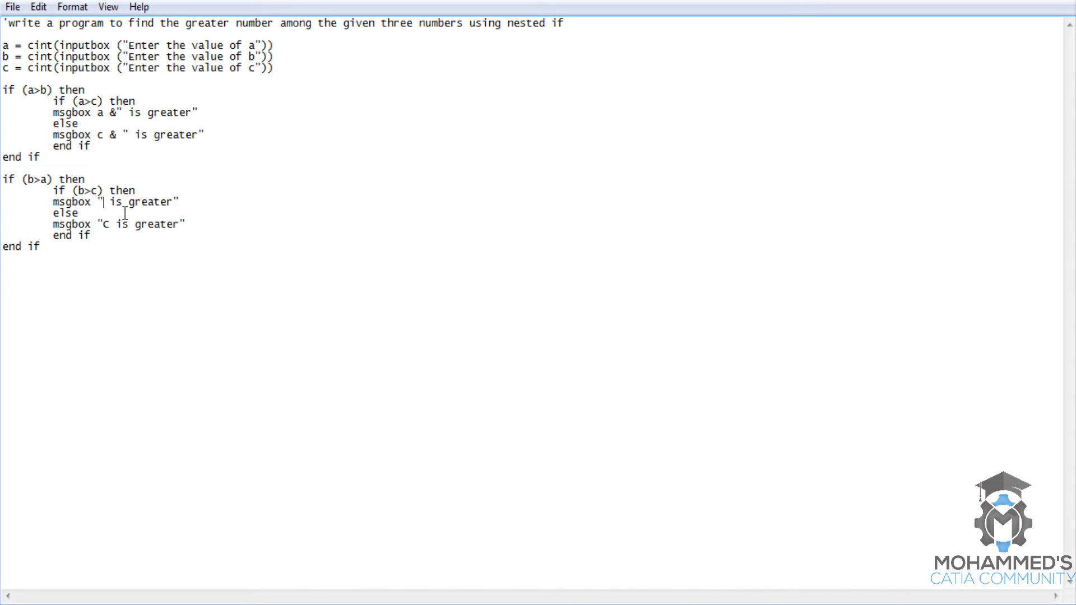
{"action": "type", "text": "b"}
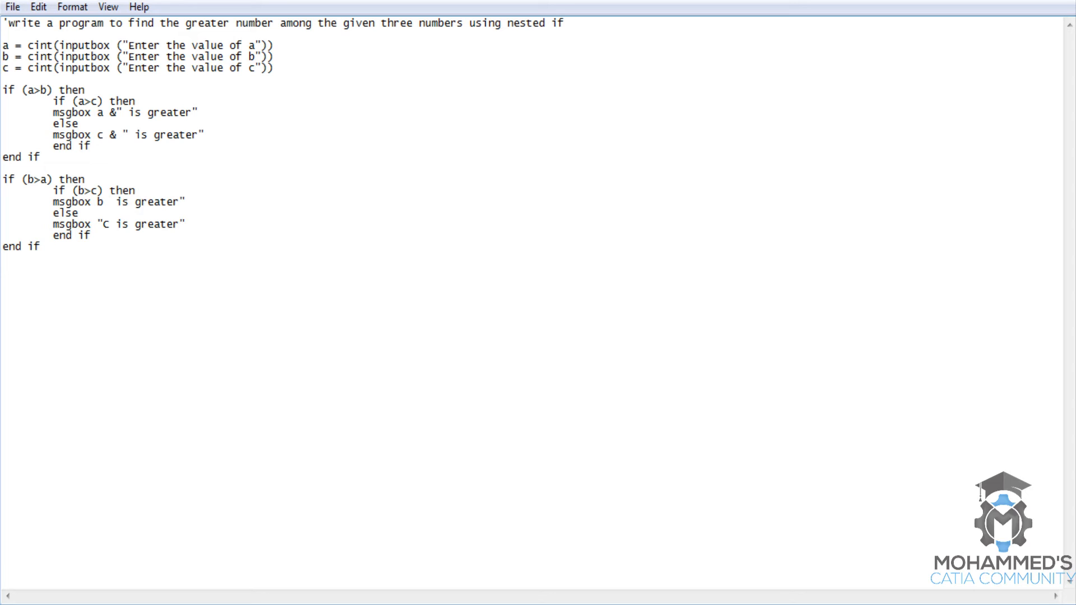
{"action": "type", "text": "& \"|"}
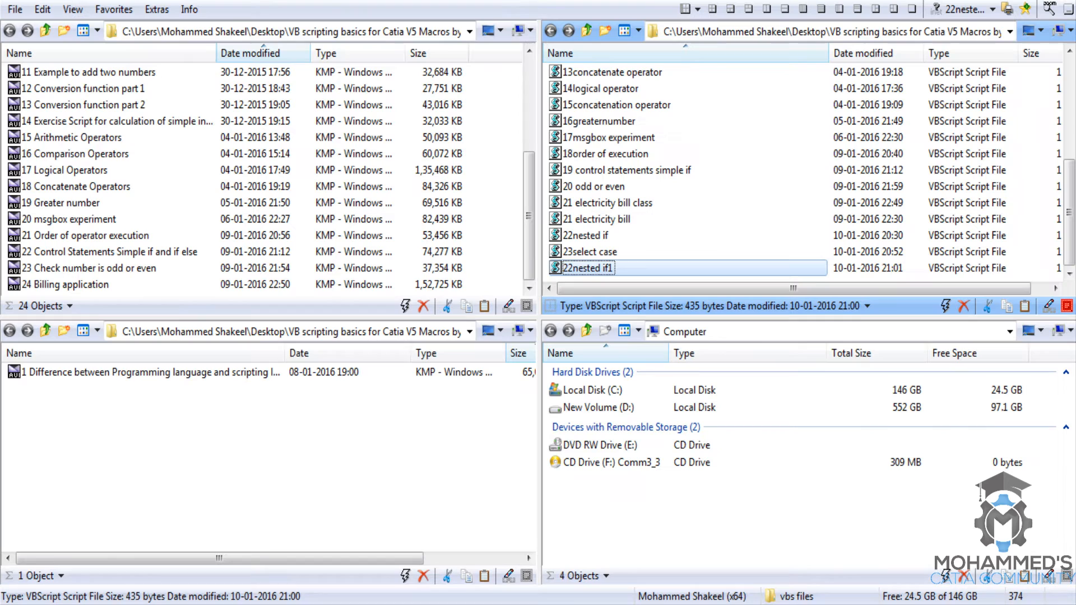
{"action": "double_click", "coordinate": [588, 268]}
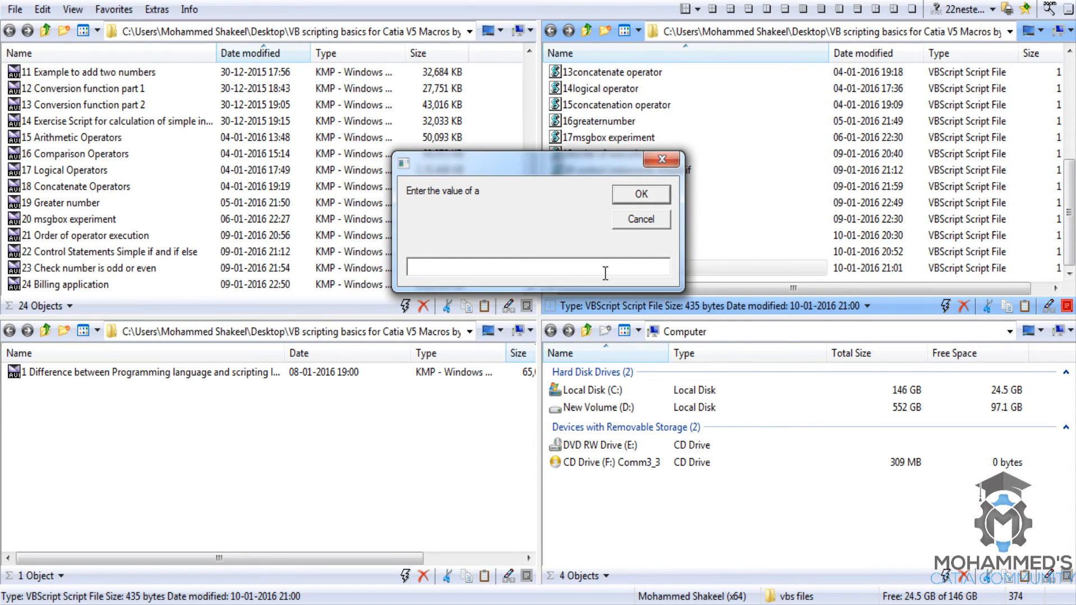
{"action": "left_click", "coordinate": [641, 194]}
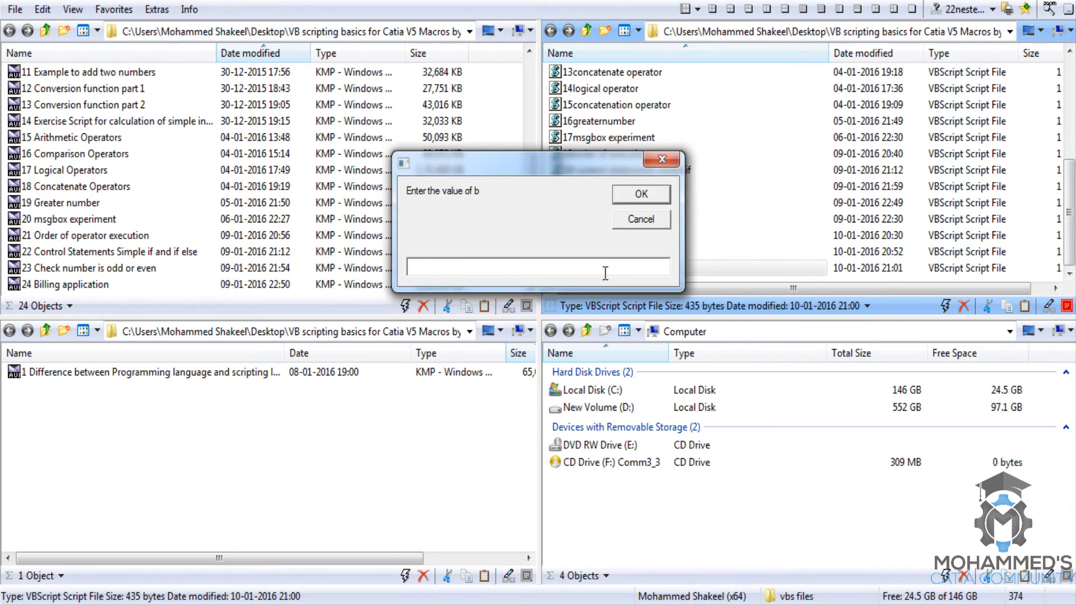
{"action": "left_click", "coordinate": [640, 194]}
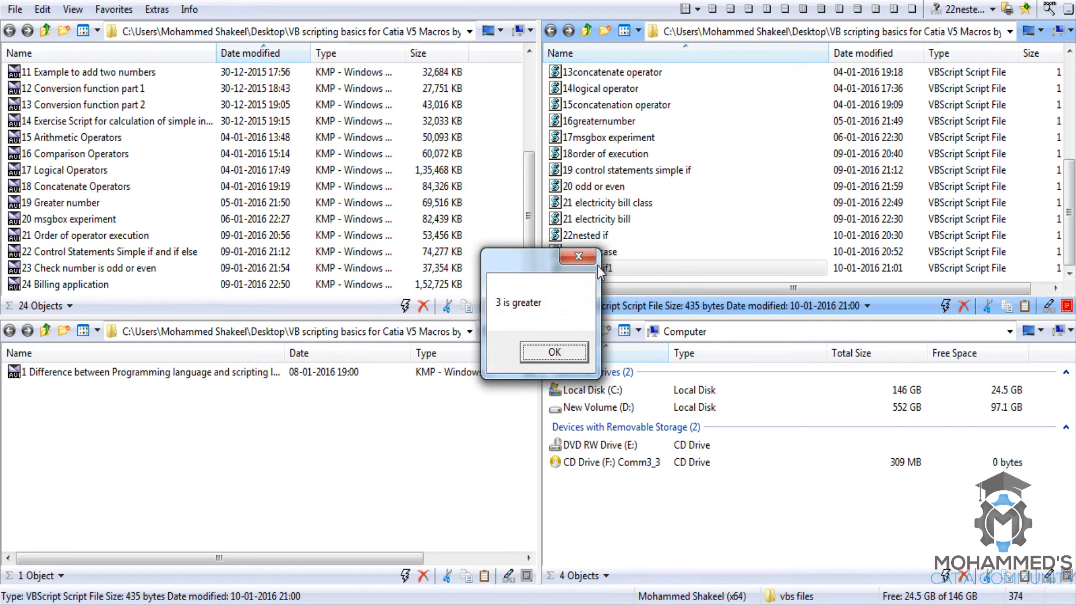
{"action": "left_click", "coordinate": [553, 352]}
{"action": "type", "text": "2"}
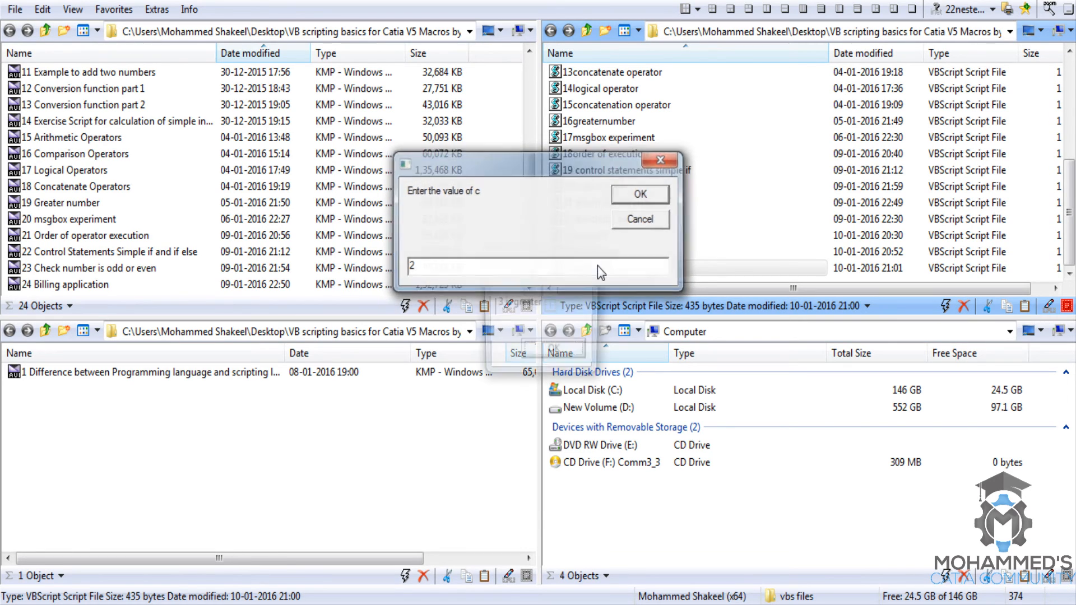
{"action": "left_click", "coordinate": [640, 194]}
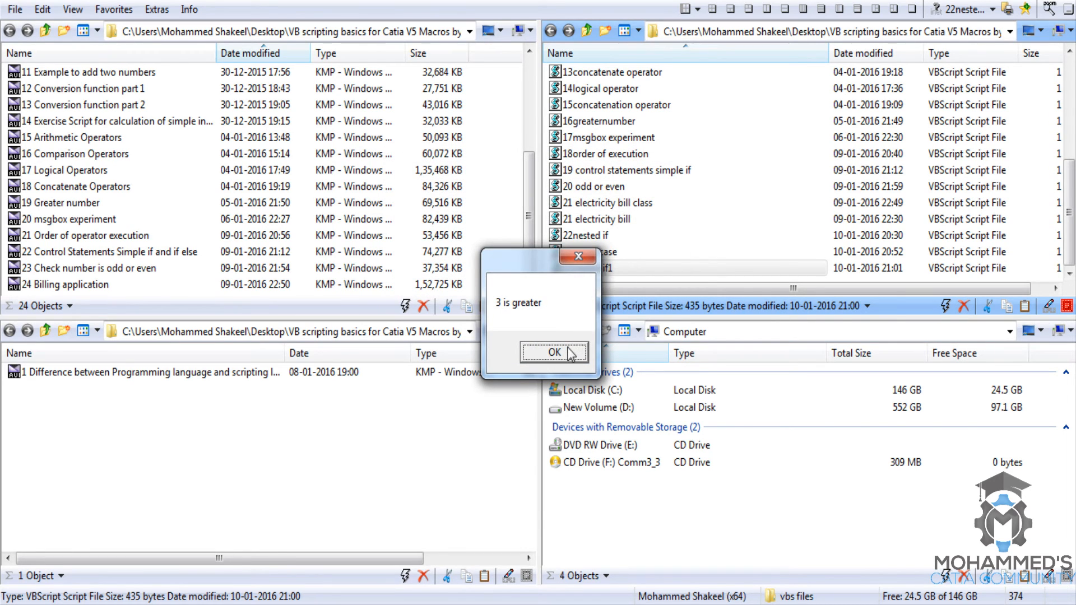
{"action": "left_click", "coordinate": [554, 352]}
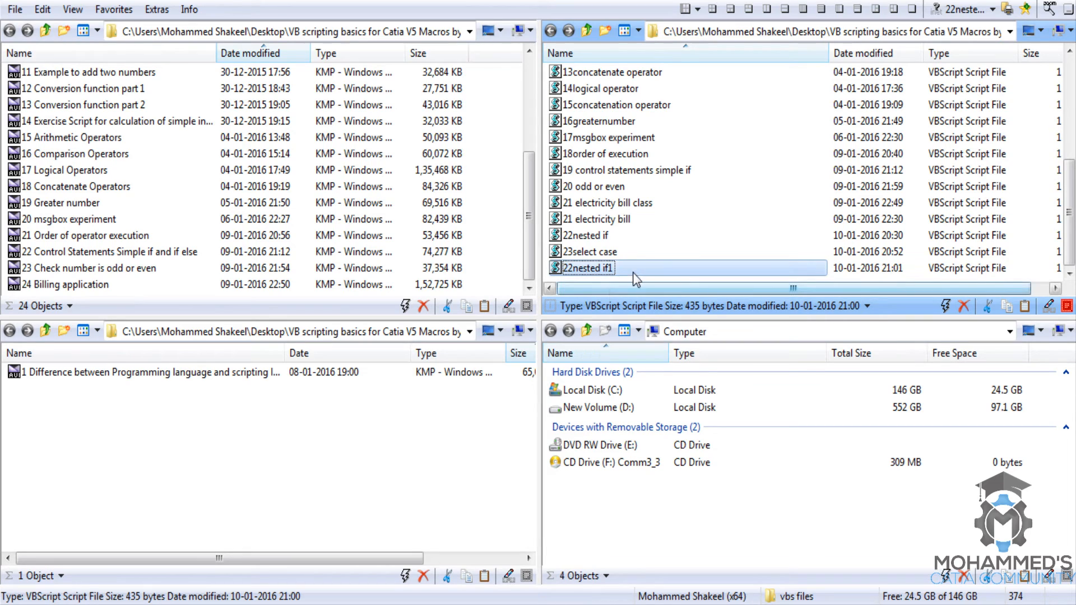
{"action": "mouse_move", "coordinate": [634, 278]}
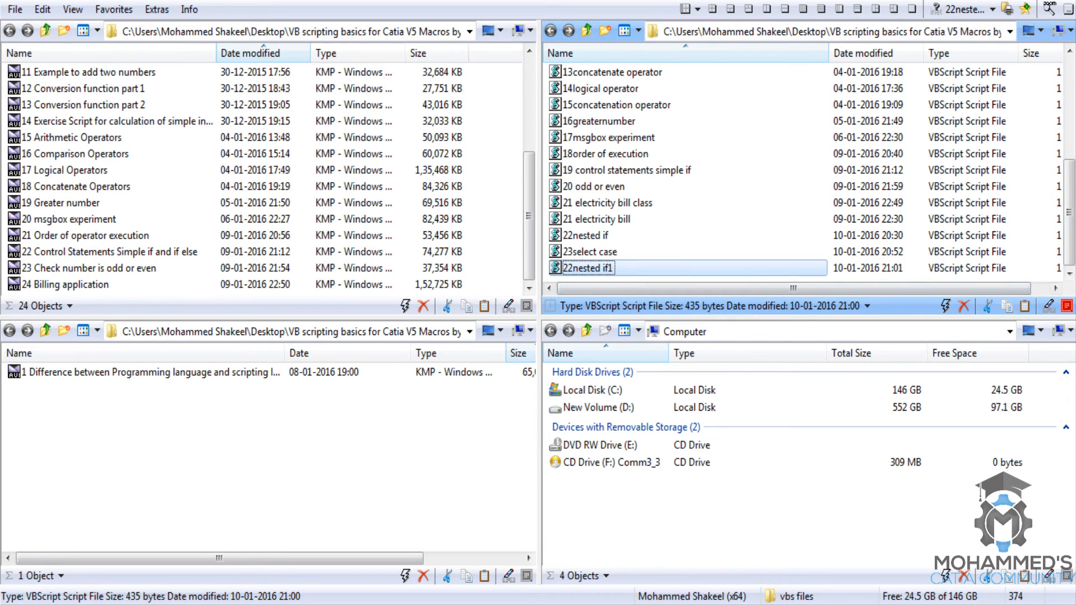
{"action": "double_click", "coordinate": [588, 268]}
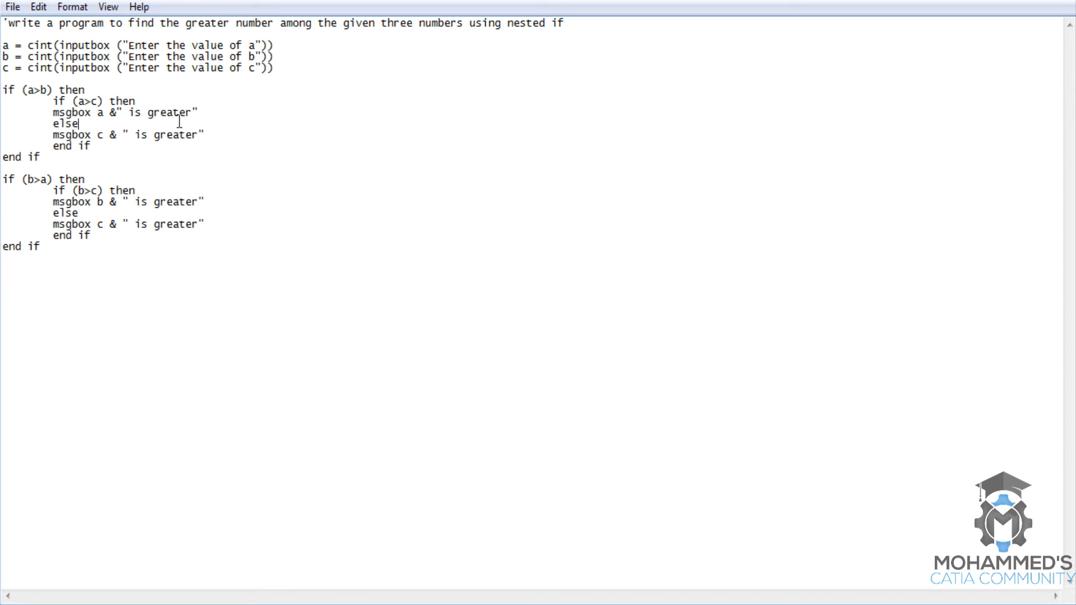
Step: Add an if (c>a) test and a msgbox "all are same" message
{"action": "type", "text": "if ("}
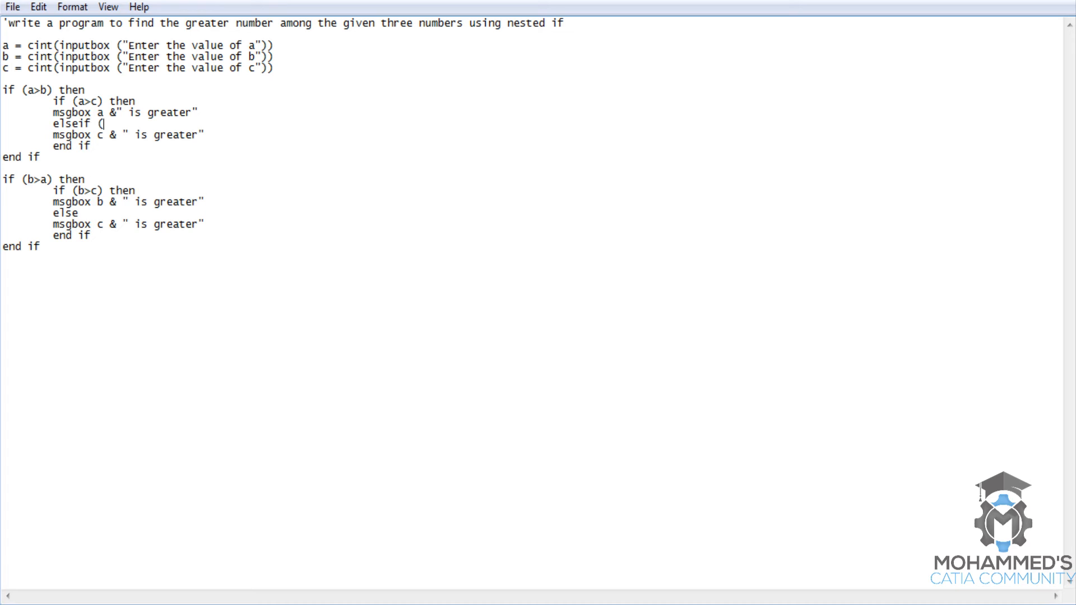
{"action": "type", "text": "c"}
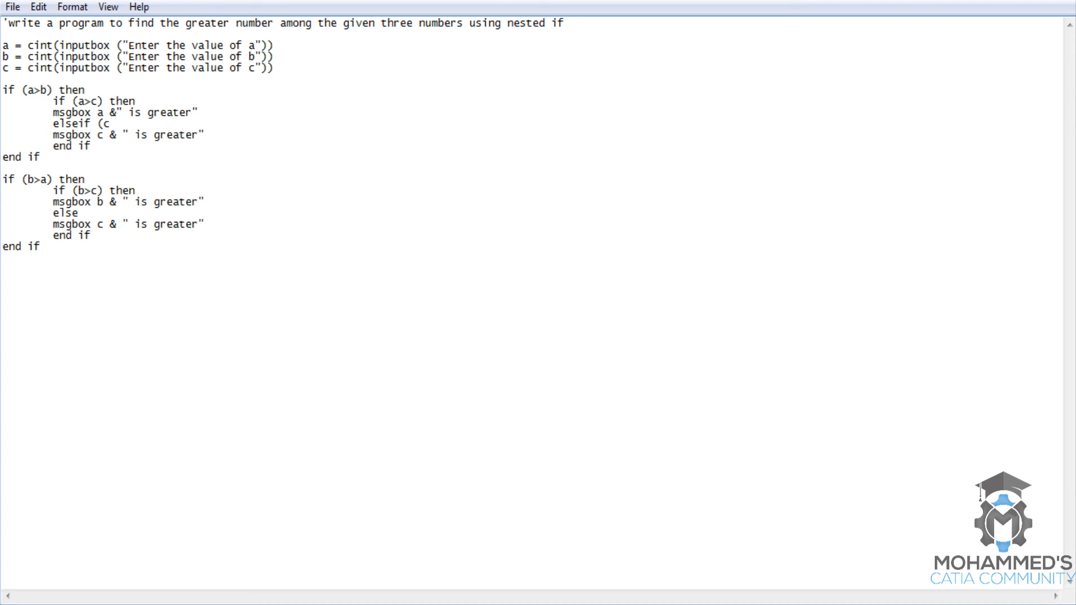
{"action": "type", "text": ">a) then"}
{"action": "type", "text": "ms"}
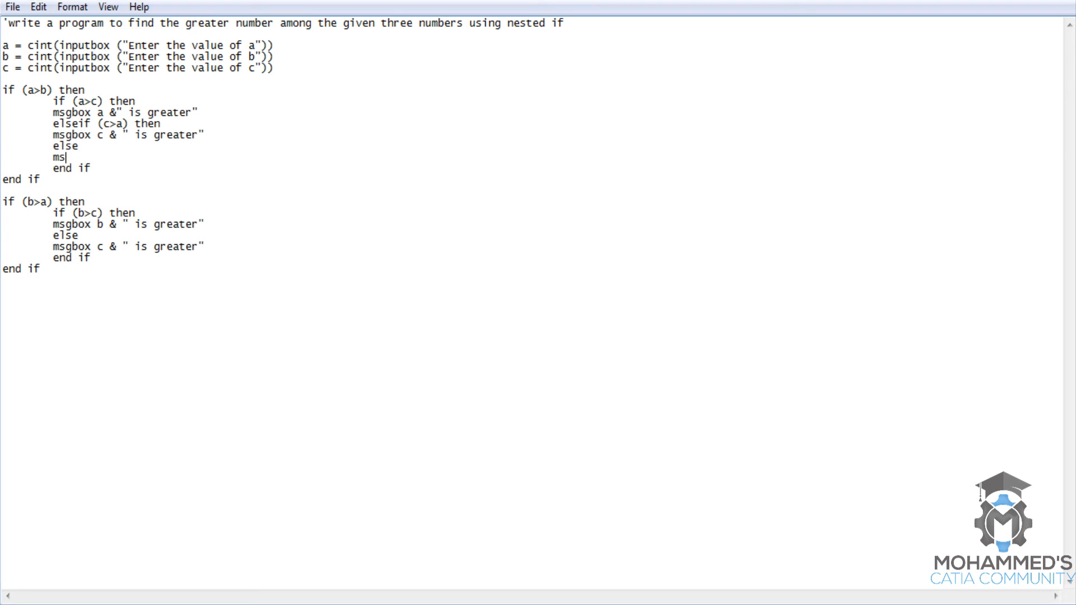
{"action": "type", "text": "gbox \"al"}
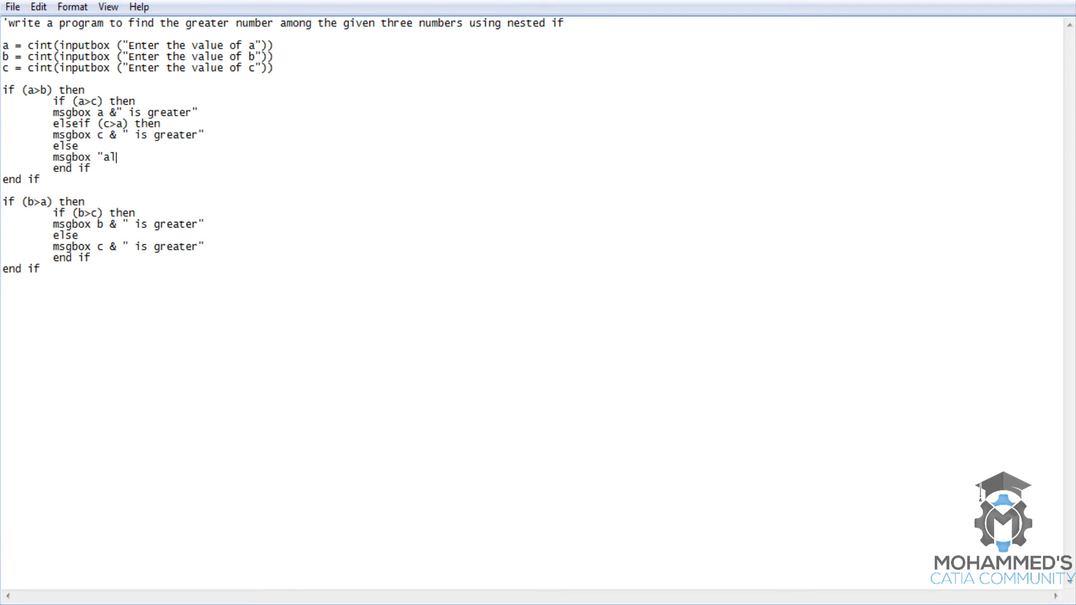
{"action": "type", "text": "l are same\""}
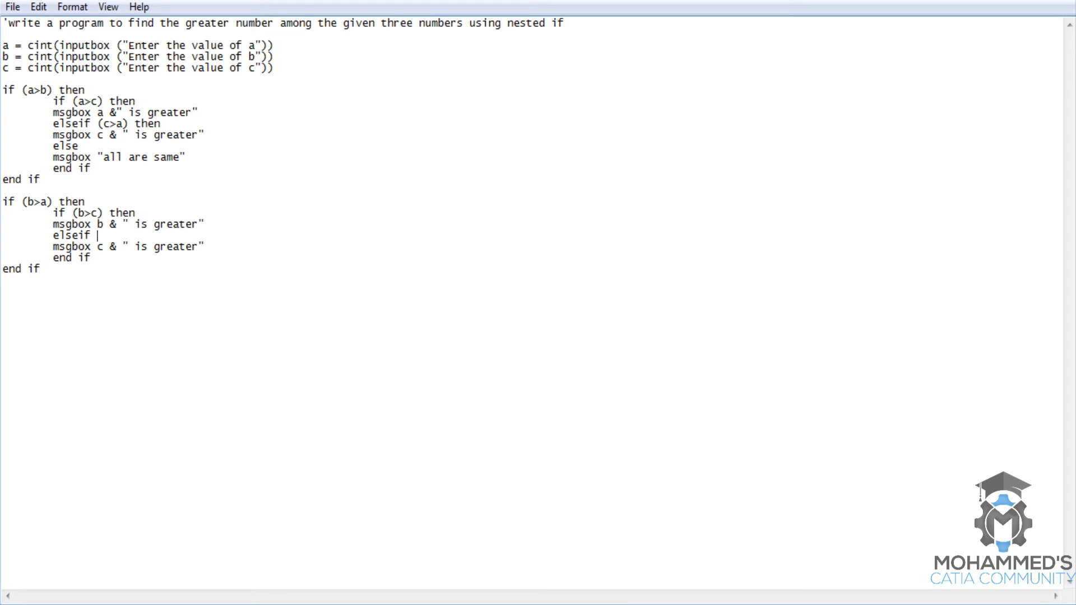
Step: Add elseif (c>b) then and an else branch with msgbox "all are same" in the second block
{"action": "type", "text": "("}
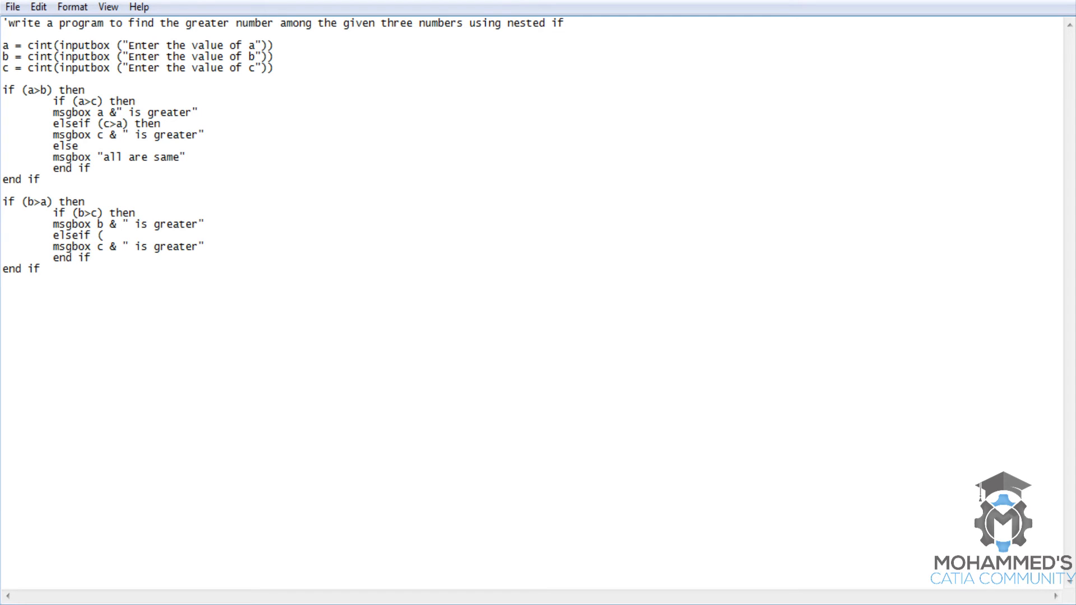
{"action": "type", "text": "c"}
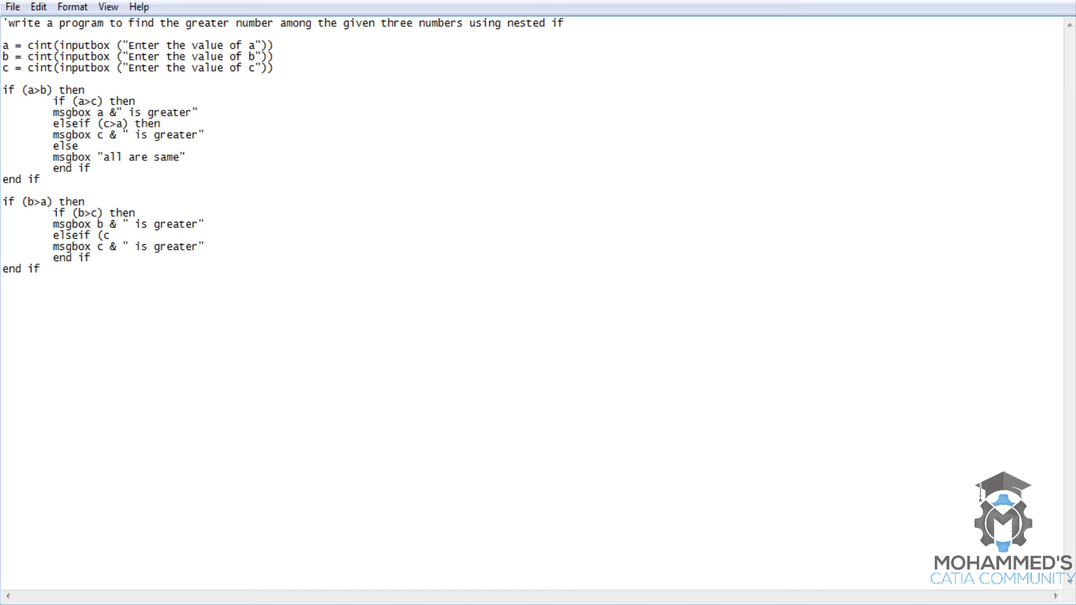
{"action": "type", "text": ">"}
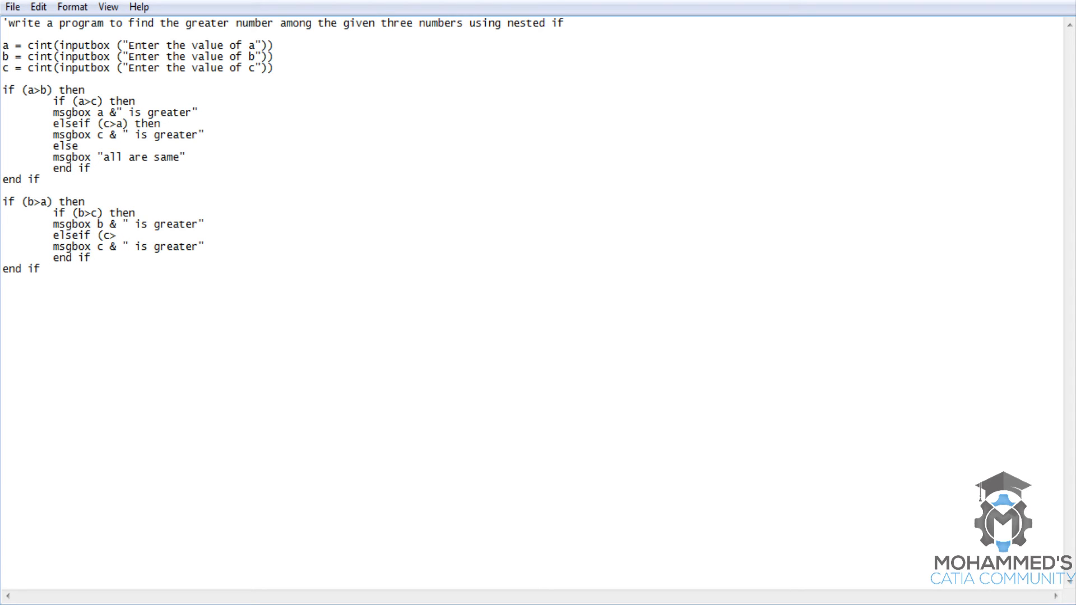
{"action": "type", "text": "b)"}
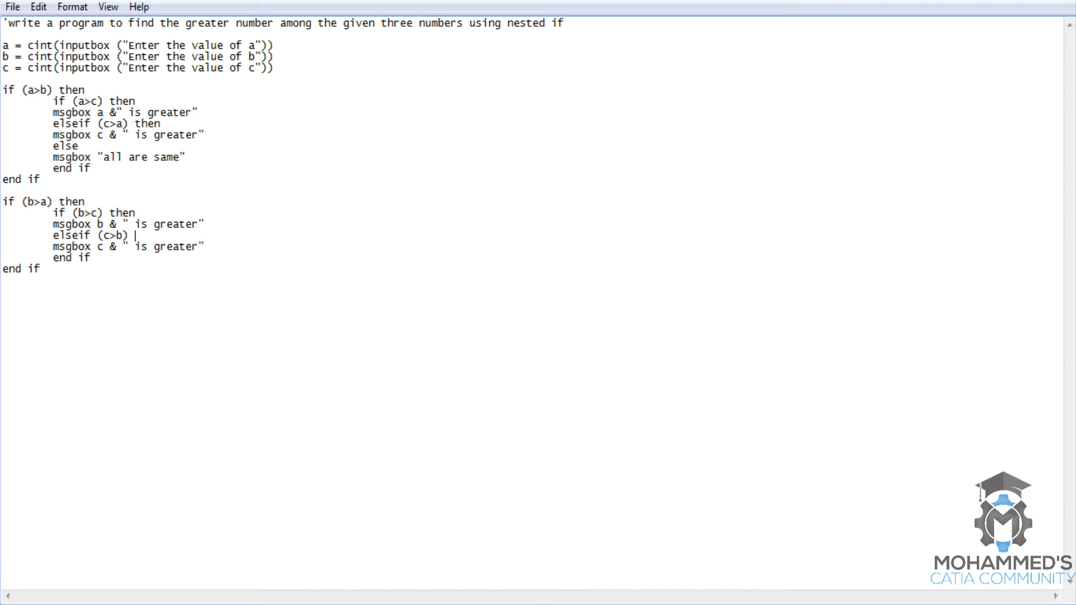
{"action": "type", "text": "then"}
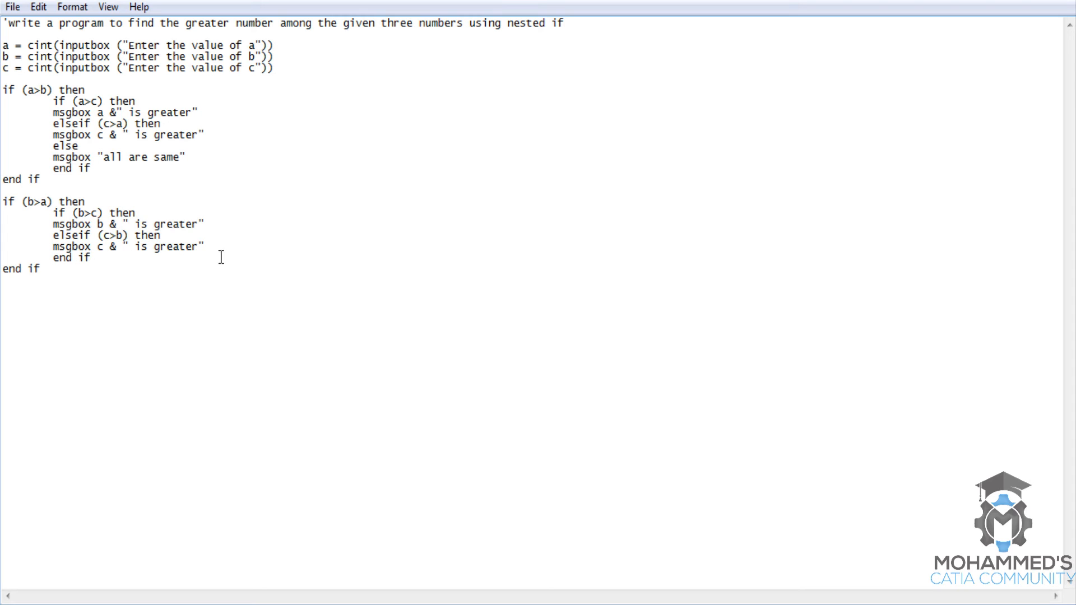
{"action": "type", "text": "el"}
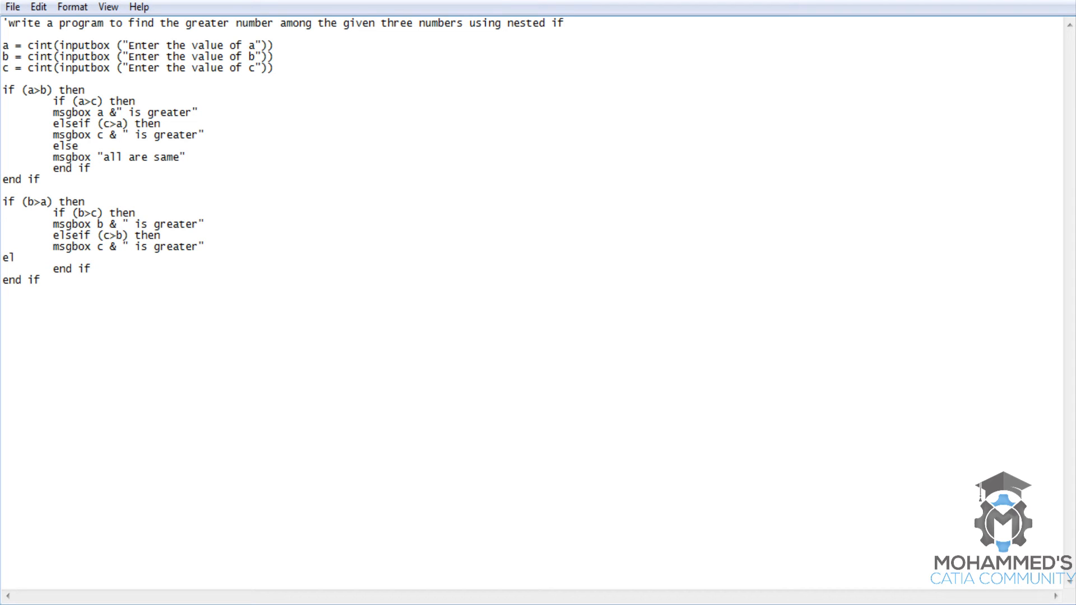
{"action": "type", "text": "se"}
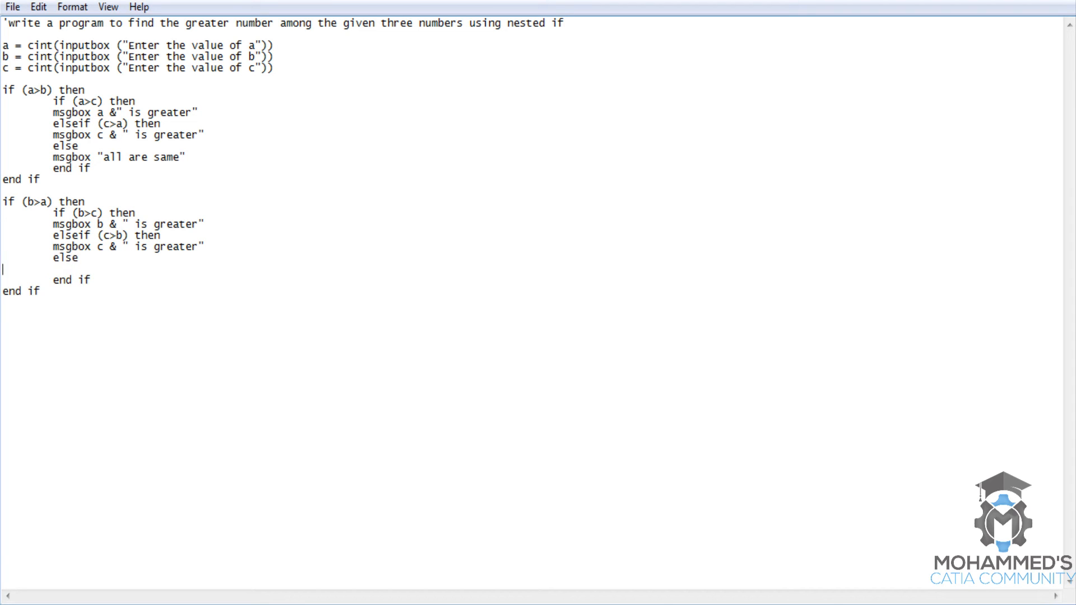
{"action": "type", "text": "msgbox"}
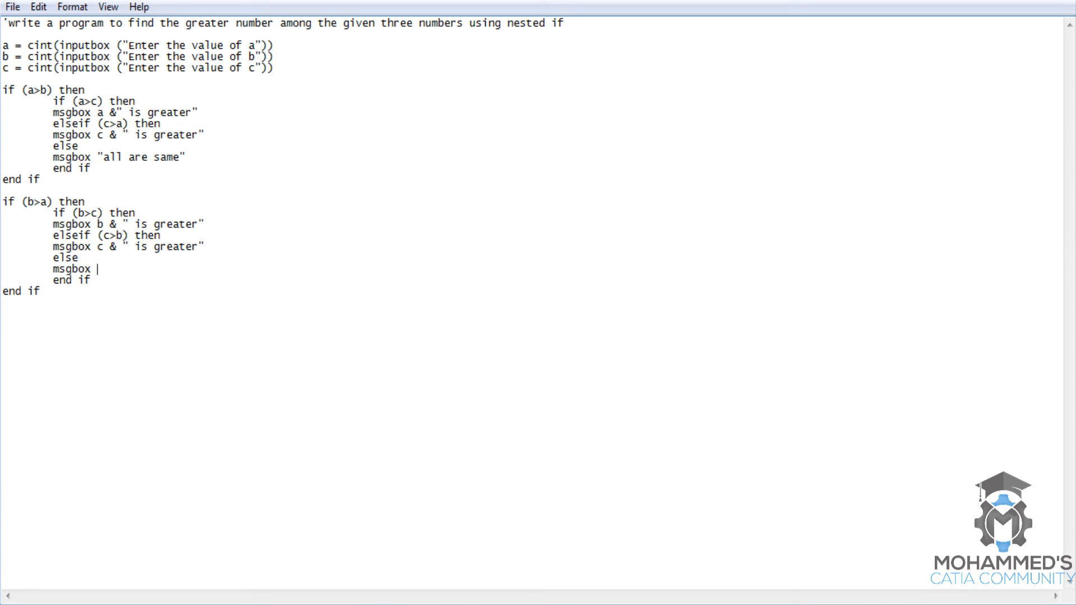
{"action": "type", "text": "\"ar"}
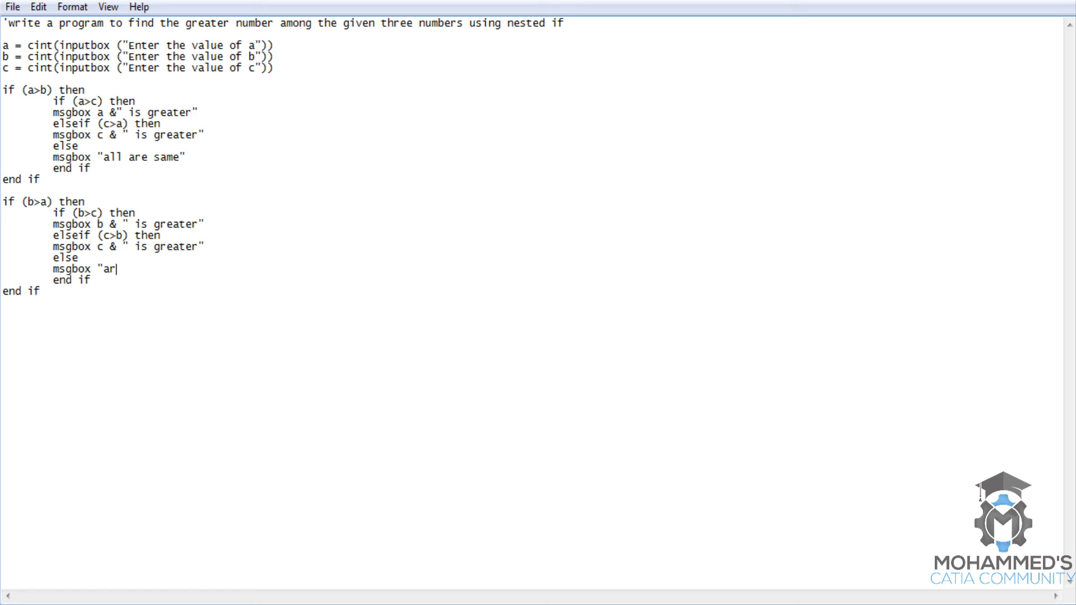
{"action": "type", "text": "l are same"}
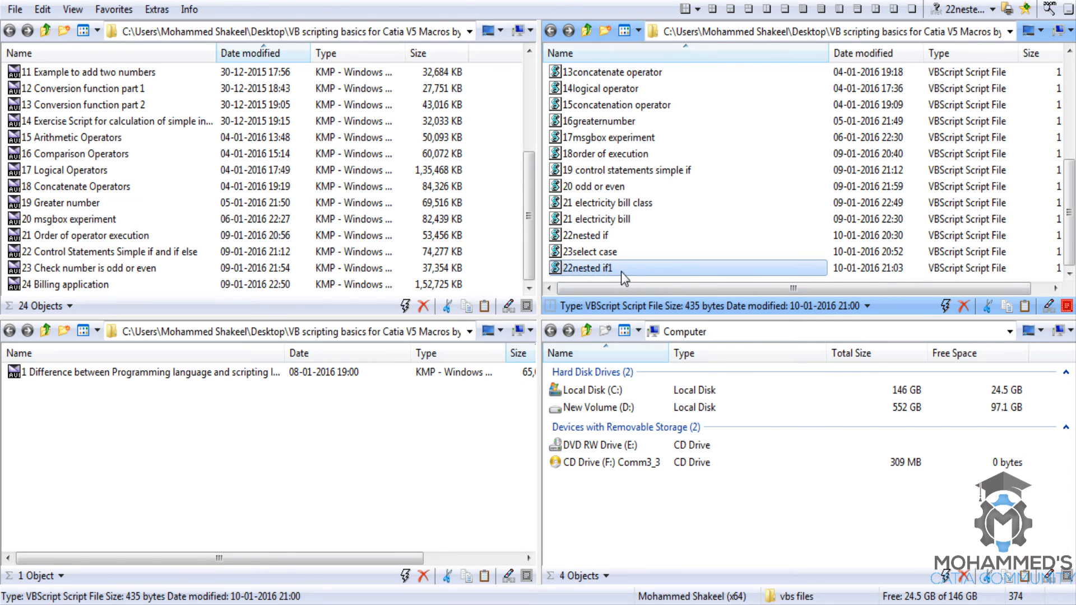
Step: Run 22nested if1 twice from Q-Dir with values 1 and 2, ending with the '5 is greater' message dismissed
{"action": "double_click", "coordinate": [585, 268]}
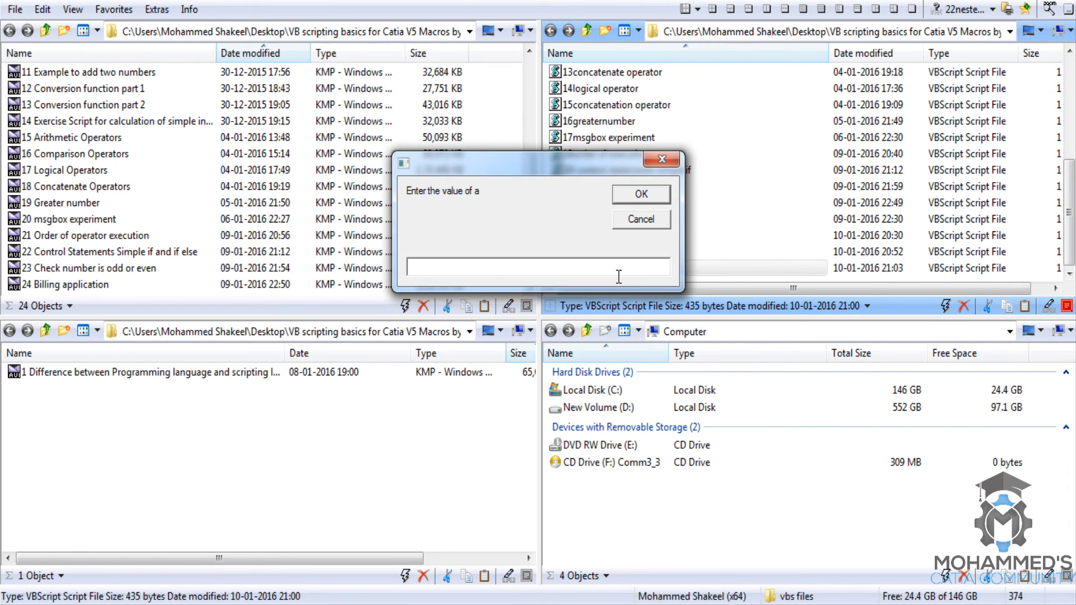
{"action": "type", "text": "1"}
{"action": "type", "text": "3"}
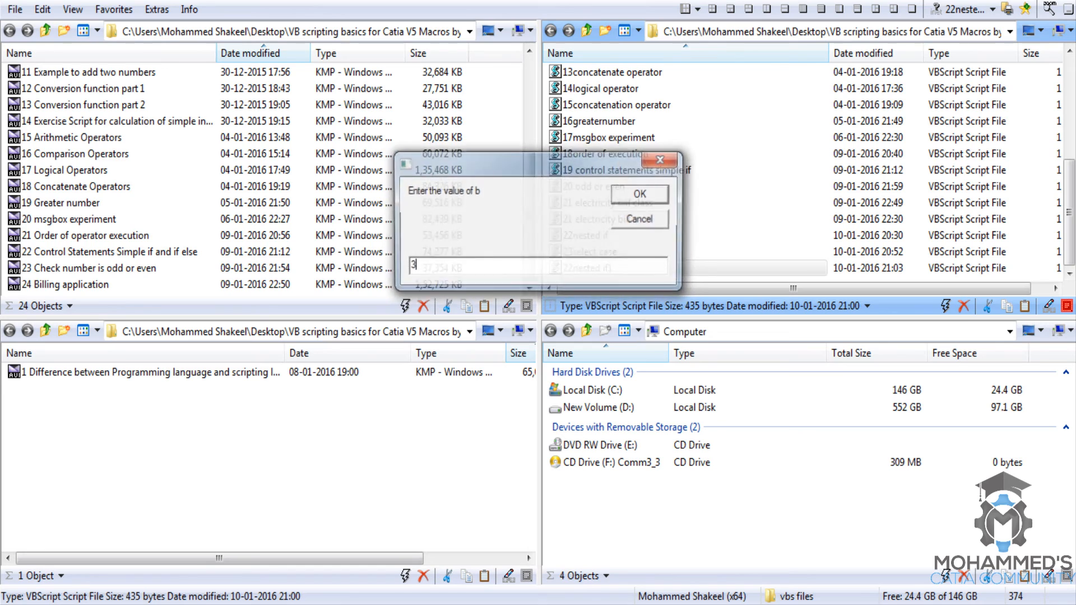
{"action": "left_click", "coordinate": [639, 193]}
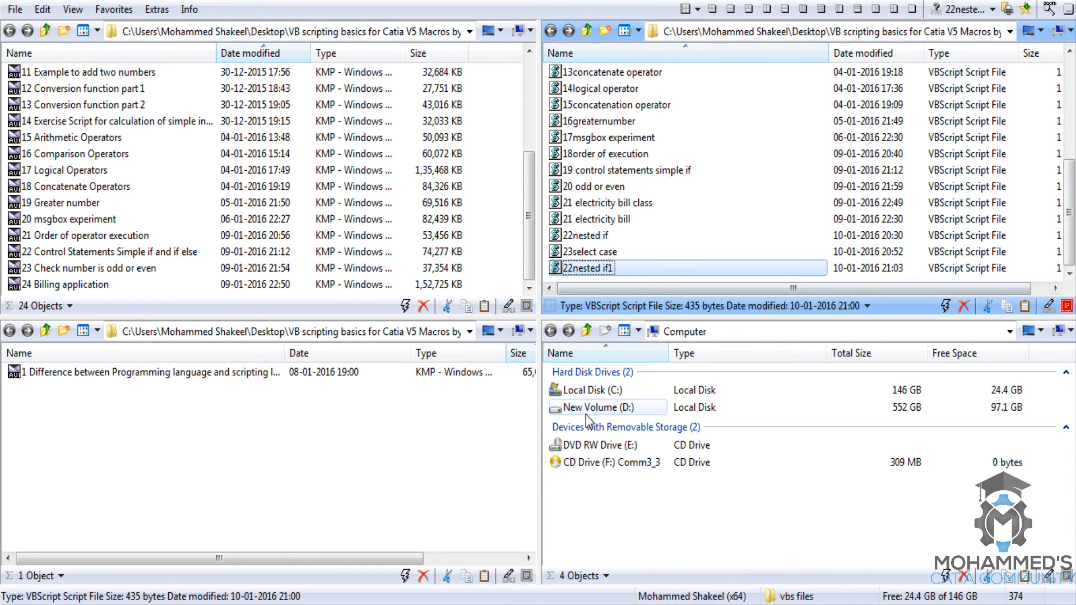
{"action": "double_click", "coordinate": [584, 267]}
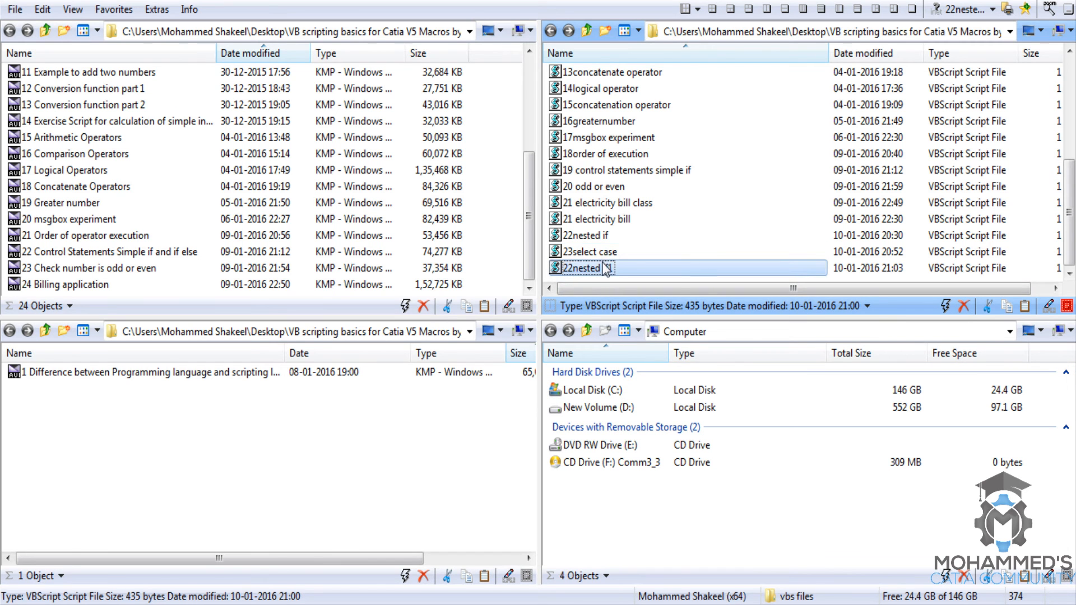
{"action": "type", "text": "2"}
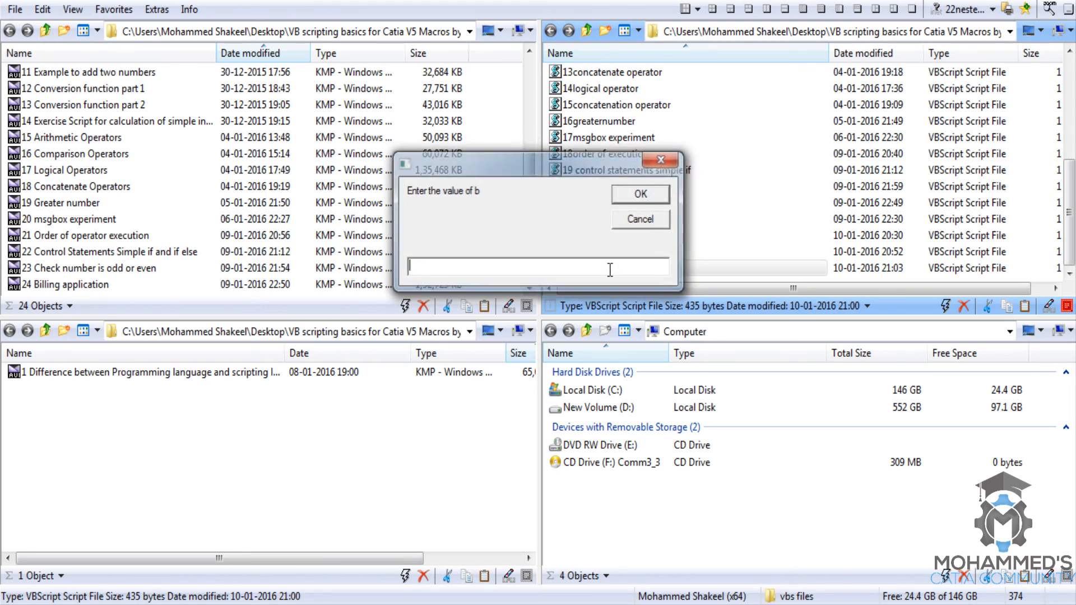
{"action": "left_click", "coordinate": [640, 194]}
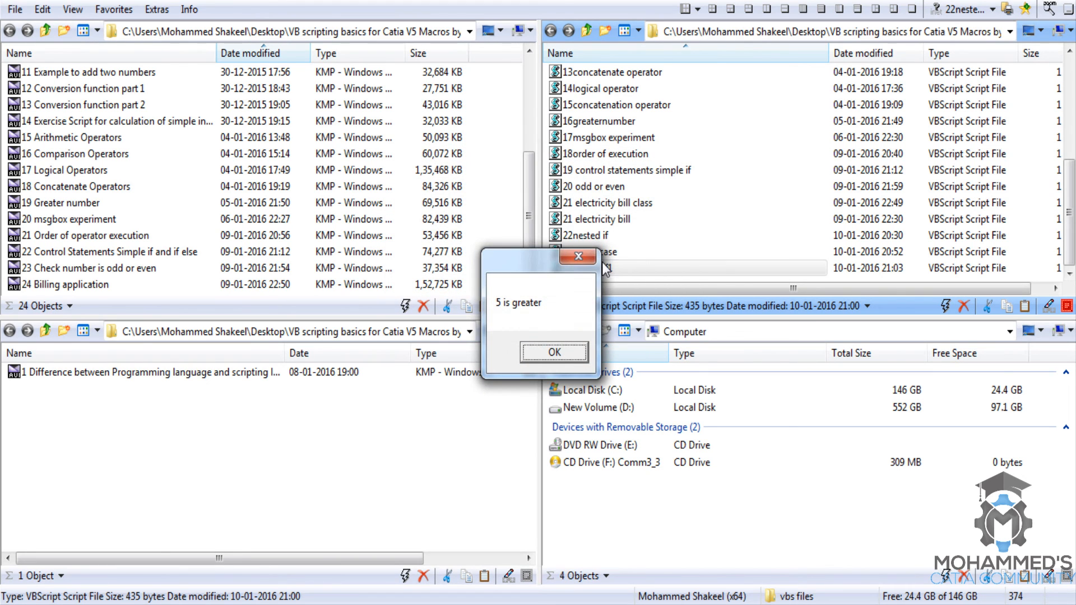
{"action": "left_click", "coordinate": [554, 352]}
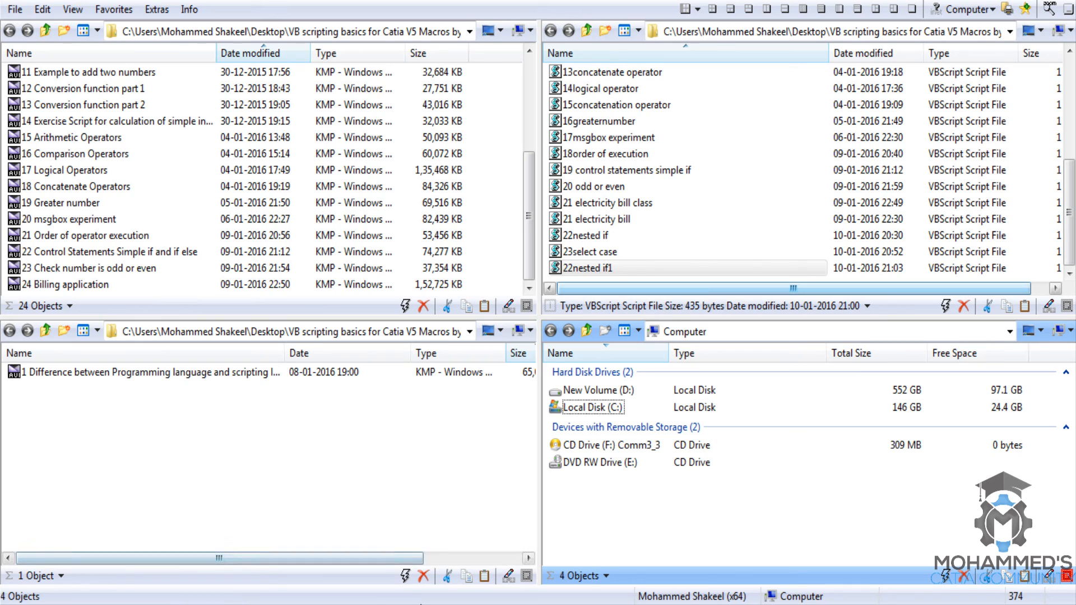
Step: Edit the first If condition from (a>b) to (a>=b) so equal values enter the first block
{"action": "double_click", "coordinate": [594, 267]}
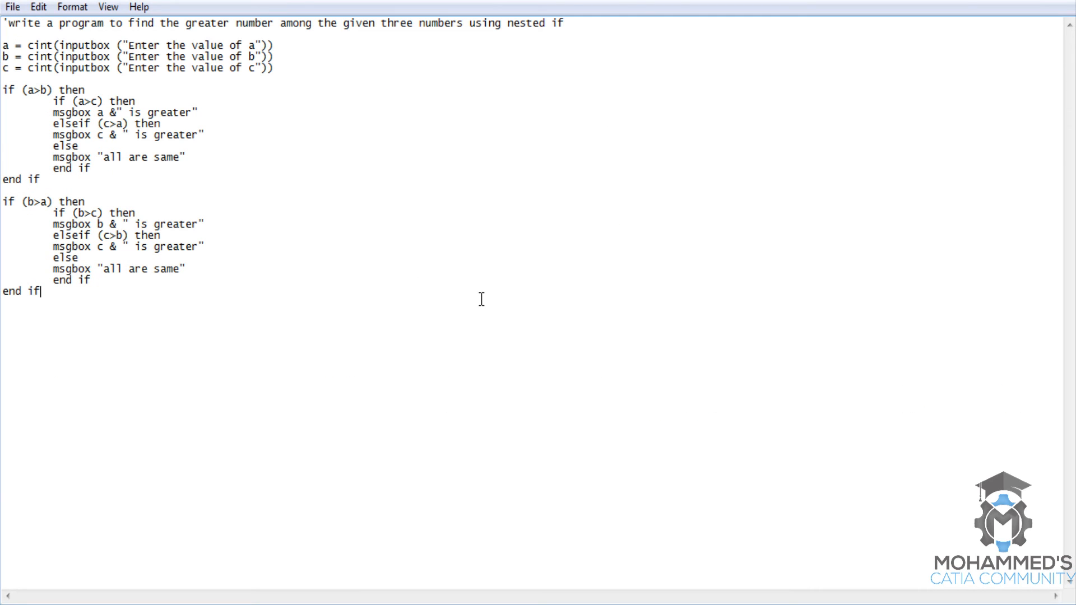
{"action": "mouse_move", "coordinate": [203, 338]}
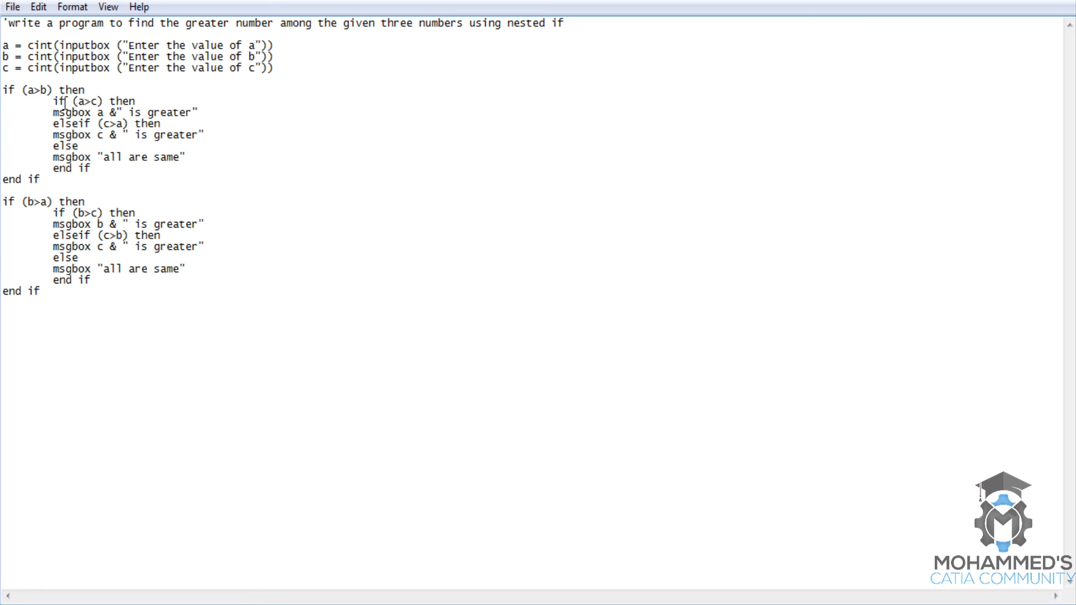
{"action": "type", "text": "="}
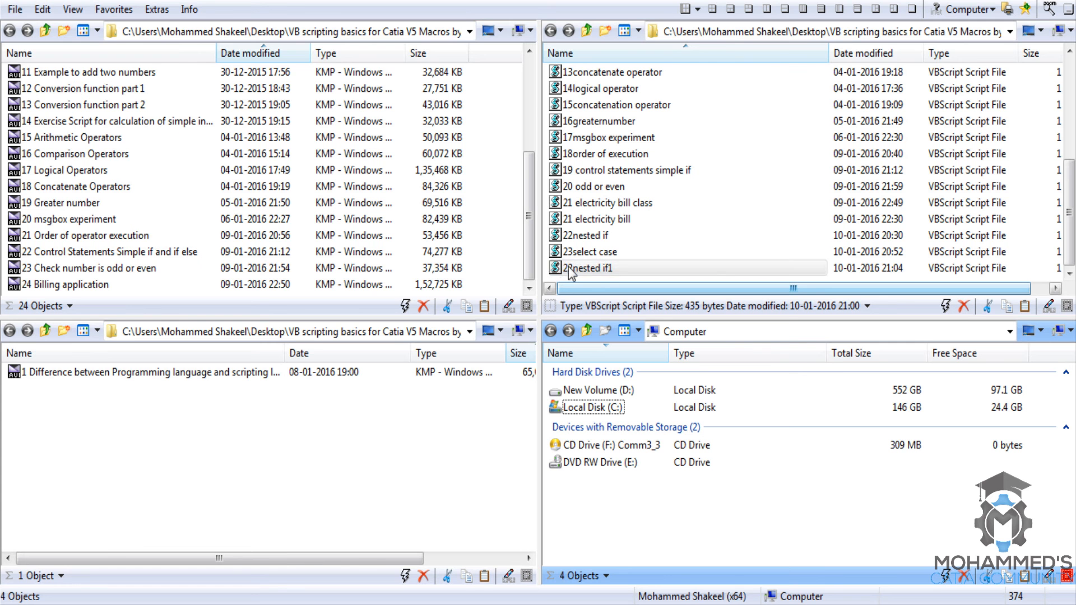
Step: Run the edited script to get 'all are same', then run again with c=5 to get '6 is greater'
{"action": "double_click", "coordinate": [585, 268]}
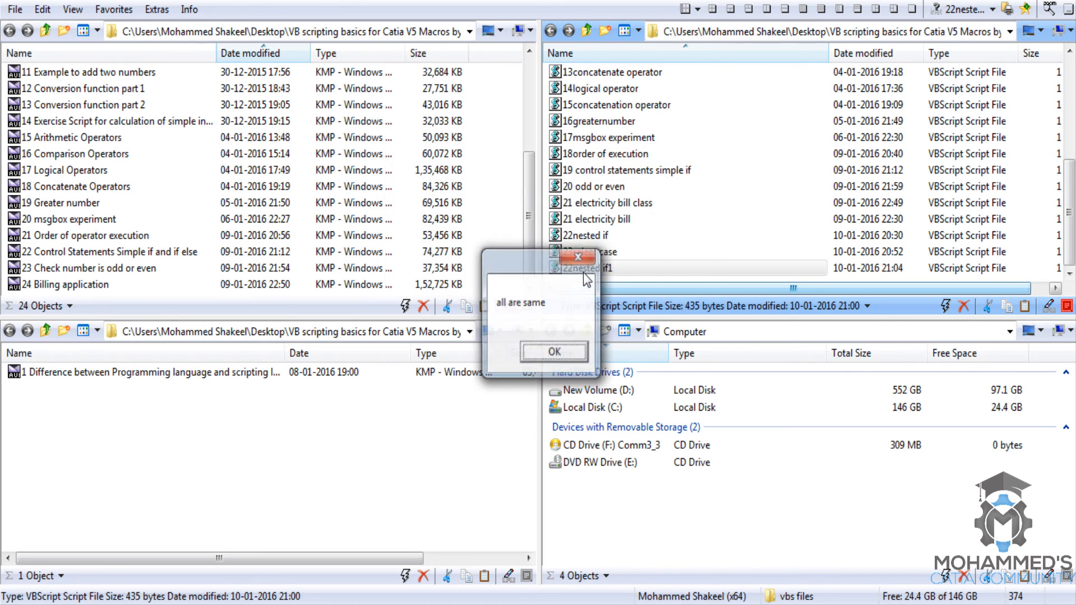
{"action": "left_click", "coordinate": [554, 350]}
{"action": "type", "text": "5"}
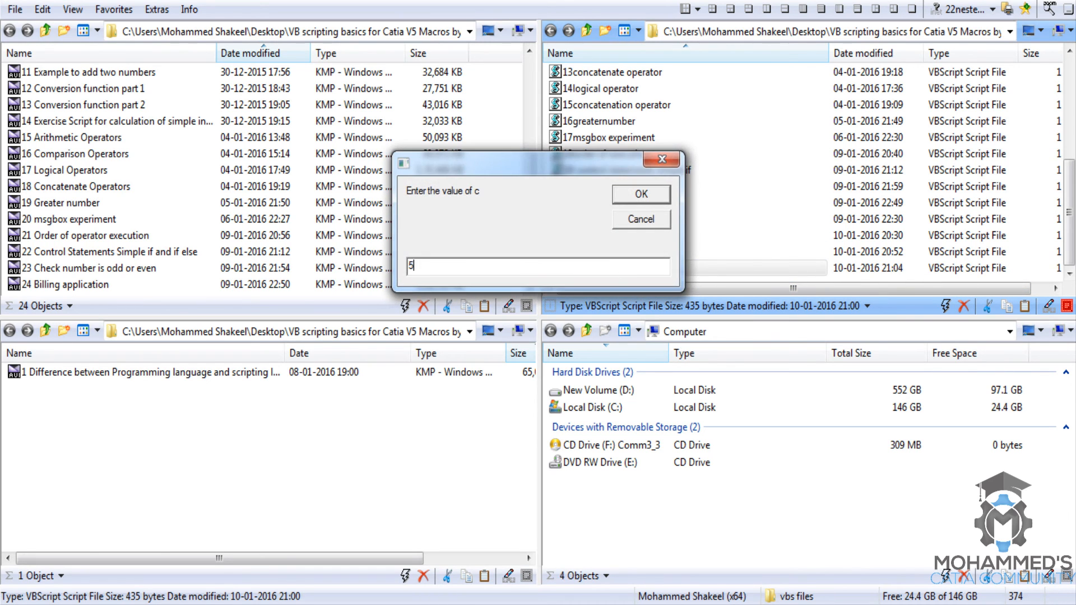
{"action": "left_click", "coordinate": [641, 194]}
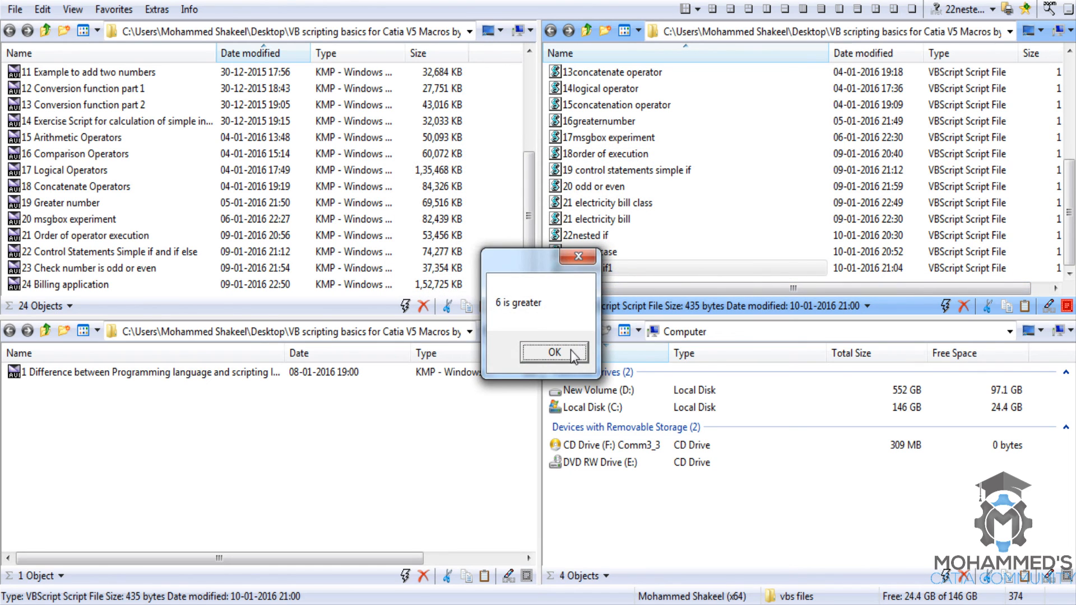
{"action": "left_click", "coordinate": [554, 352]}
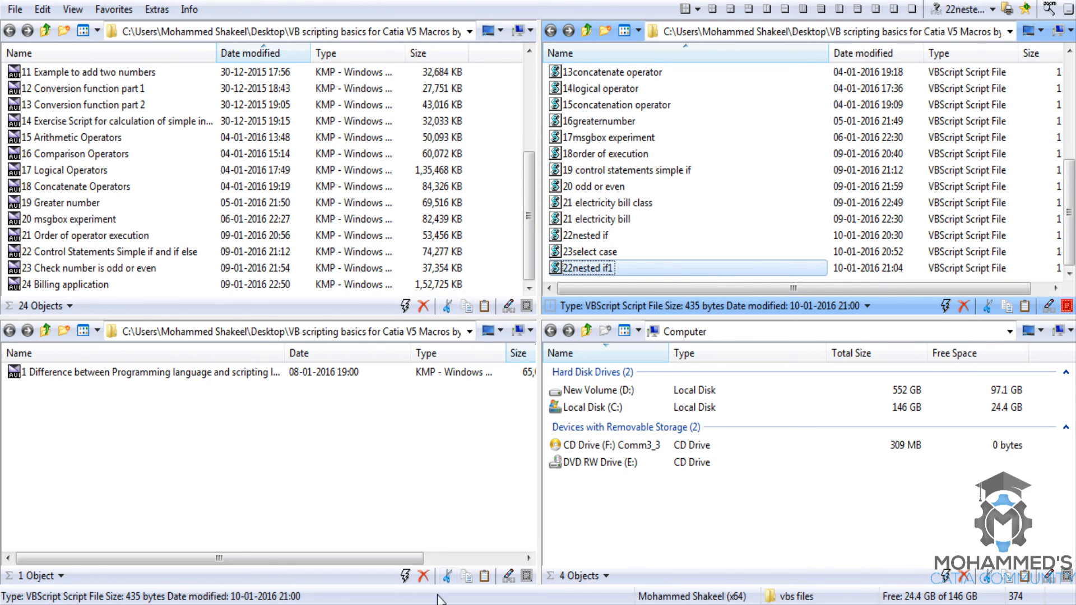
Step: Return to the script in Notepad and place the cursor after the final 'end if' line
{"action": "double_click", "coordinate": [587, 268]}
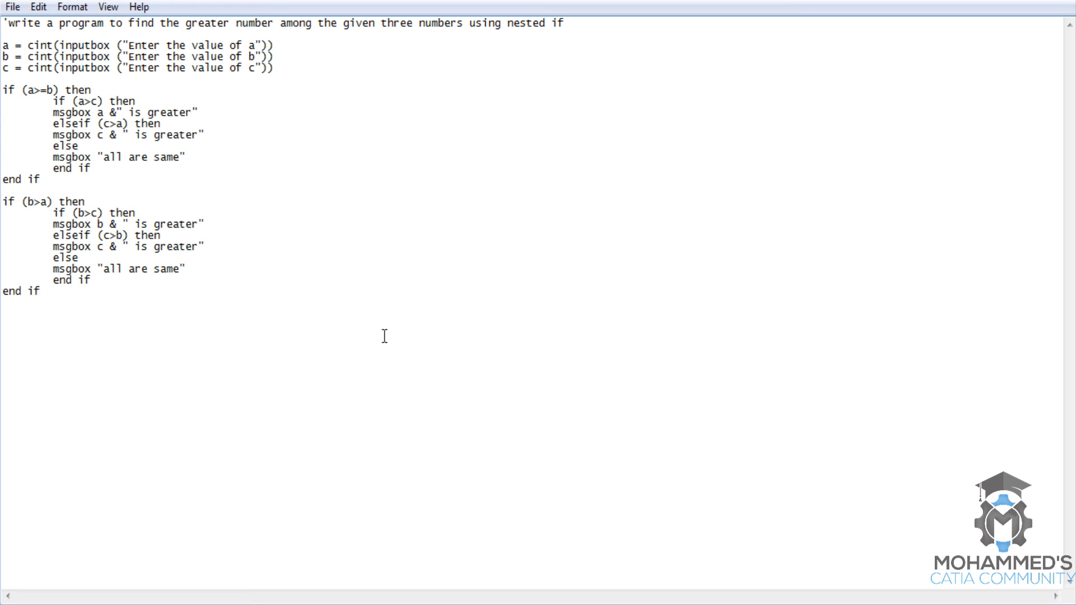
{"action": "left_click", "coordinate": [36, 291]}
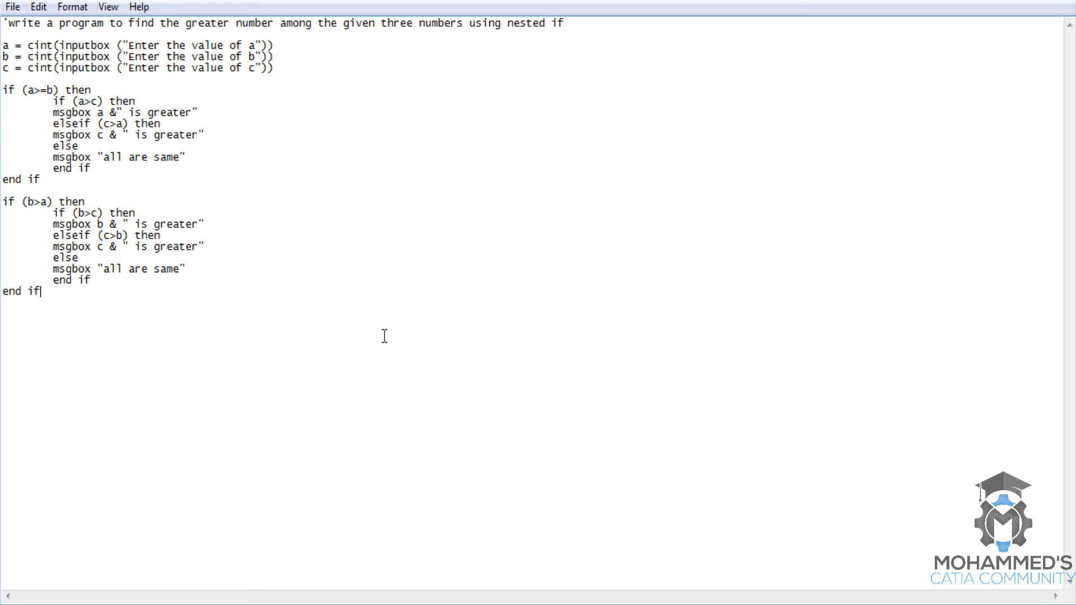